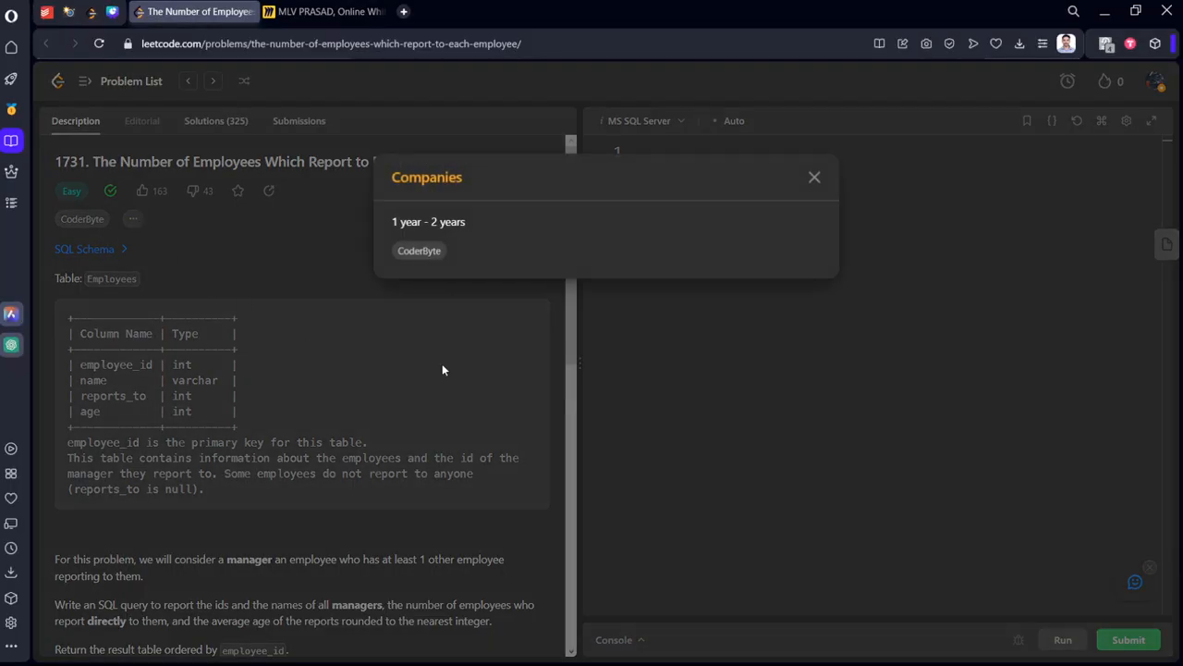
Close the Companies popup and highlight the employee_id and reports_to schema columns.
left_click(813, 177)
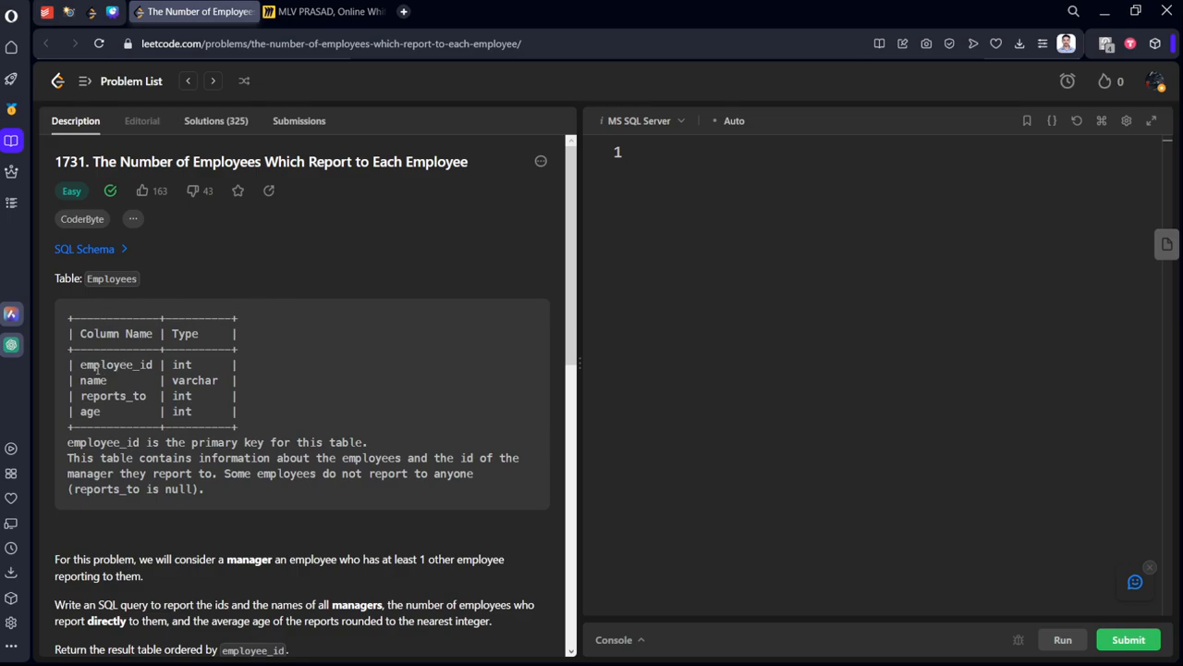
mouse_move(115, 382)
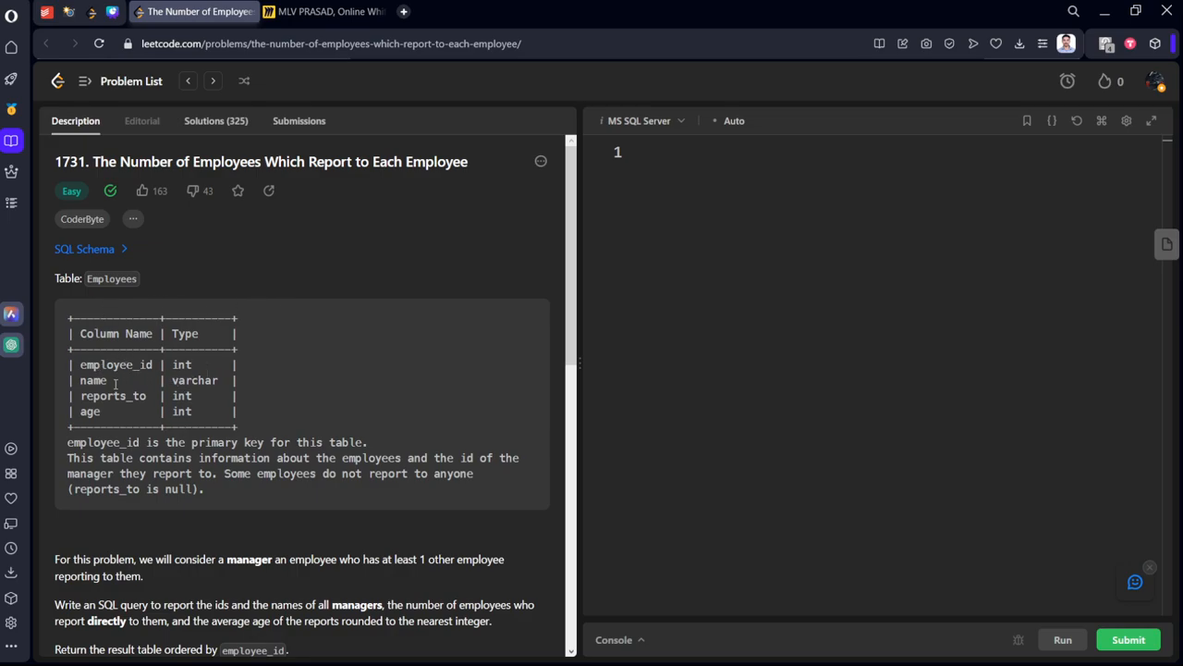
double_click(116, 365)
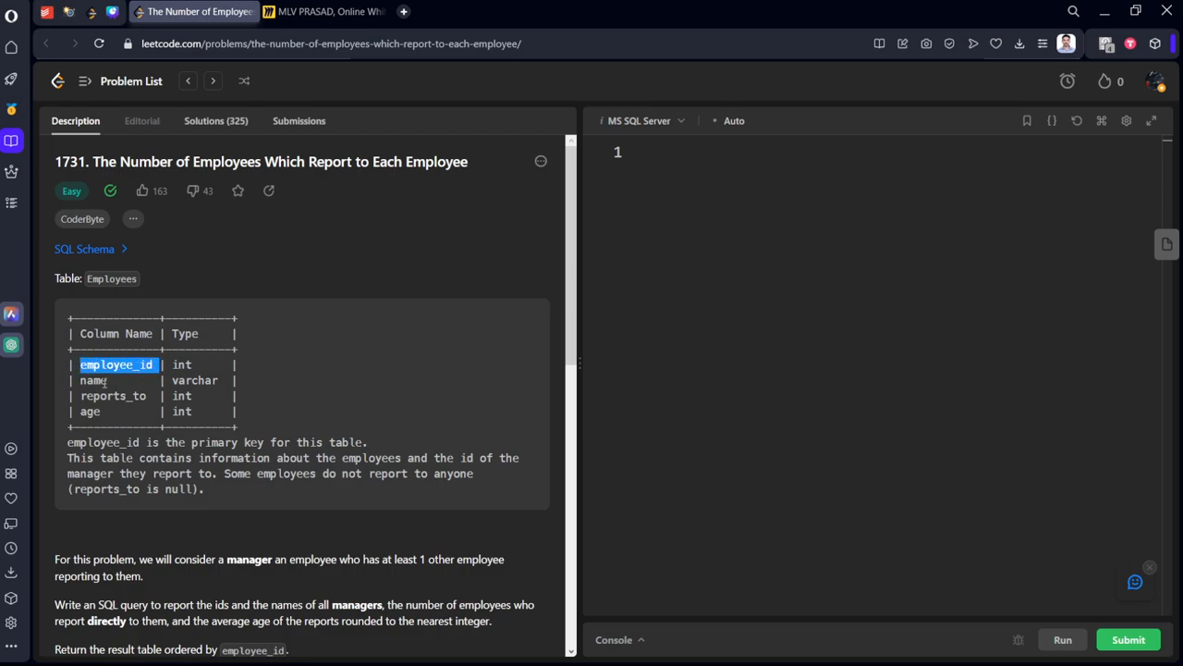
double_click(113, 396)
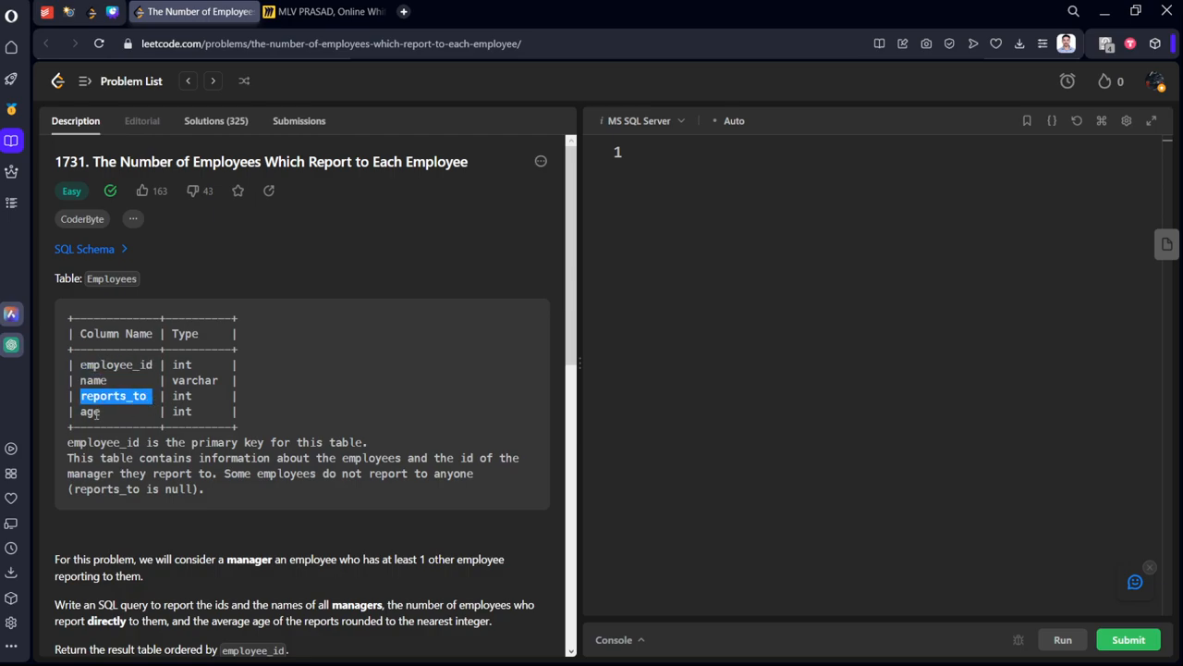
scroll("down", 3)
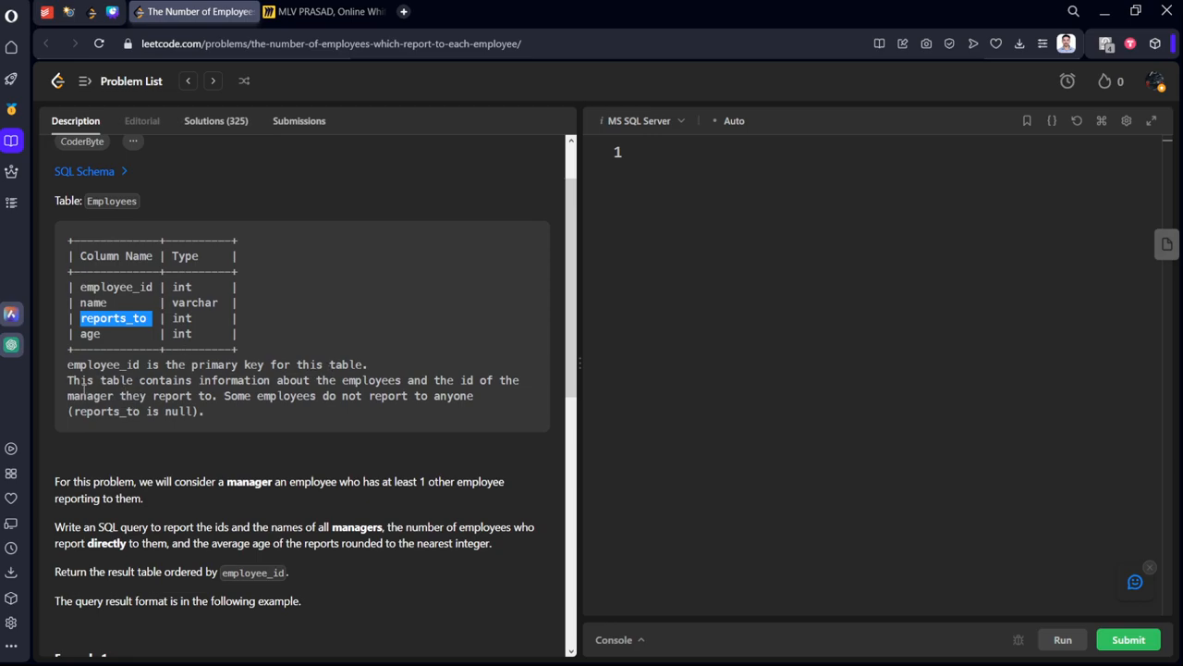
mouse_move(324, 396)
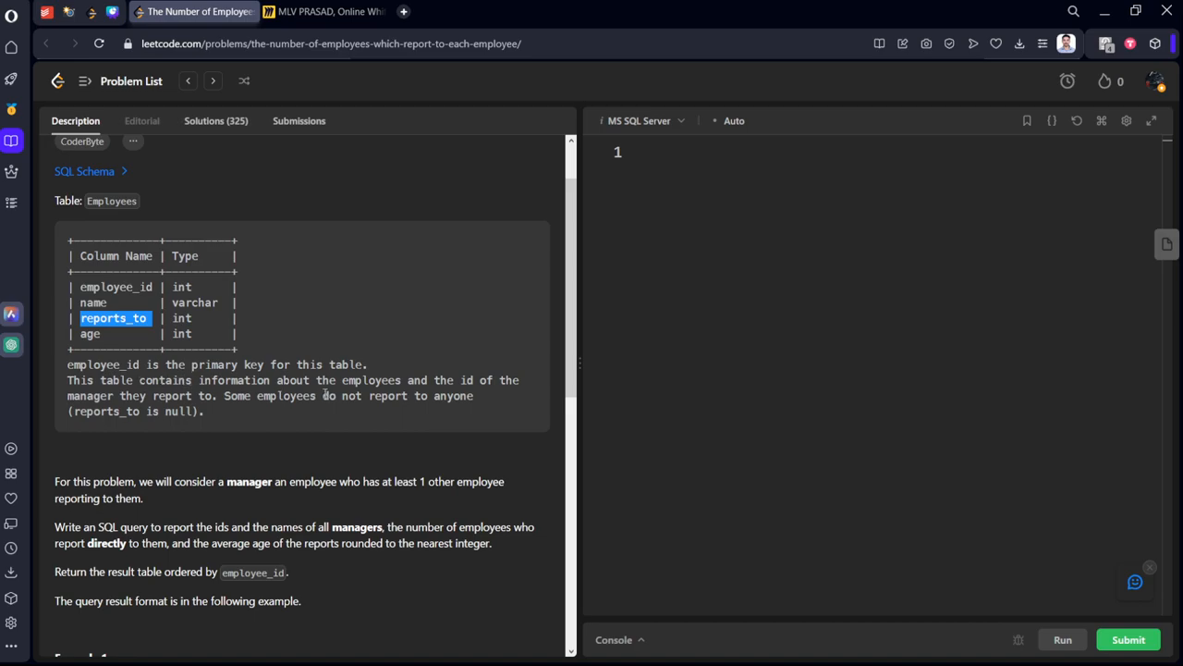
mouse_move(271, 407)
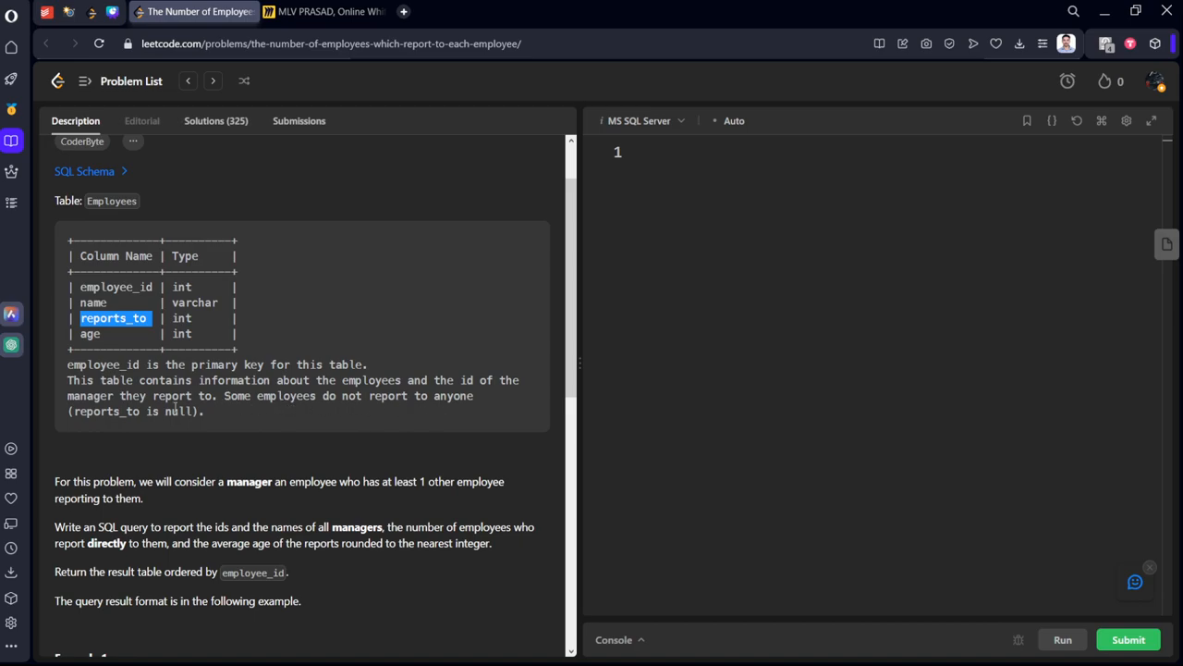
mouse_move(222, 414)
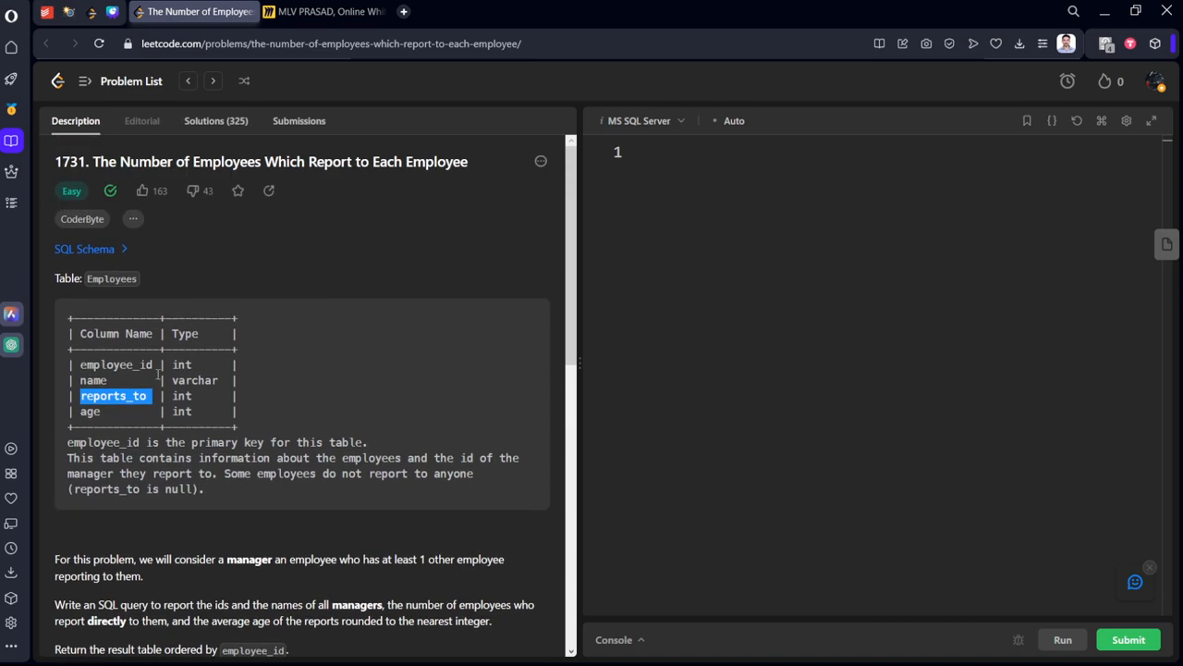
scroll("down", 3)
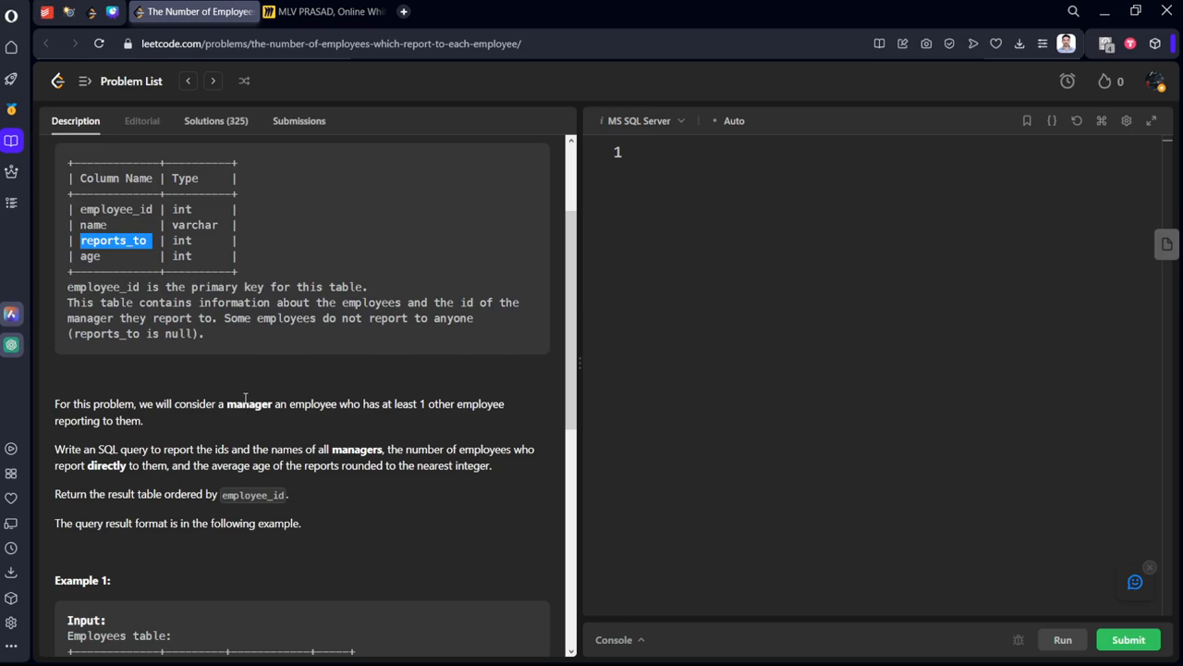
scroll("down", 3)
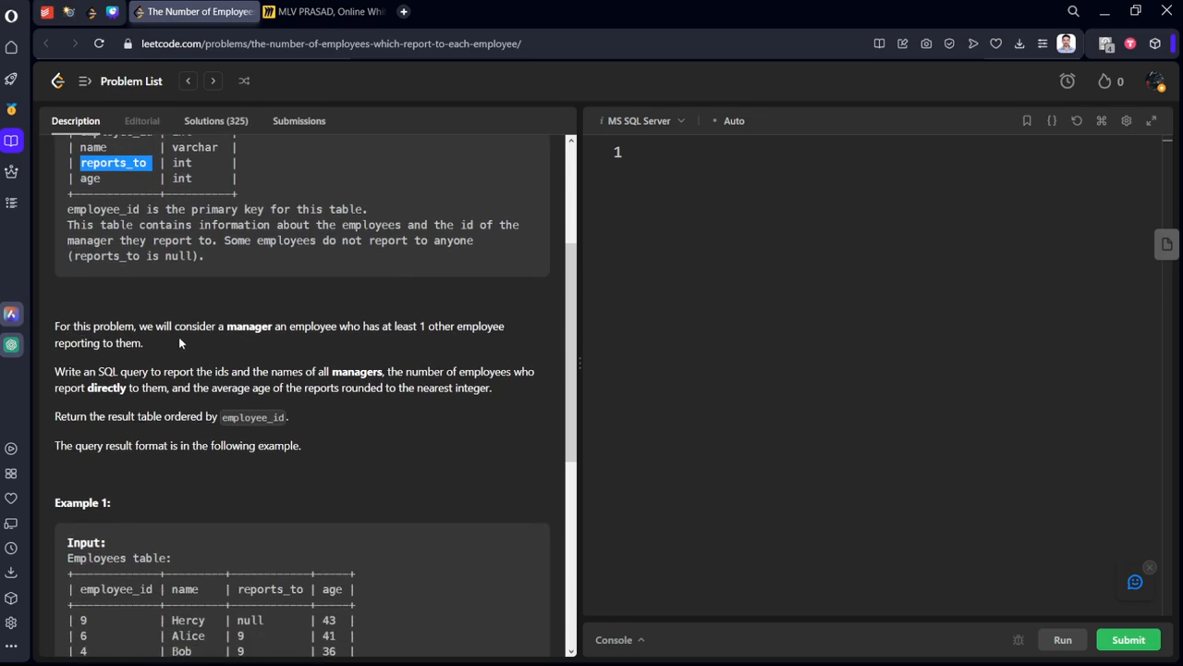
mouse_move(400, 331)
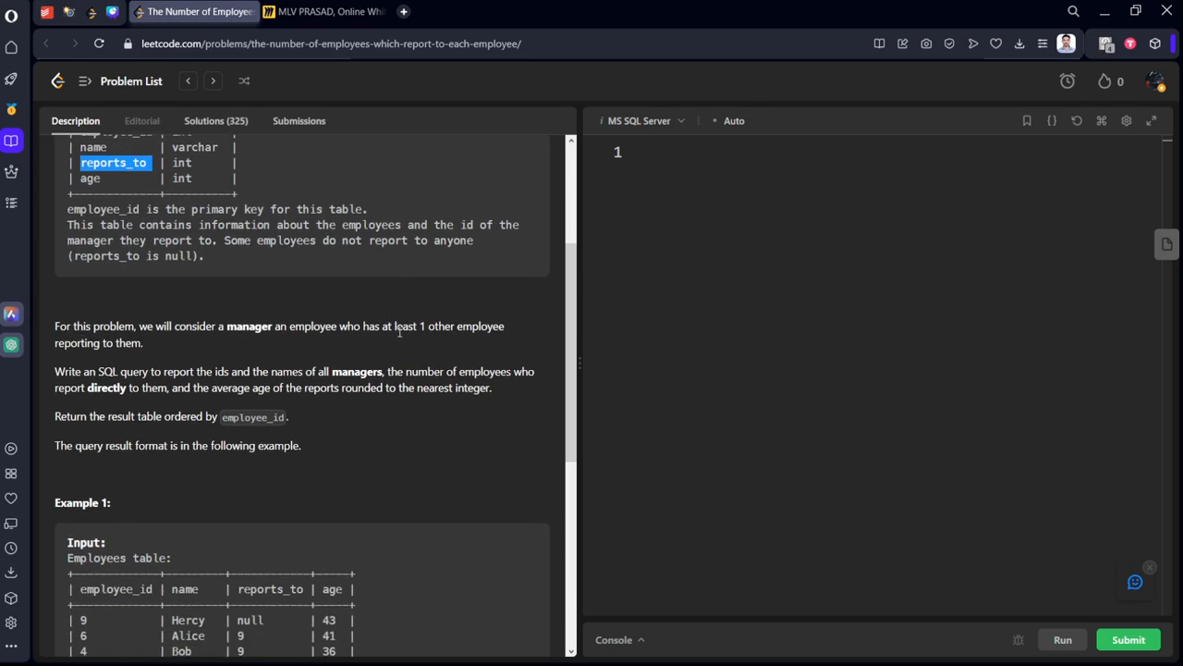
mouse_move(106, 357)
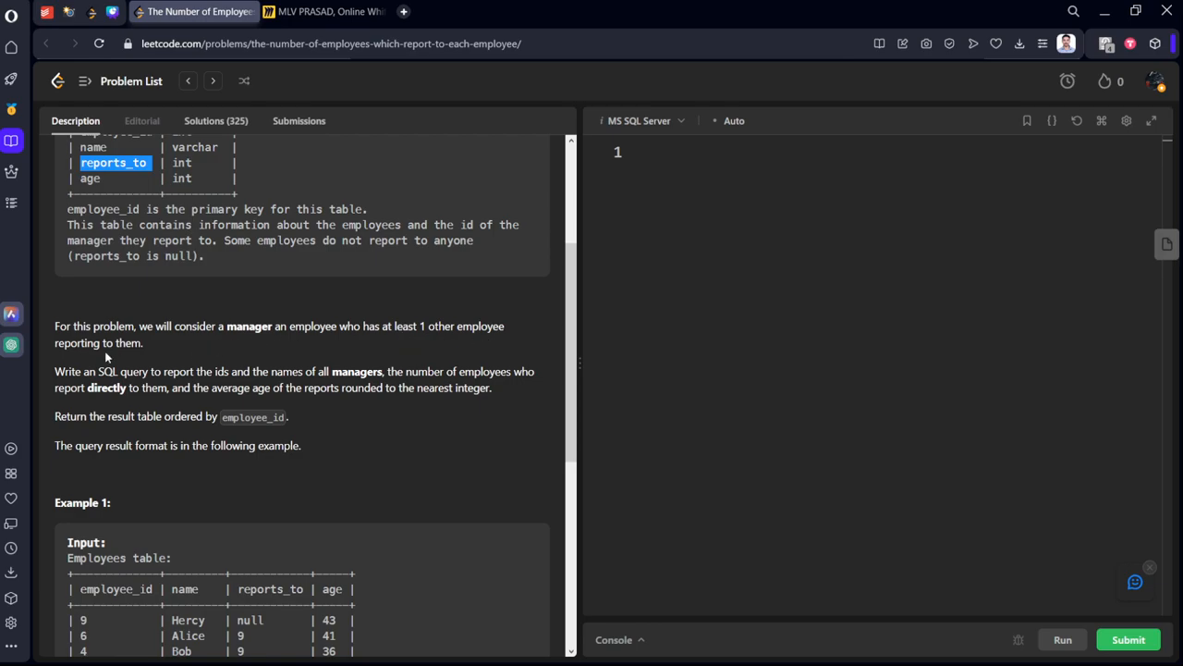
scroll("down", 3)
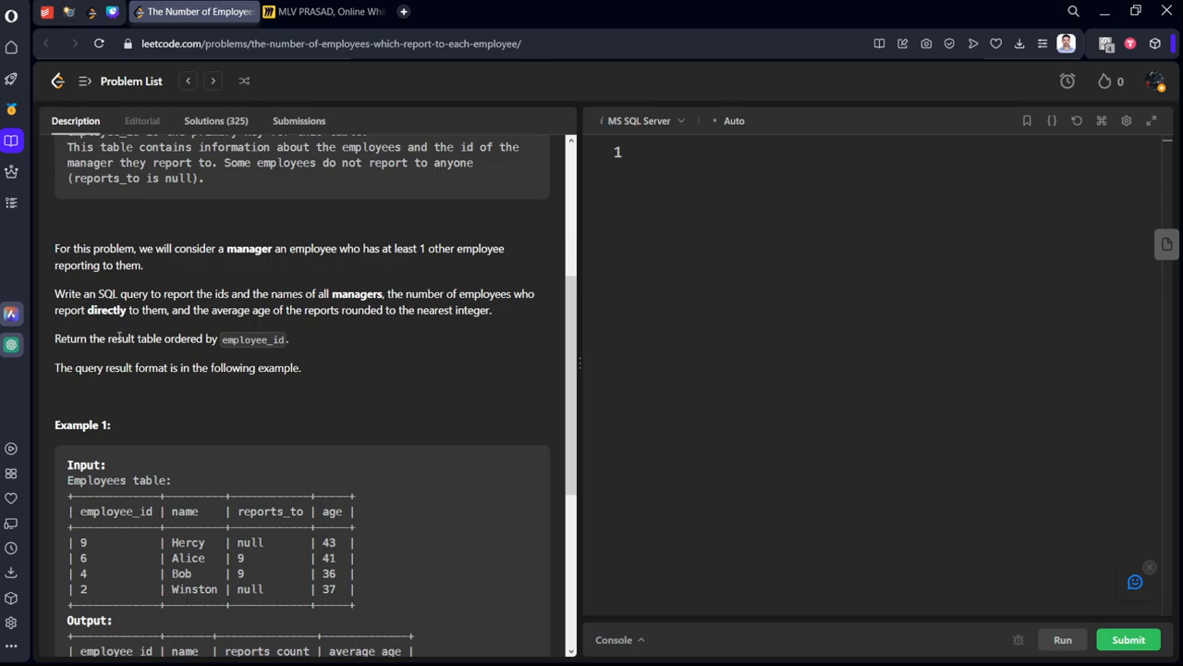
mouse_move(123, 333)
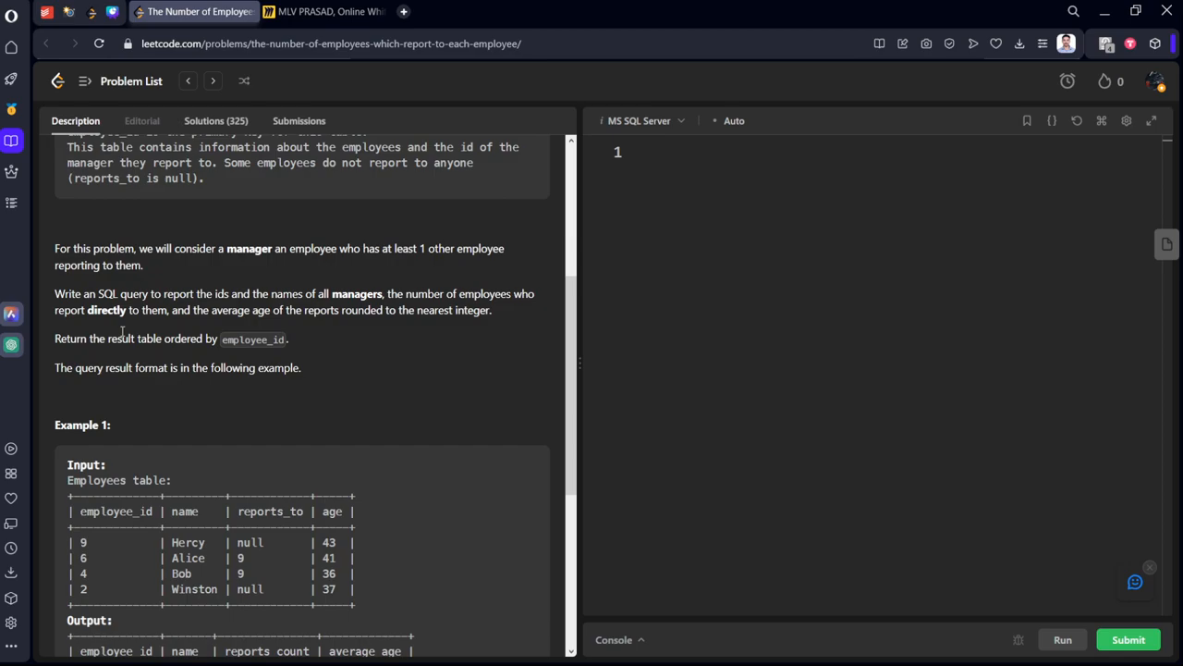
scroll("down", 3)
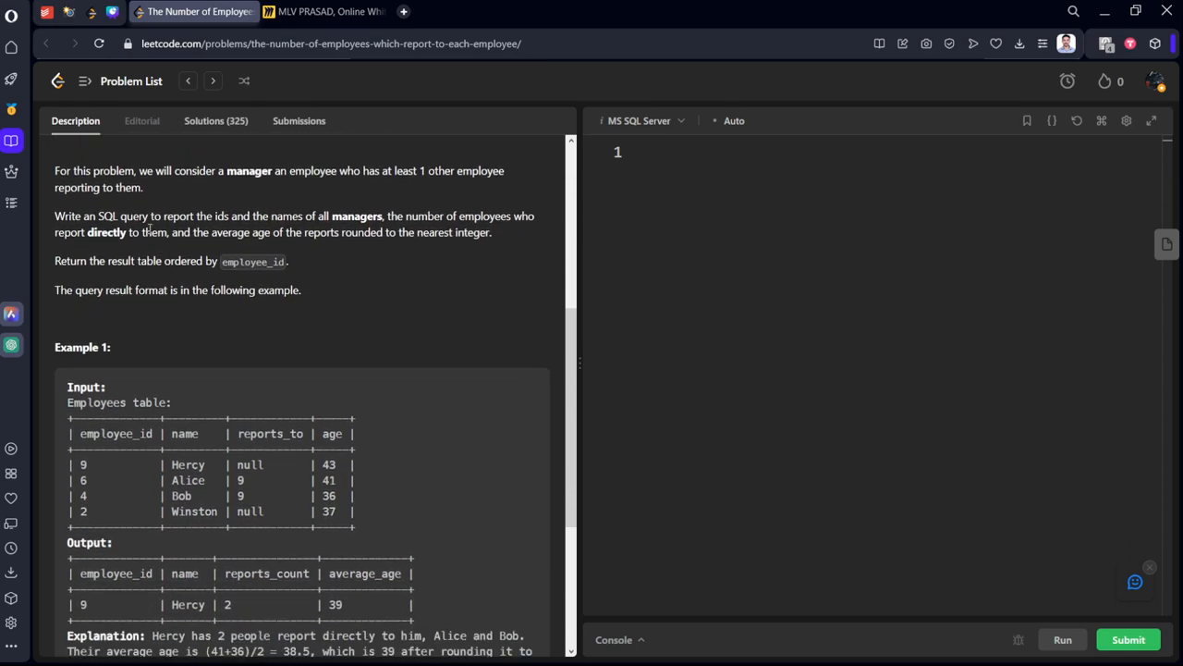
mouse_move(105, 215)
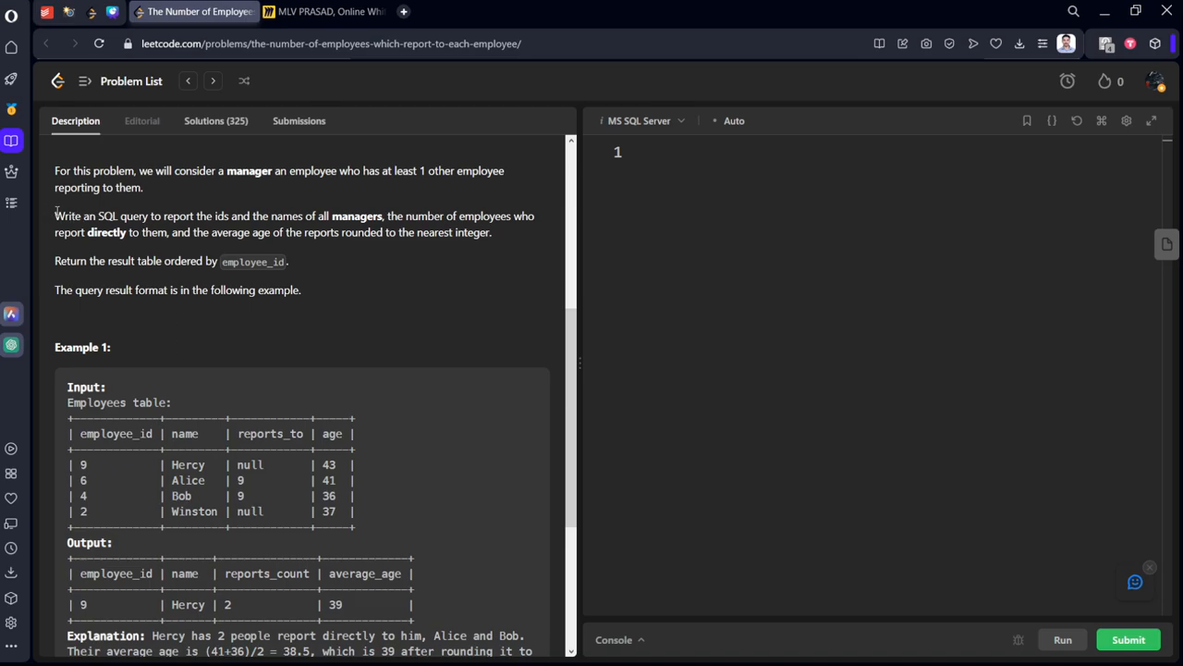
left_click_drag(55, 216, 257, 216)
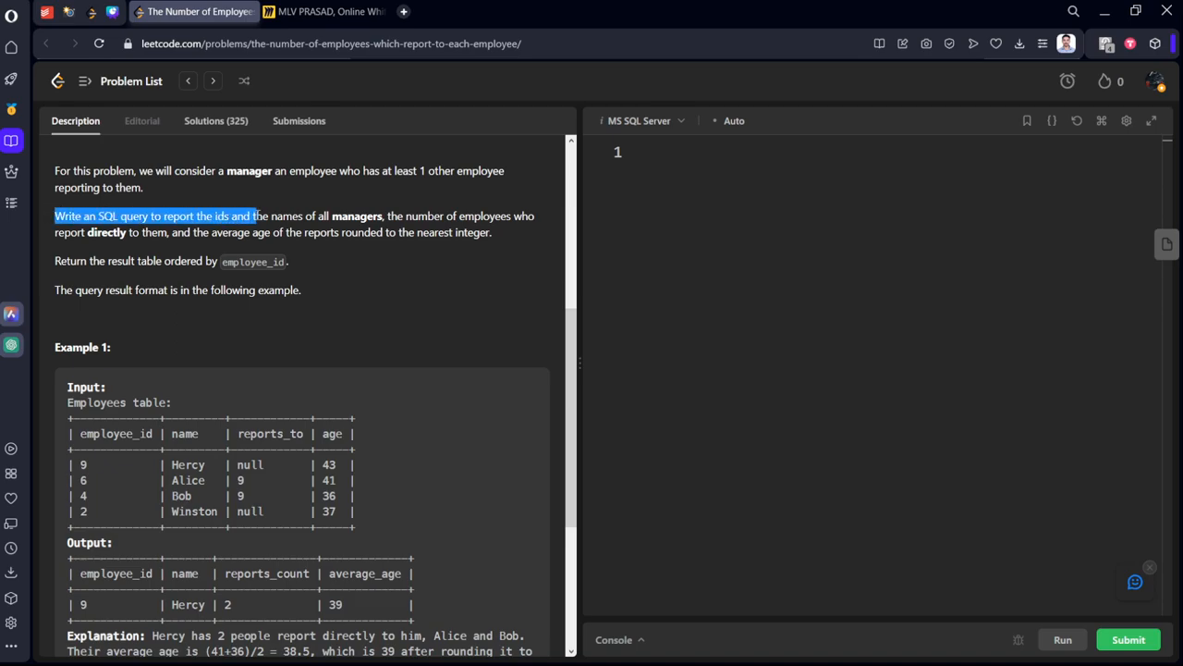
left_click_drag(257, 215, 319, 216)
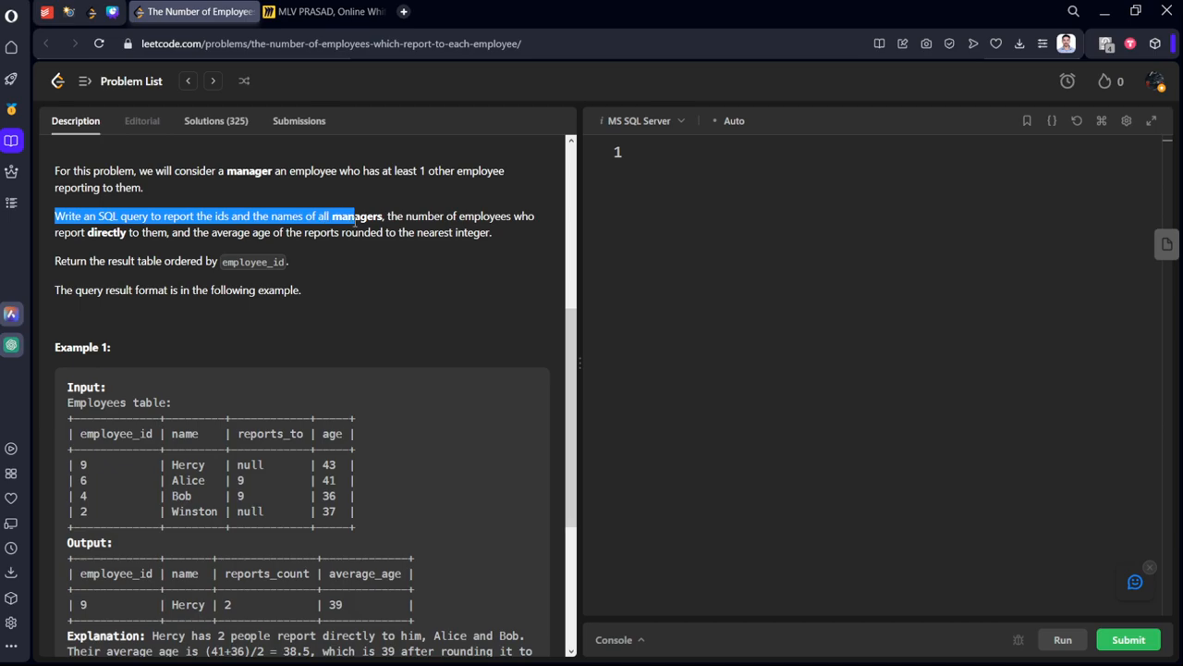
left_click_drag(351, 215, 168, 232)
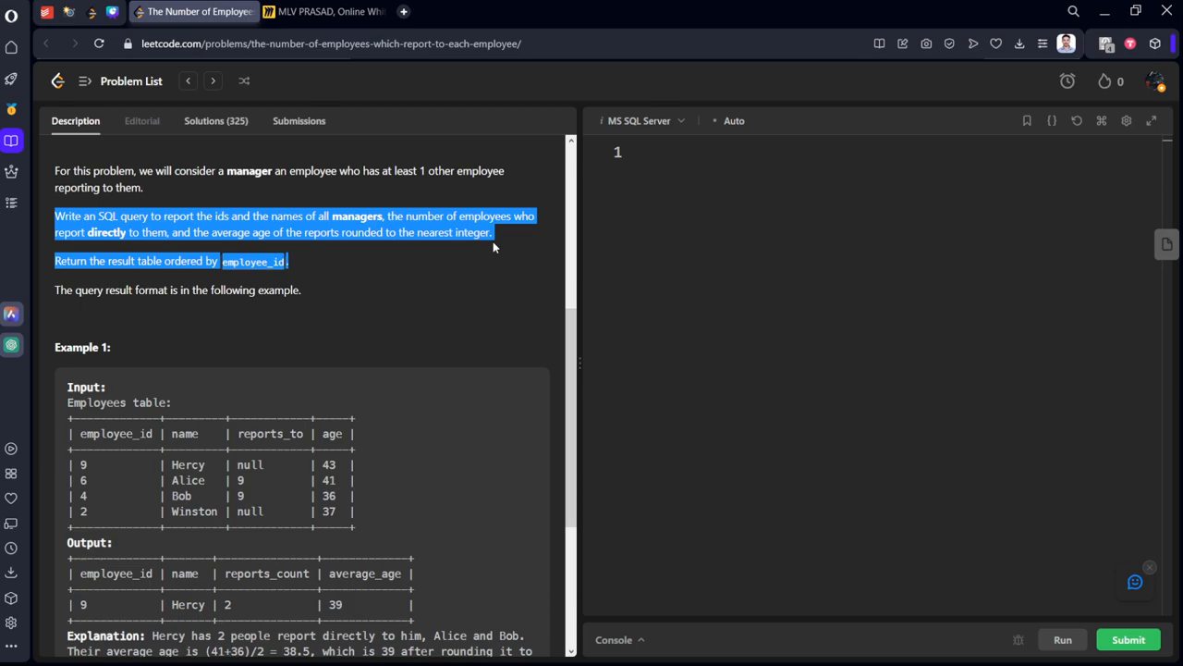
mouse_move(356, 294)
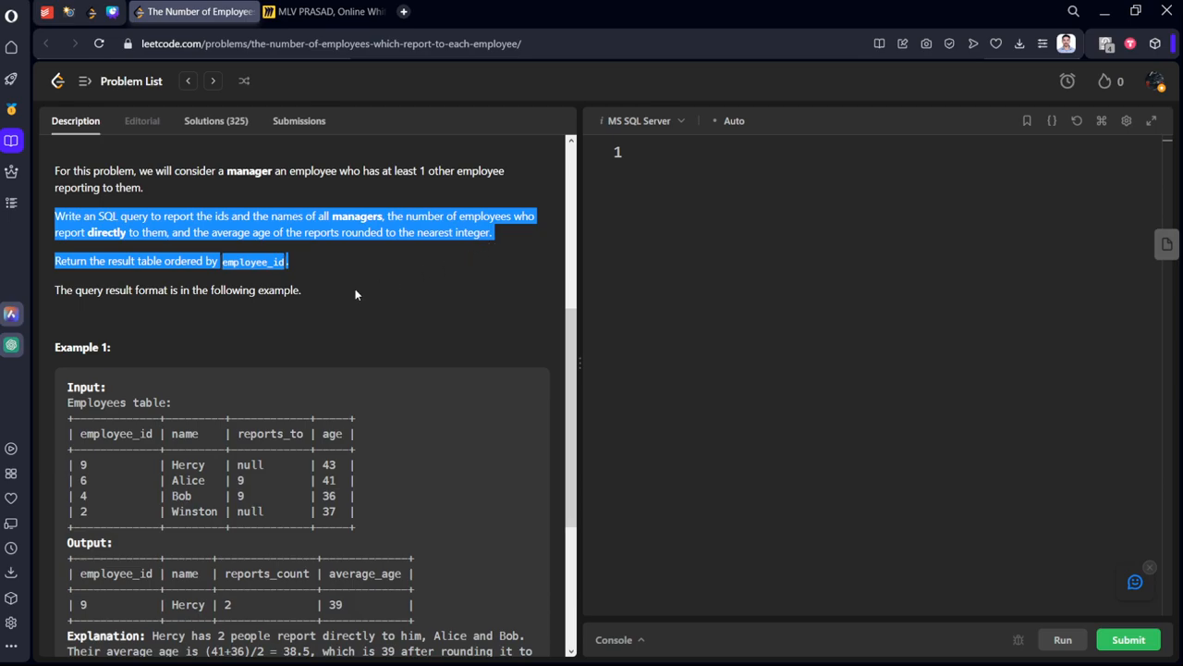
Select and copy Example 1's Input and Output tables.
scroll("down", 3)
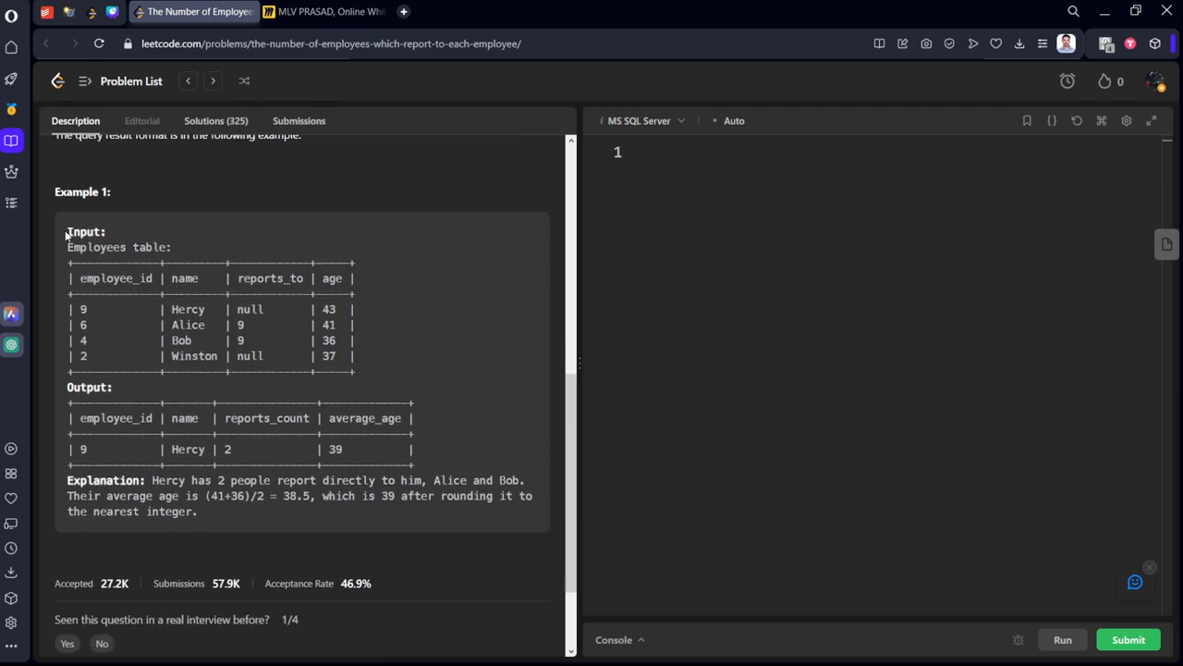
left_click_drag(67, 231, 354, 370)
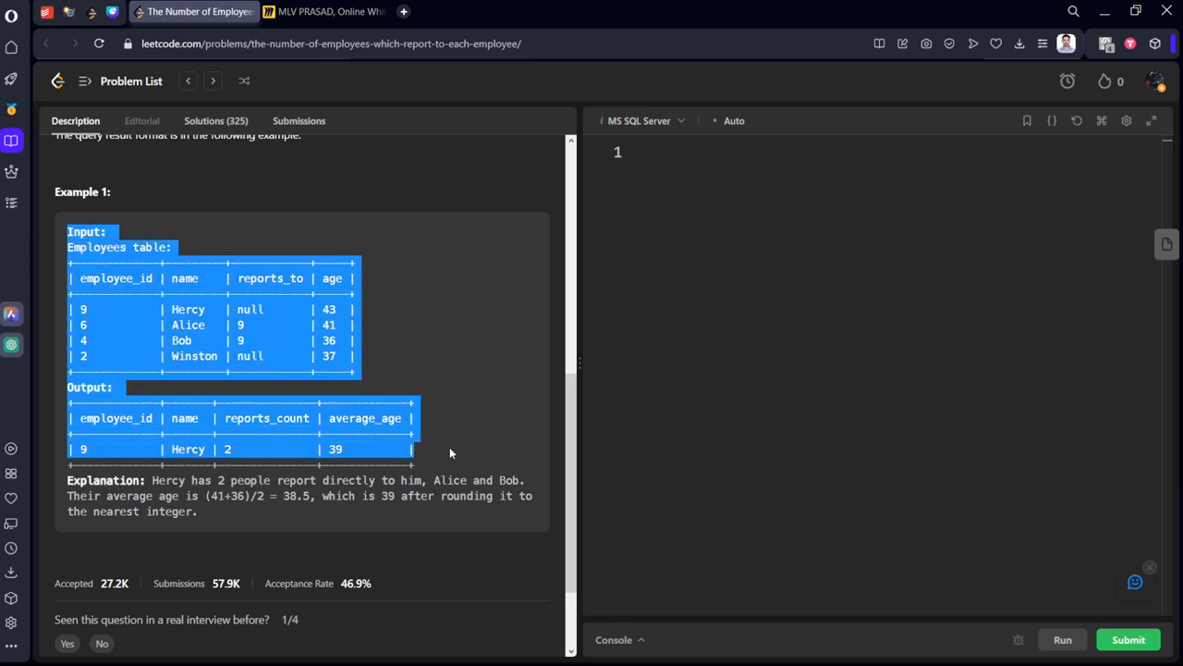
left_click(325, 12)
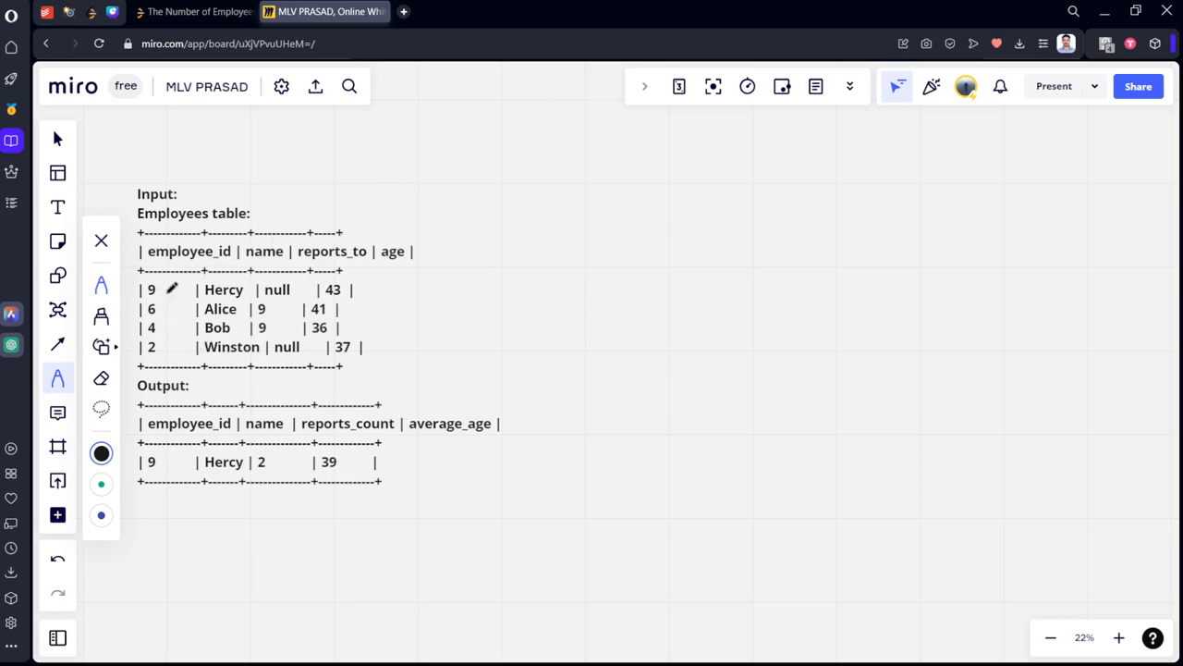
Sketch the freehand tally linking employees 6 and 2 to manager 9.
left_click_drag(148, 287, 296, 287)
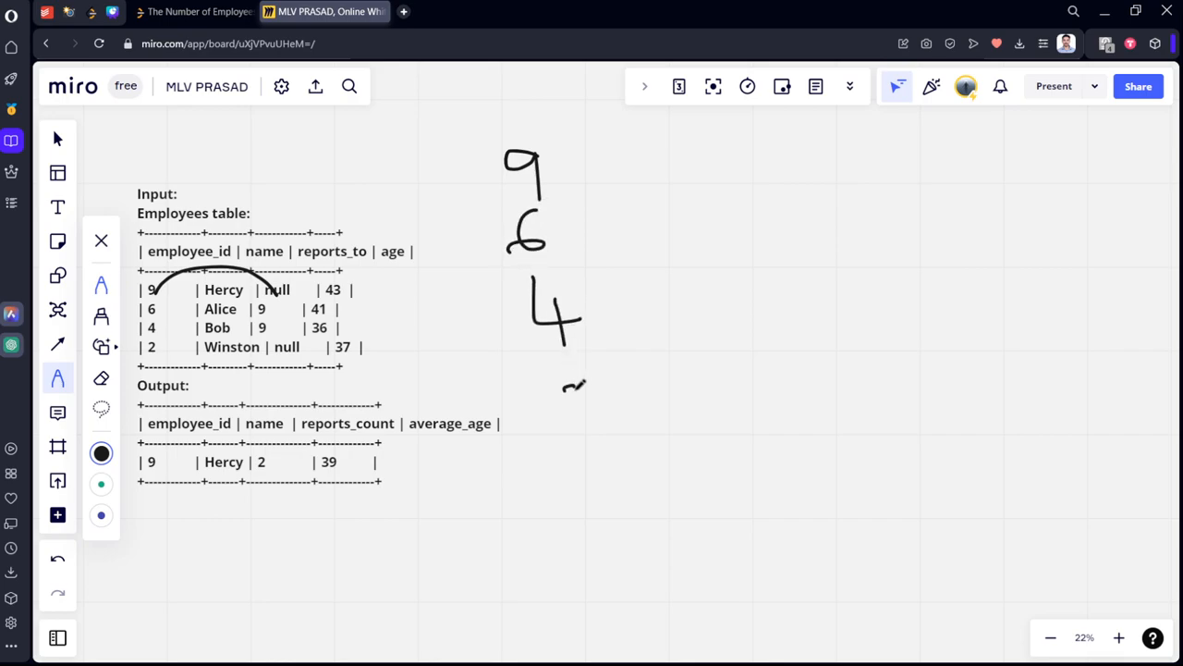
left_click_drag(564, 384, 587, 420)
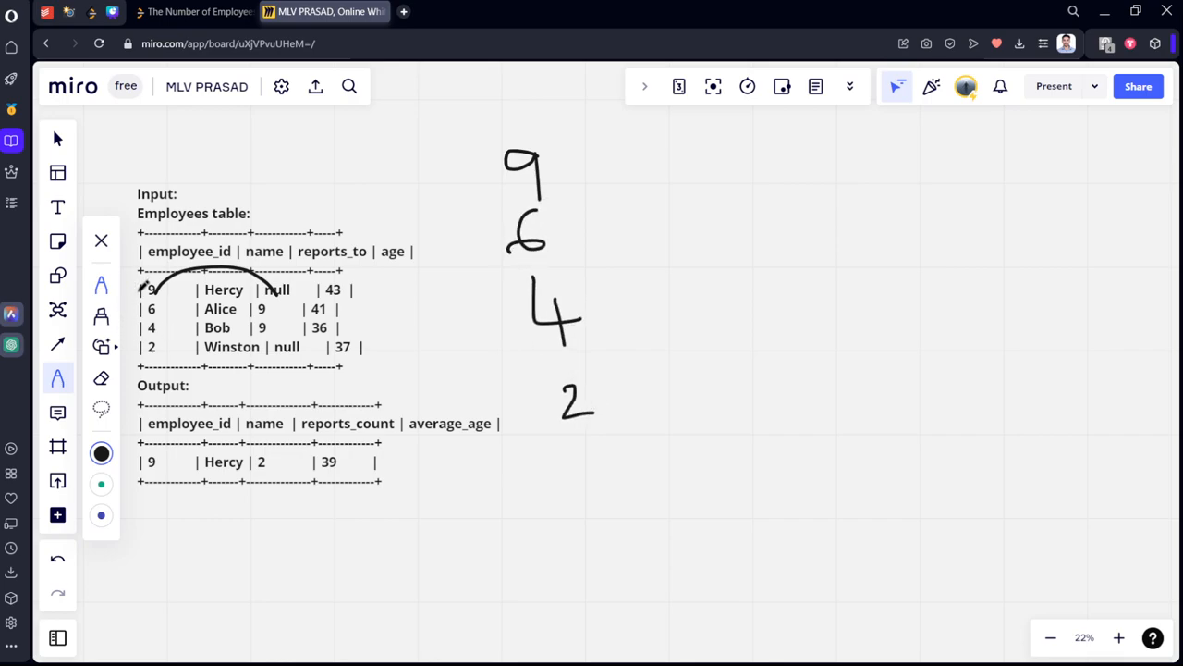
left_click_drag(546, 167, 610, 153)
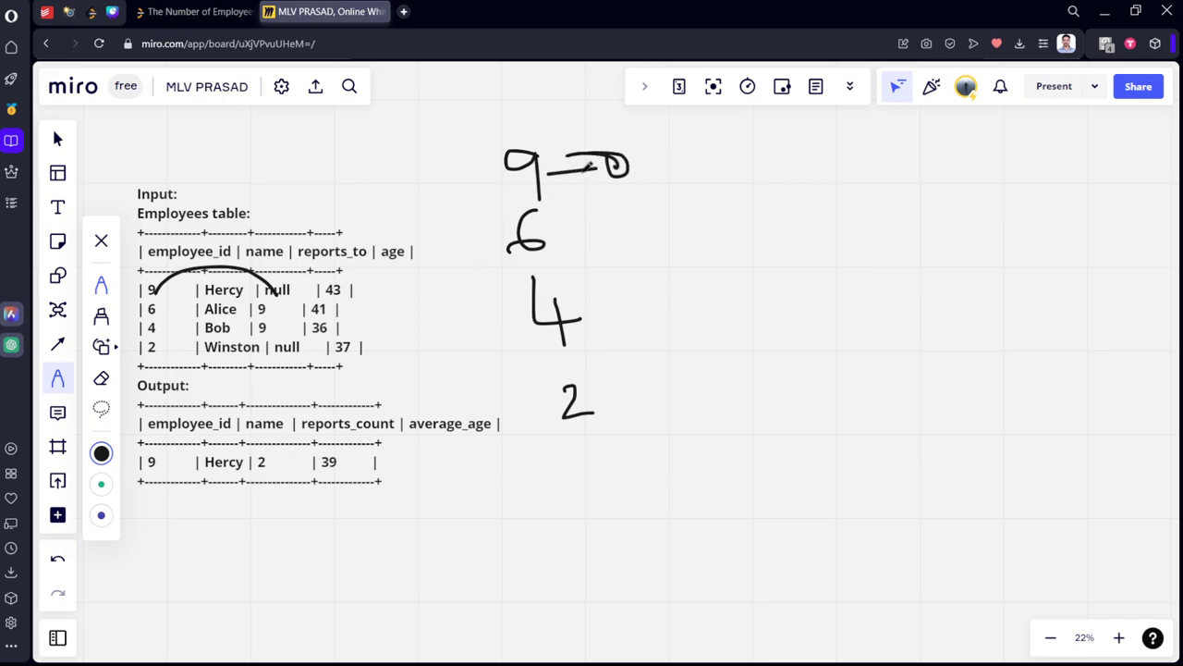
left_click_drag(564, 164, 647, 165)
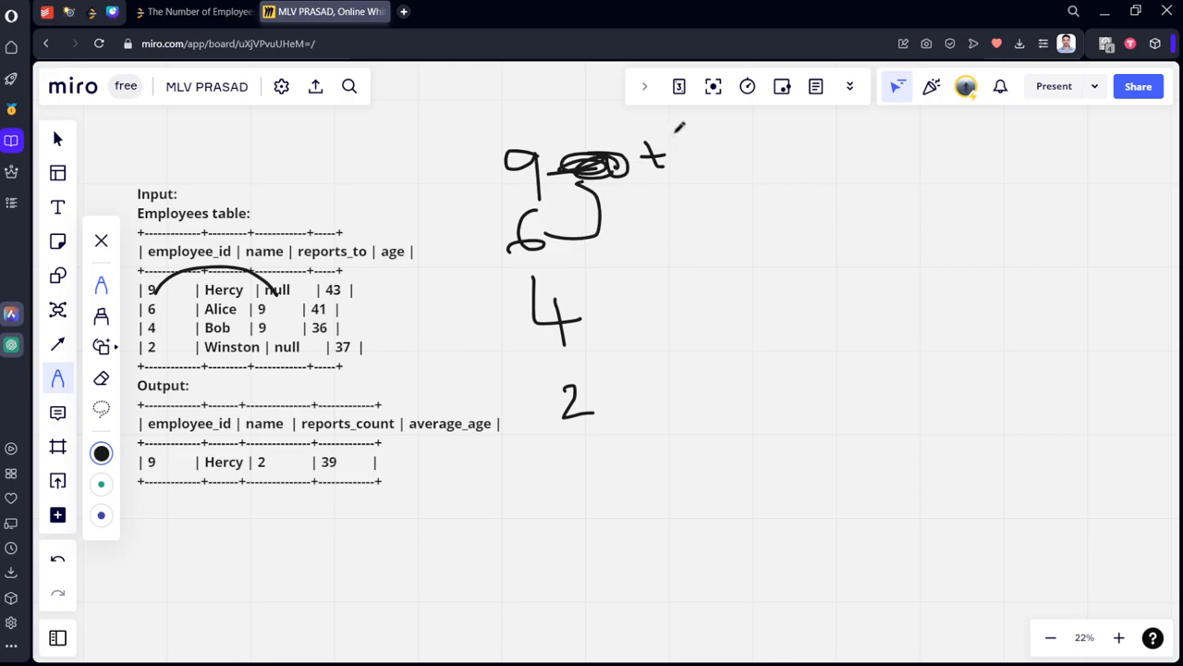
left_click_drag(675, 134, 689, 171)
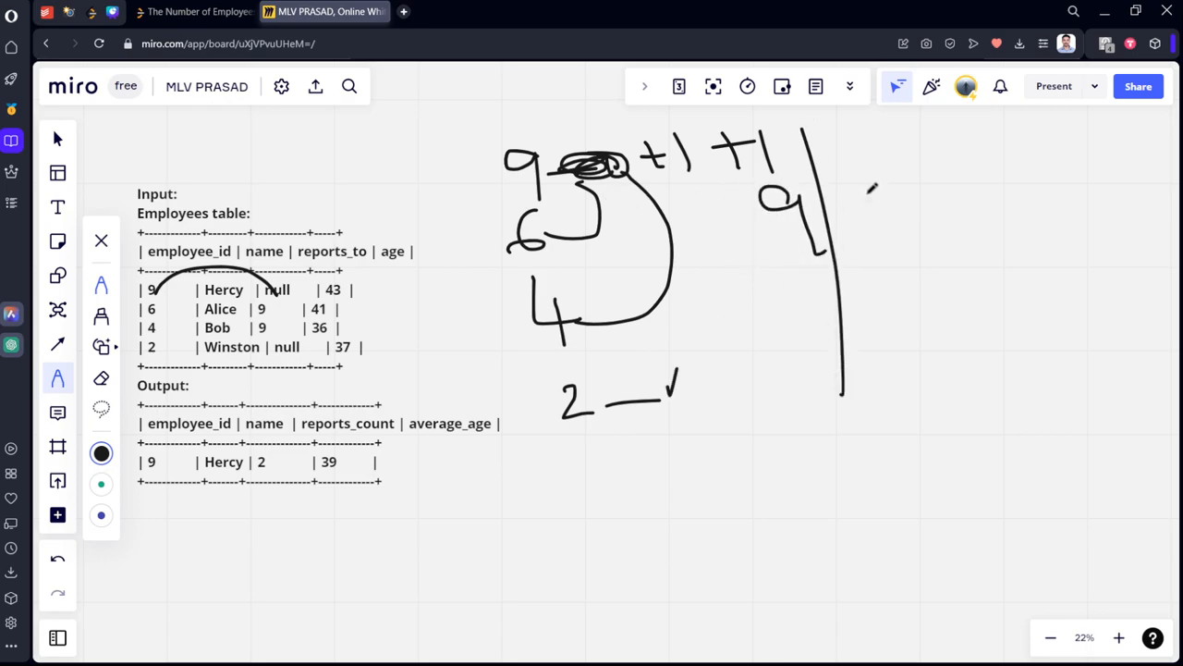
left_click_drag(869, 189, 933, 222)
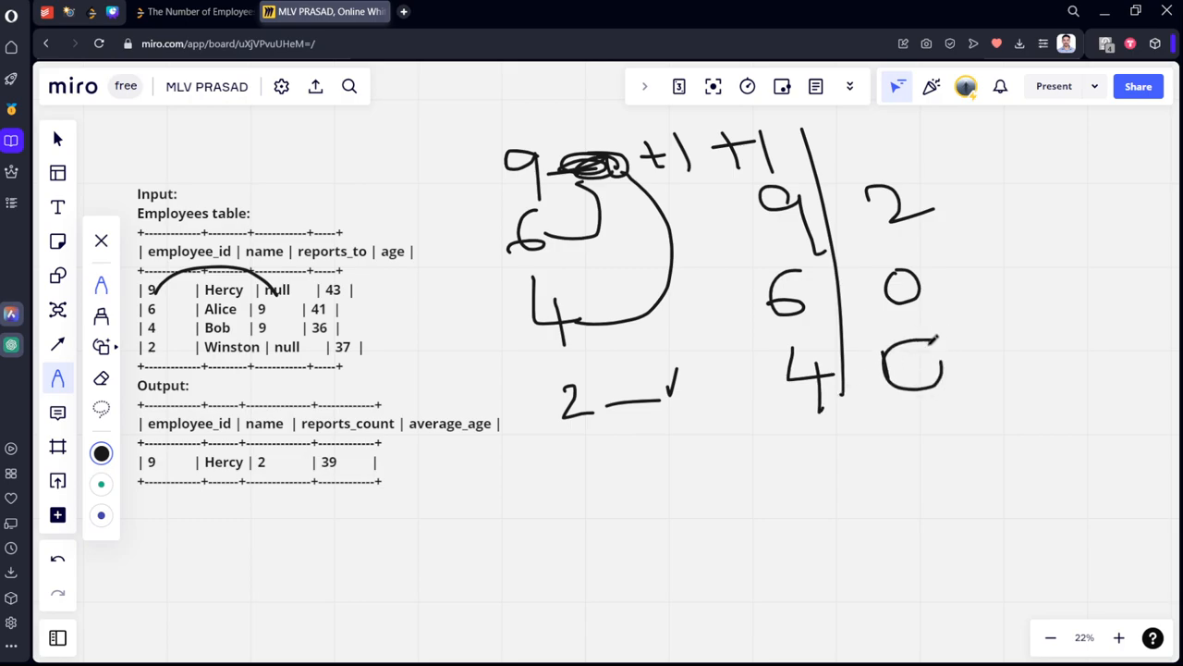
left_click_drag(800, 444, 827, 481)
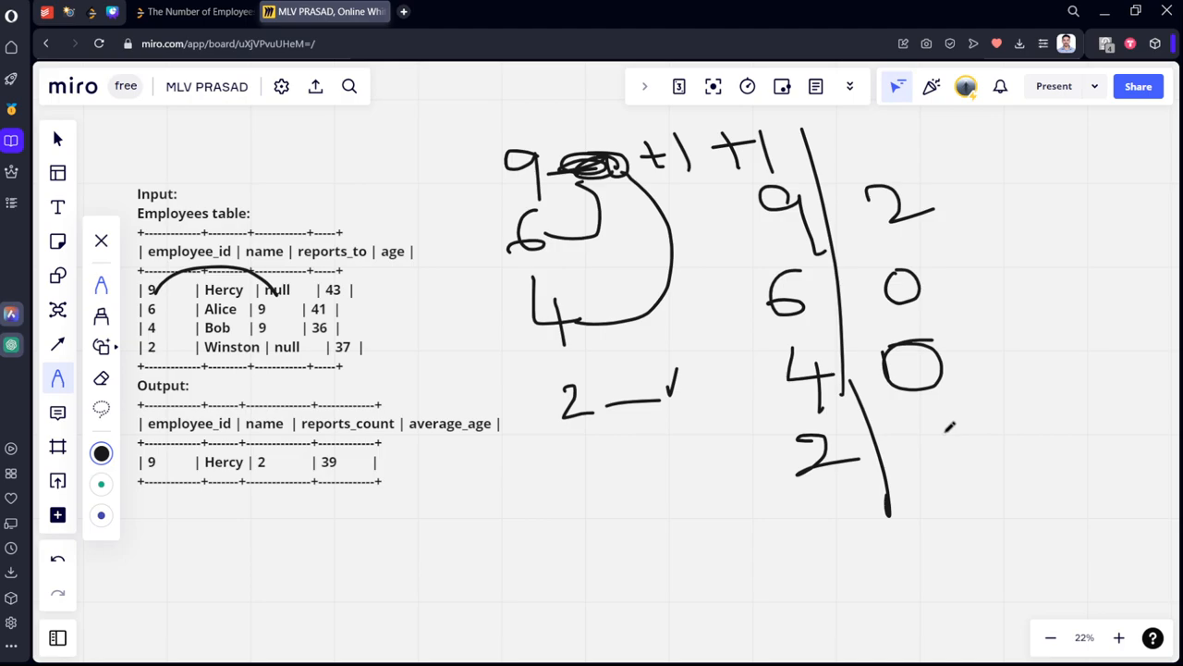
left_click_drag(925, 425, 970, 472)
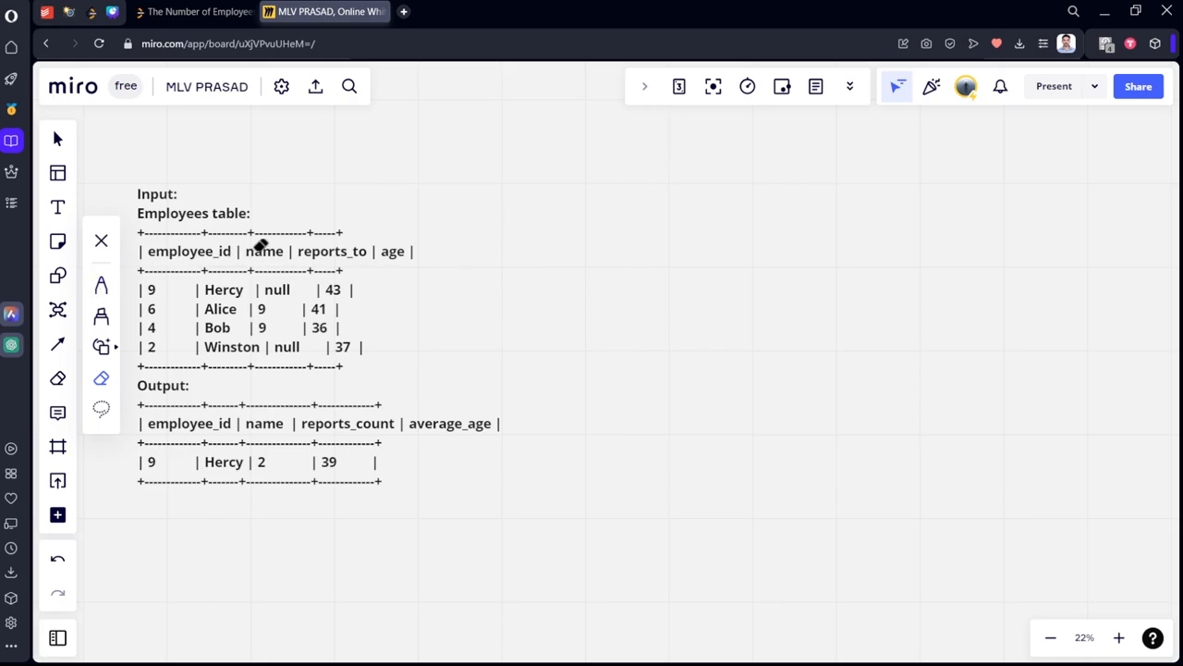
Duplicate the example tables text block beside the original on the board.
left_click(624, 196)
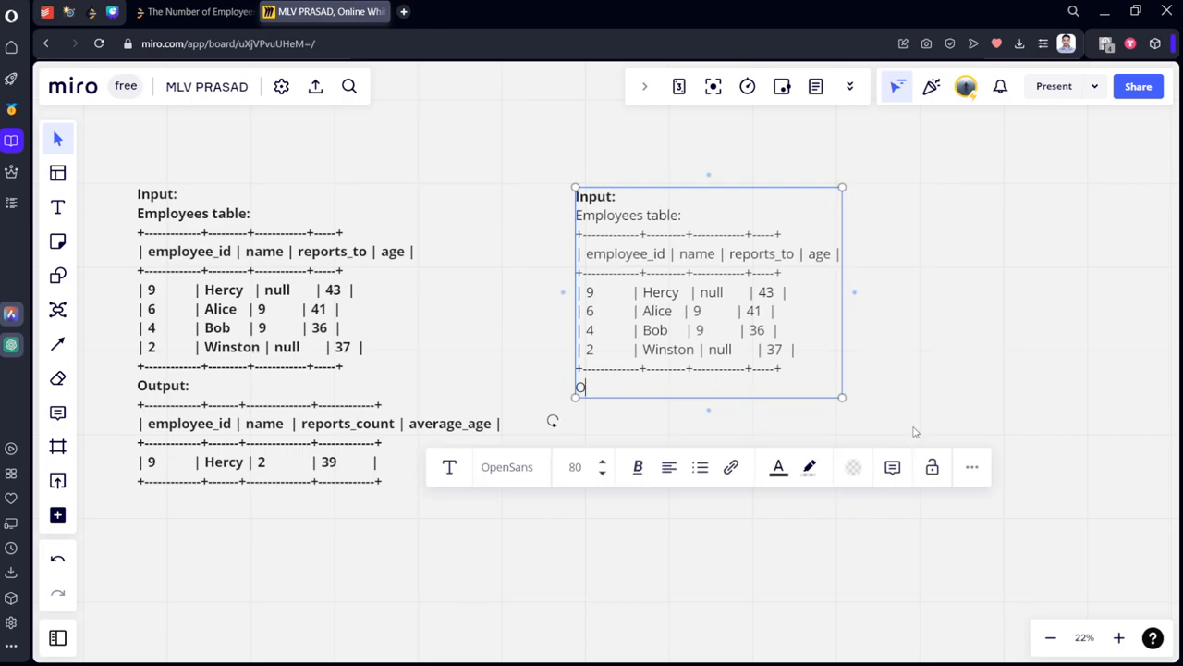
key("ctrl+a")
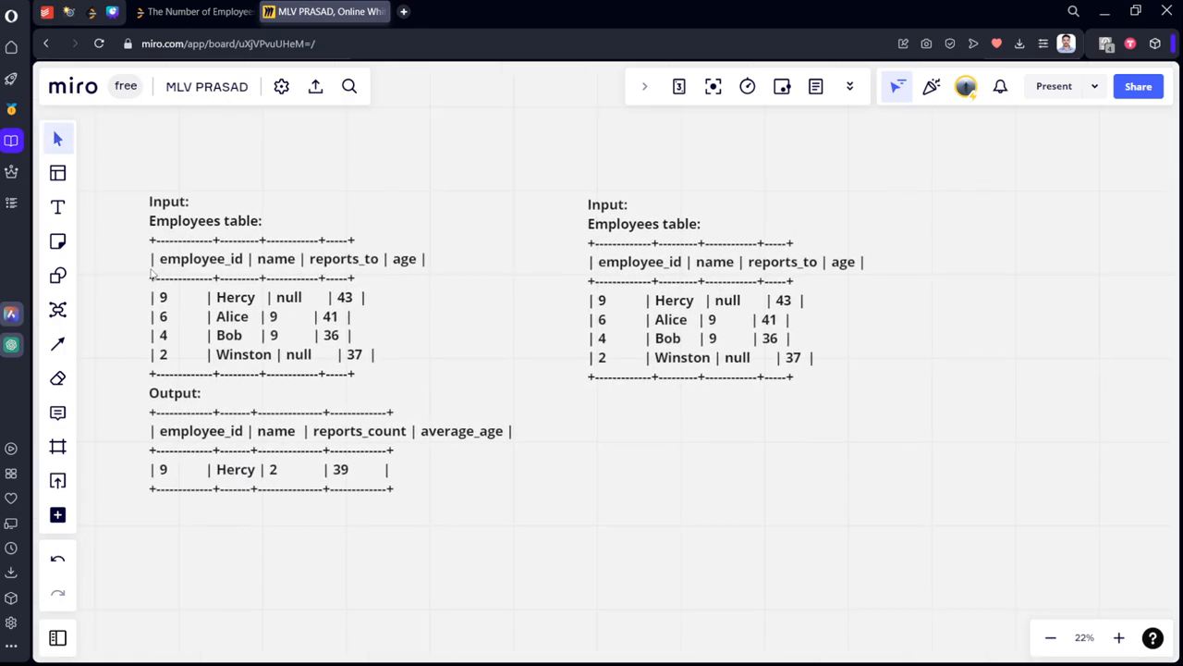
left_click(57, 378)
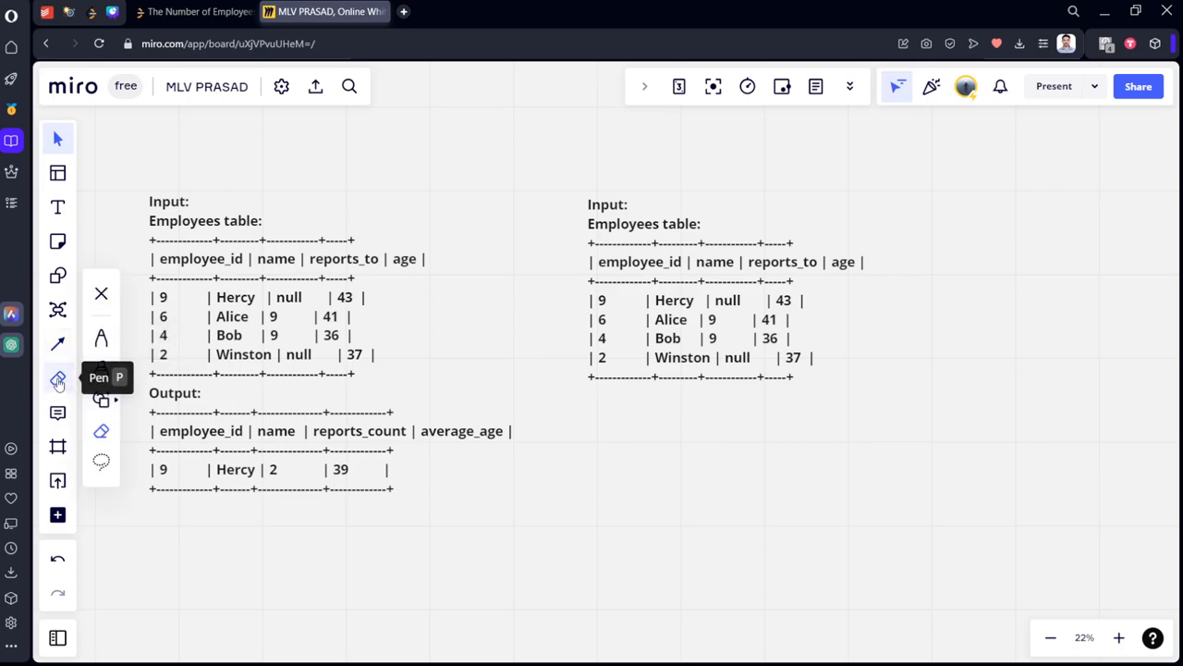
Circle Hercy's employee_id 9 and Alice's and Bob's reports_to 9, then draw a dividing line.
left_click(57, 379)
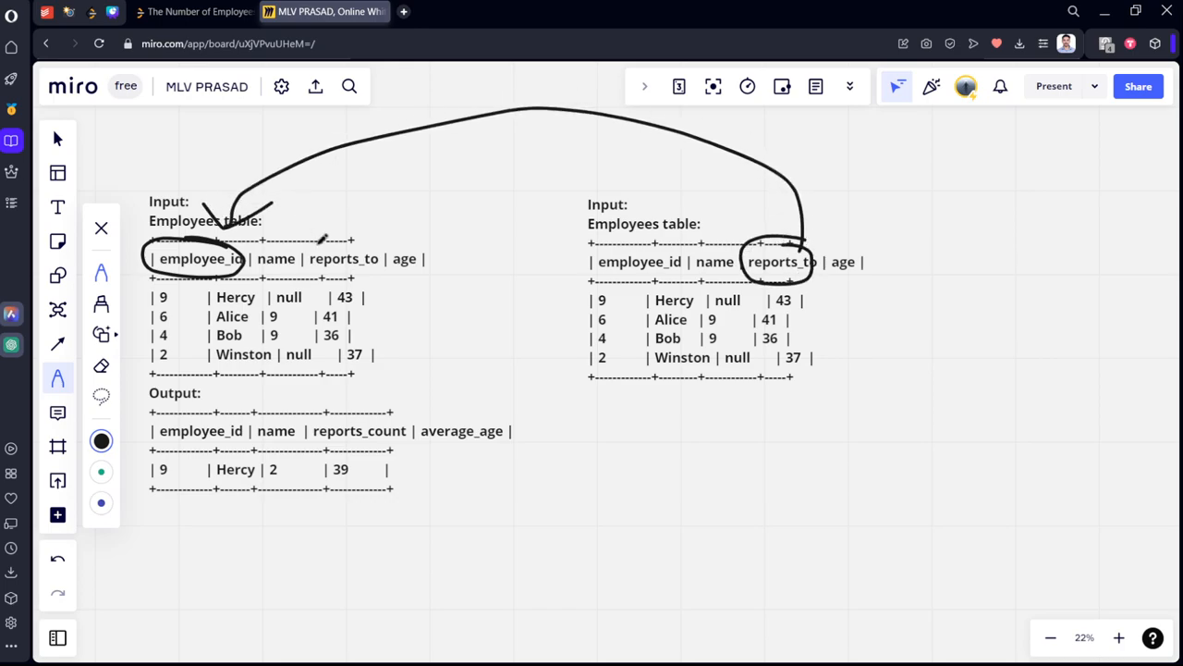
left_click_drag(153, 286, 180, 305)
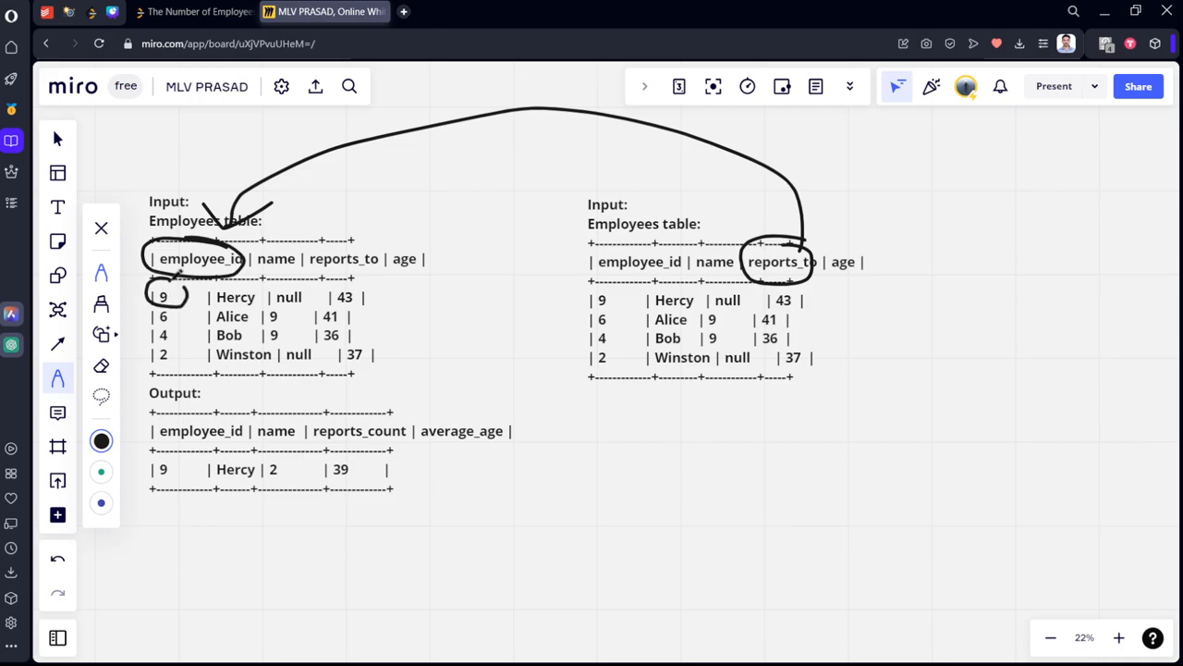
left_click_drag(703, 312, 723, 323)
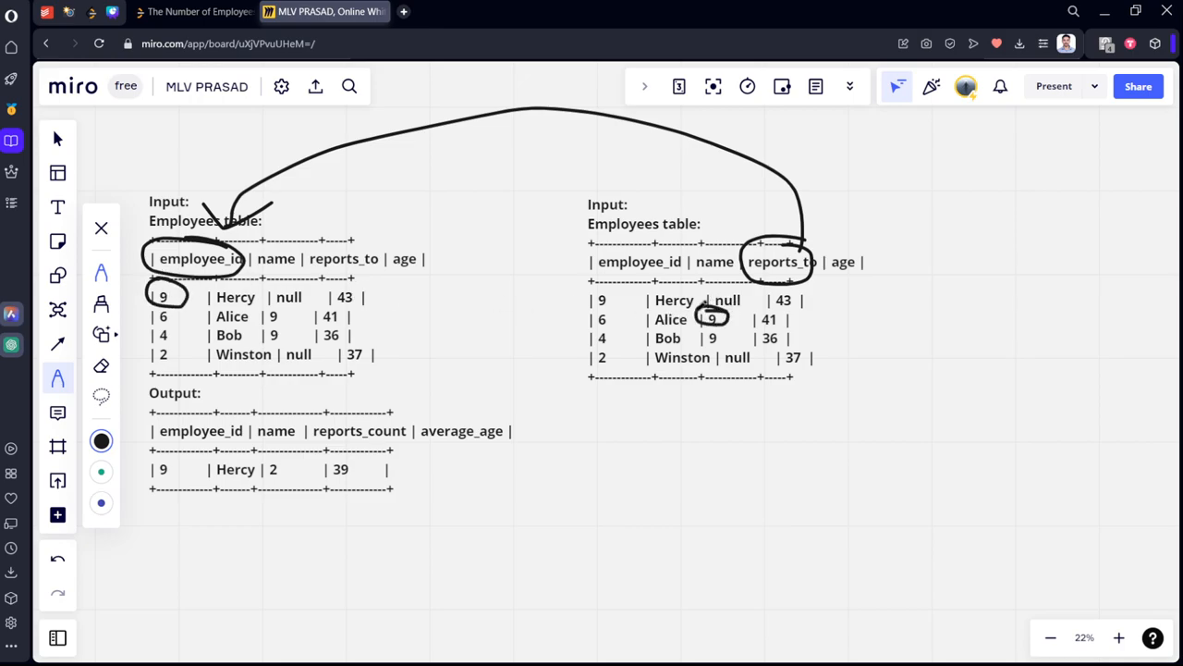
left_click_drag(702, 328, 726, 346)
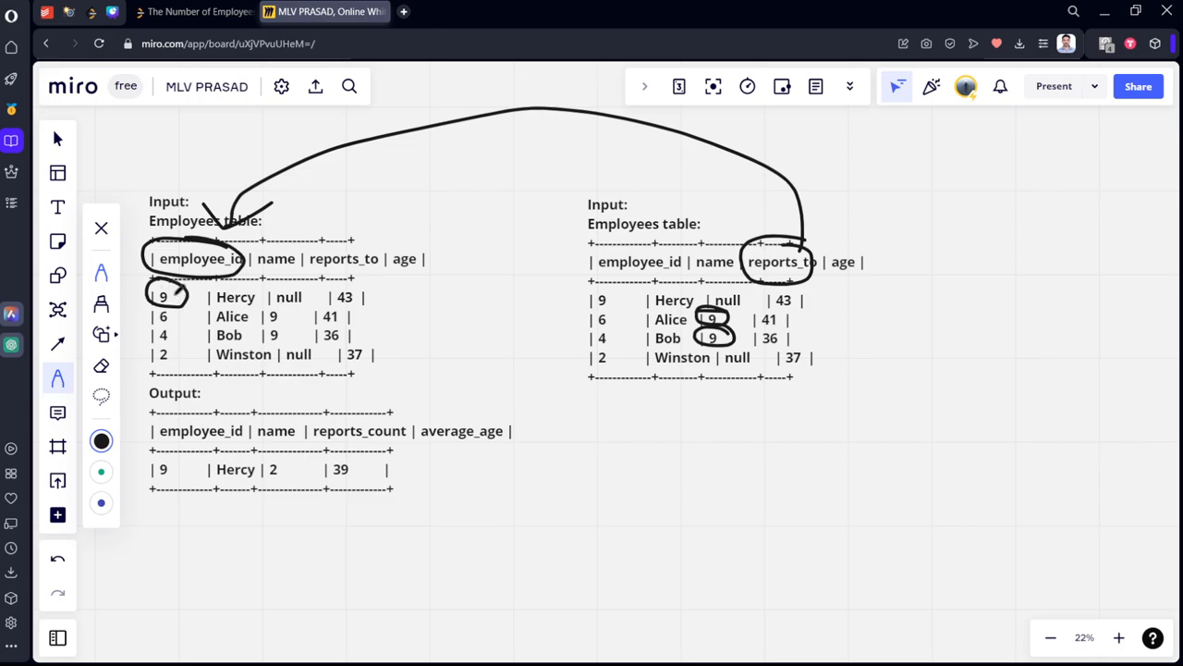
left_click_drag(546, 383, 572, 555)
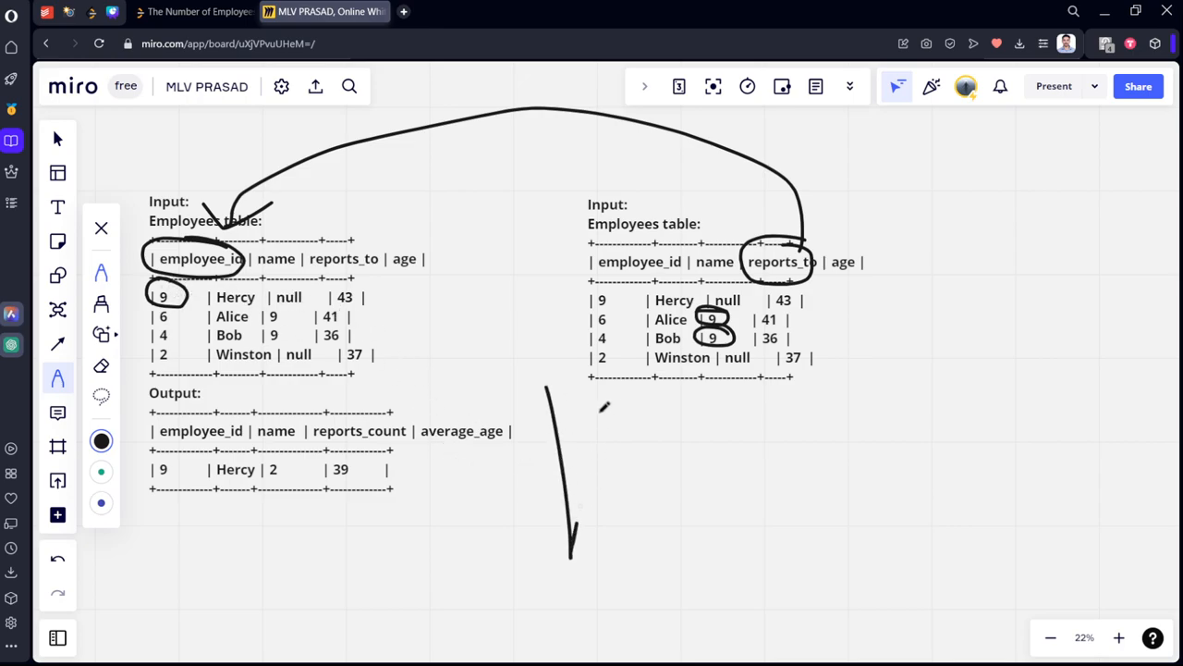
Handwrite the joined row Hercy 9, null, 43 with Alice 9, 41, and start Bob's row.
left_click_drag(578, 411, 643, 426)
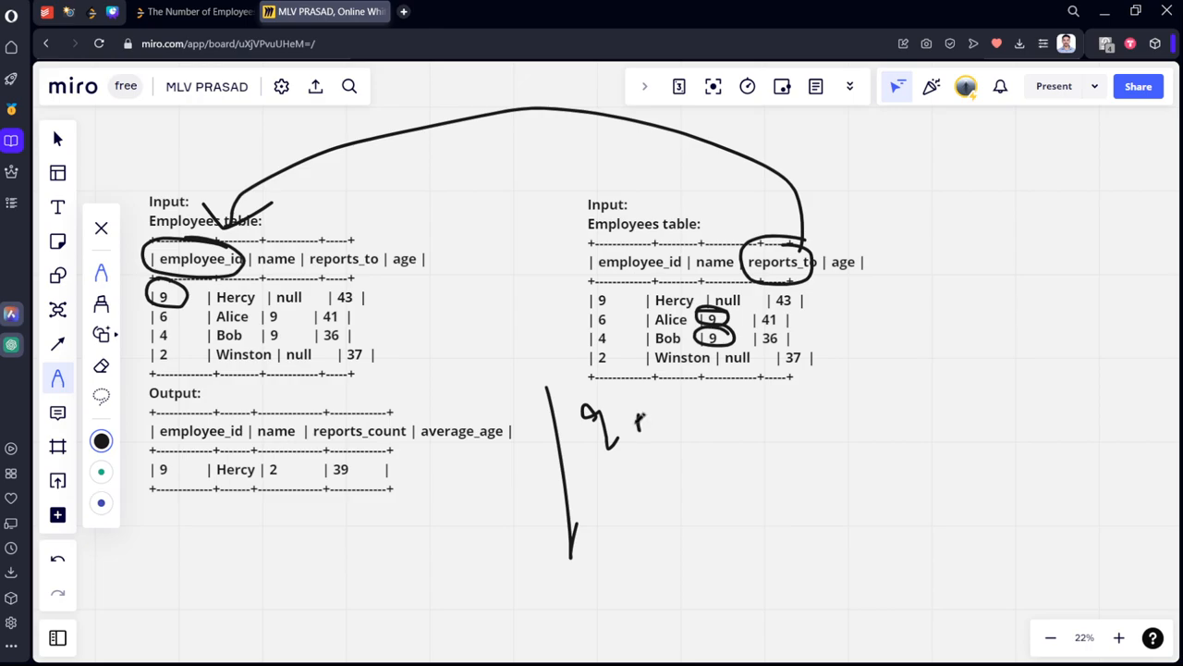
left_click_drag(638, 412, 666, 434)
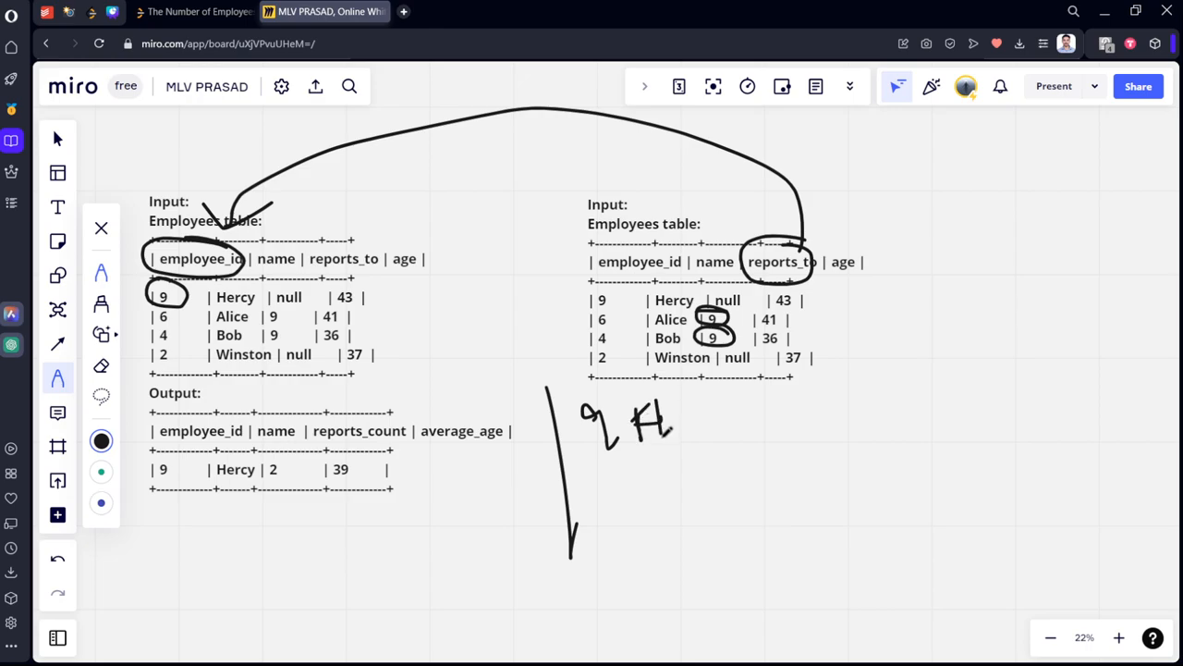
left_click_drag(647, 420, 712, 453)
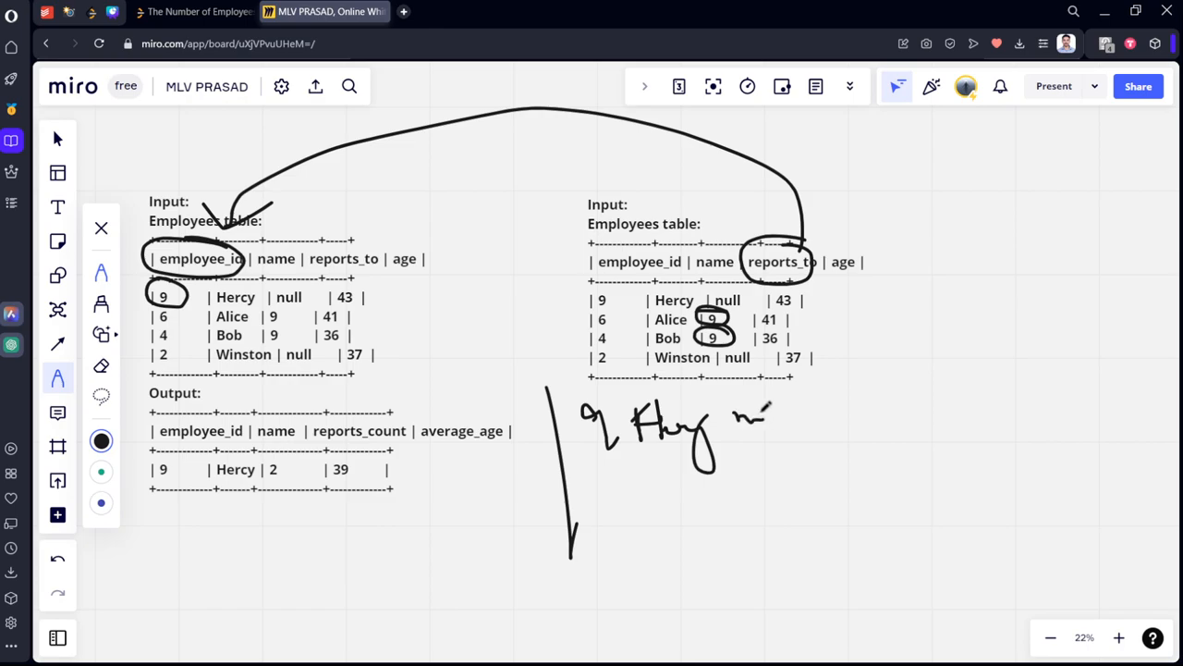
left_click_drag(749, 416, 850, 434)
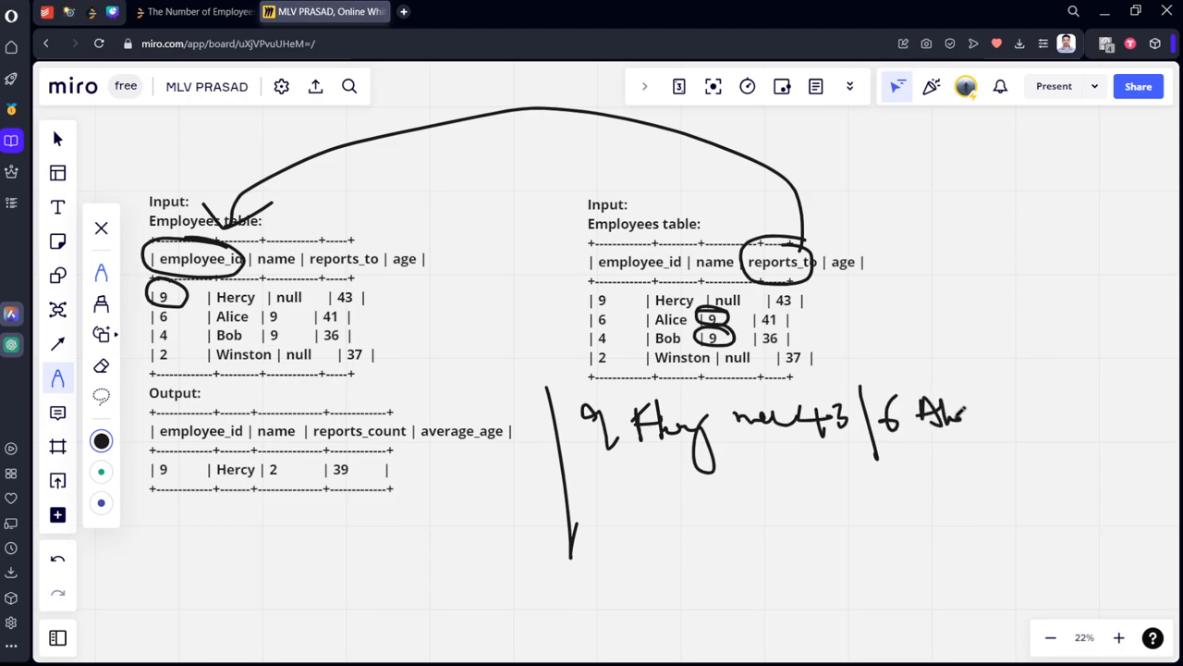
left_click_drag(998, 416, 1100, 416)
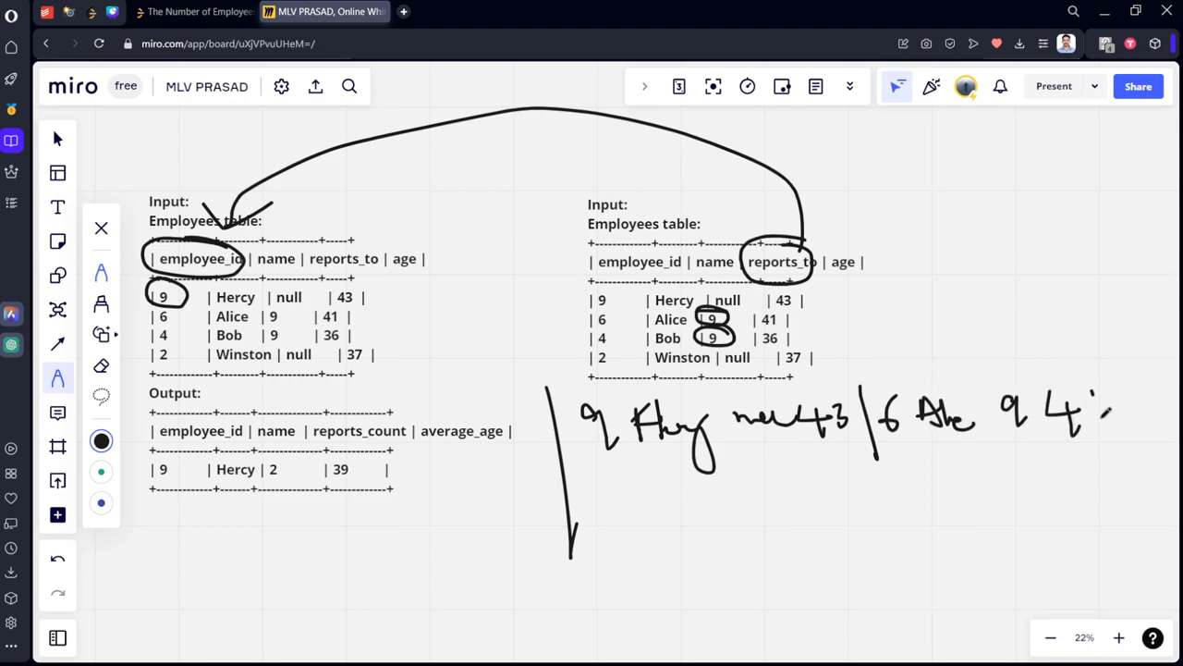
left_click_drag(370, 298, 620, 328)
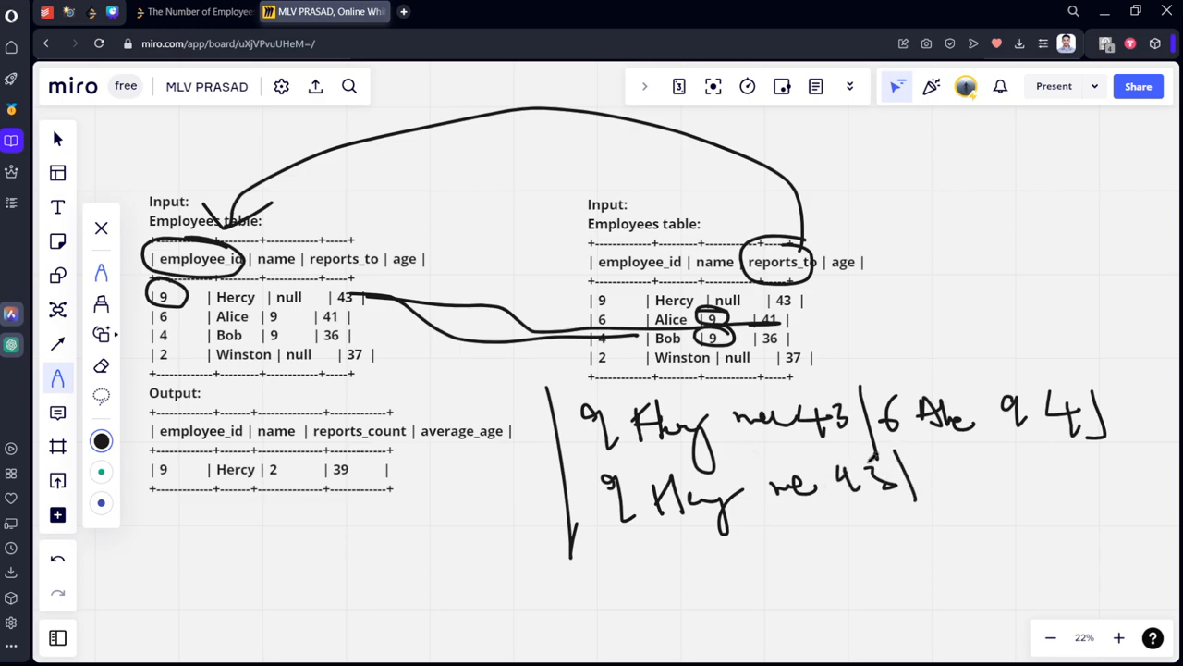
left_click_drag(929, 471, 970, 490)
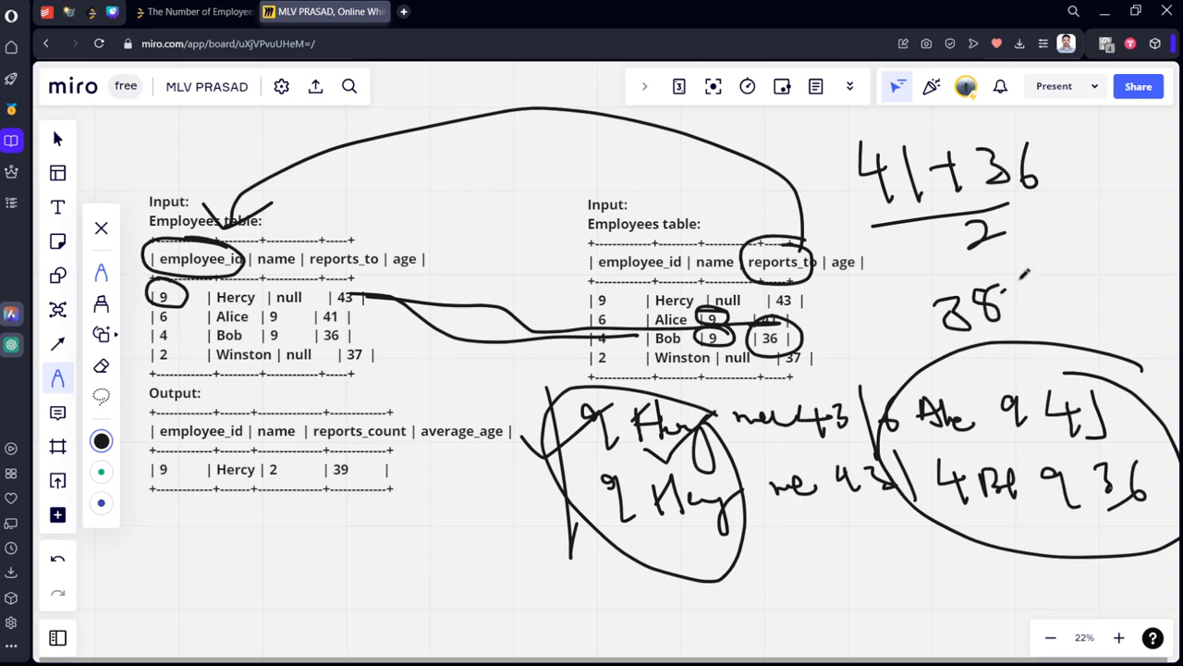
Switch from the Miro board back to the LeetCode problem tab.
left_click(194, 13)
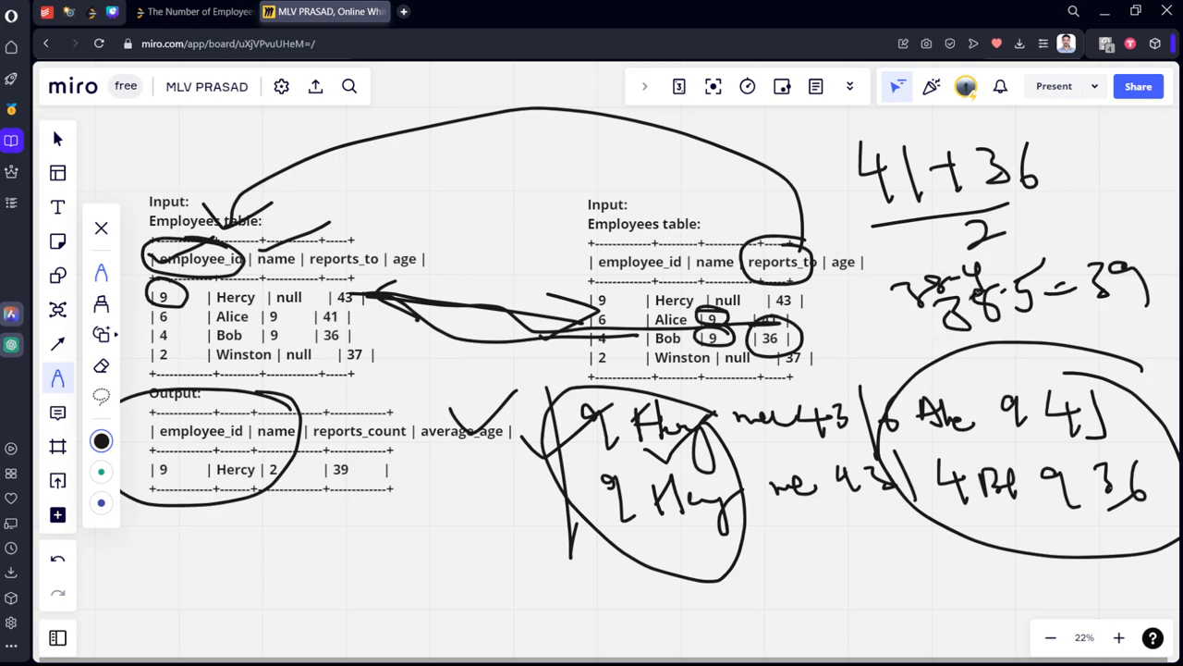
left_click(194, 11)
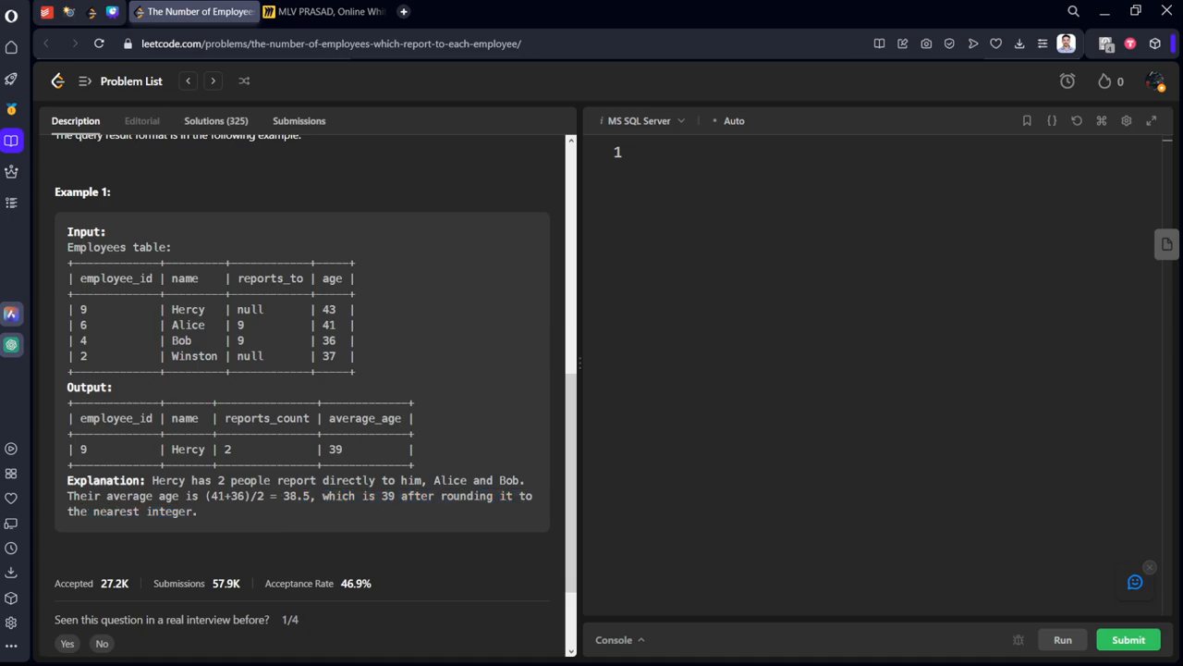
Write 'from Employees a join Employees b on a.' in the editor.
left_click(663, 166)
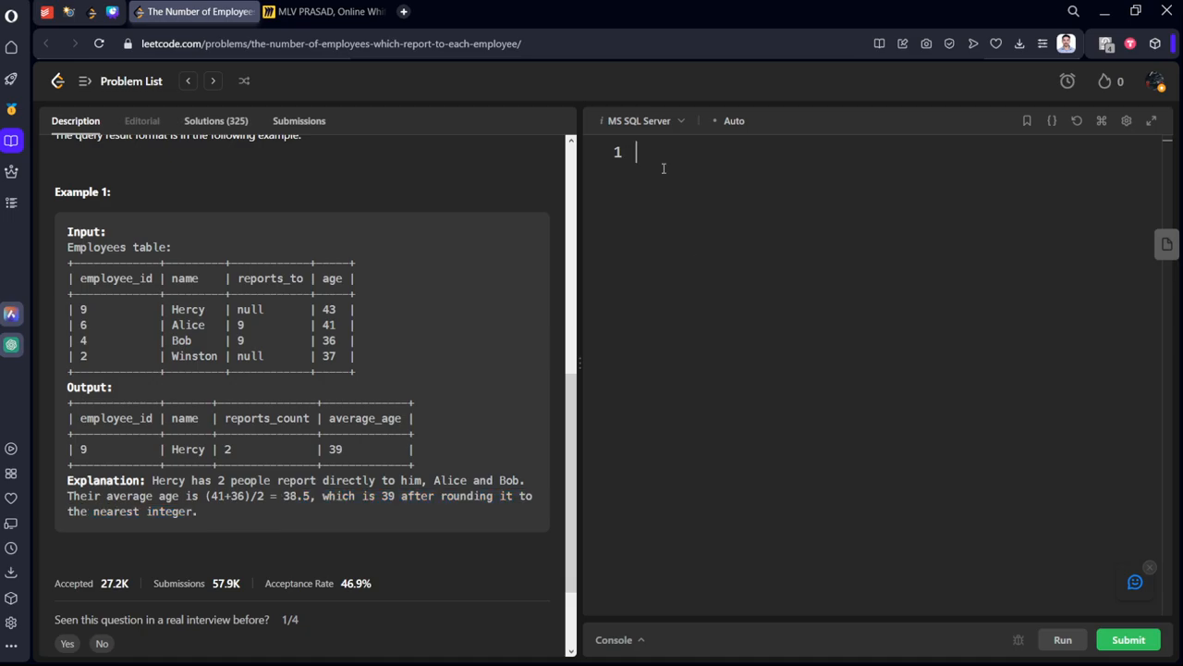
type("from Emp")
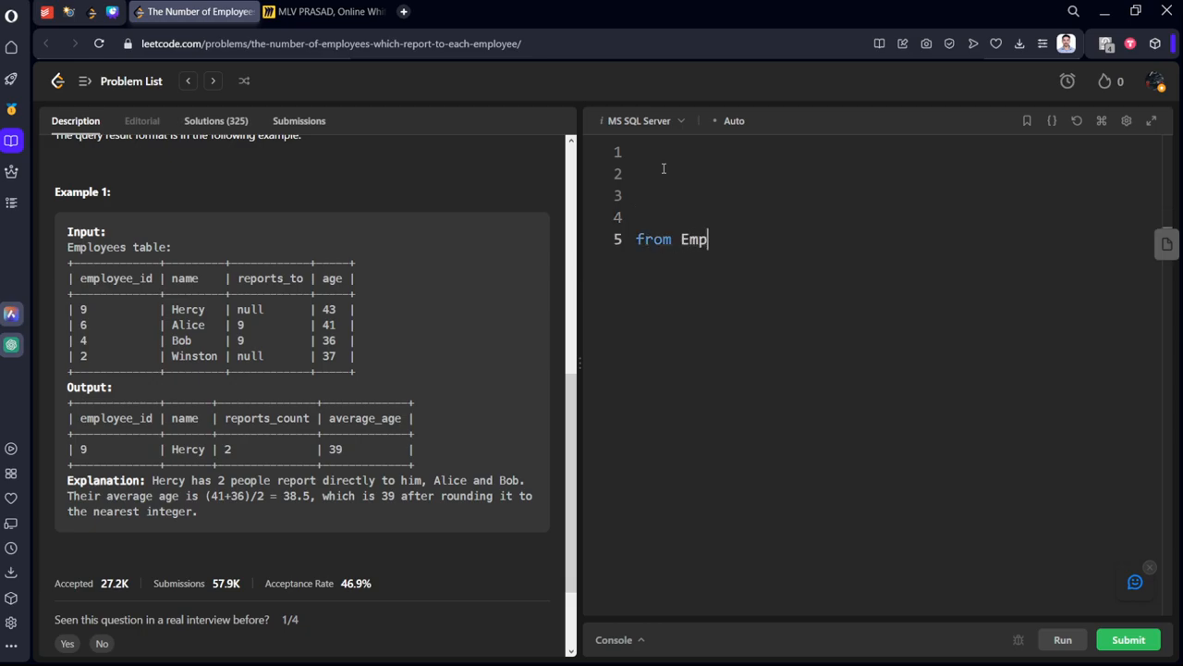
type("loyees a")
type("inner")
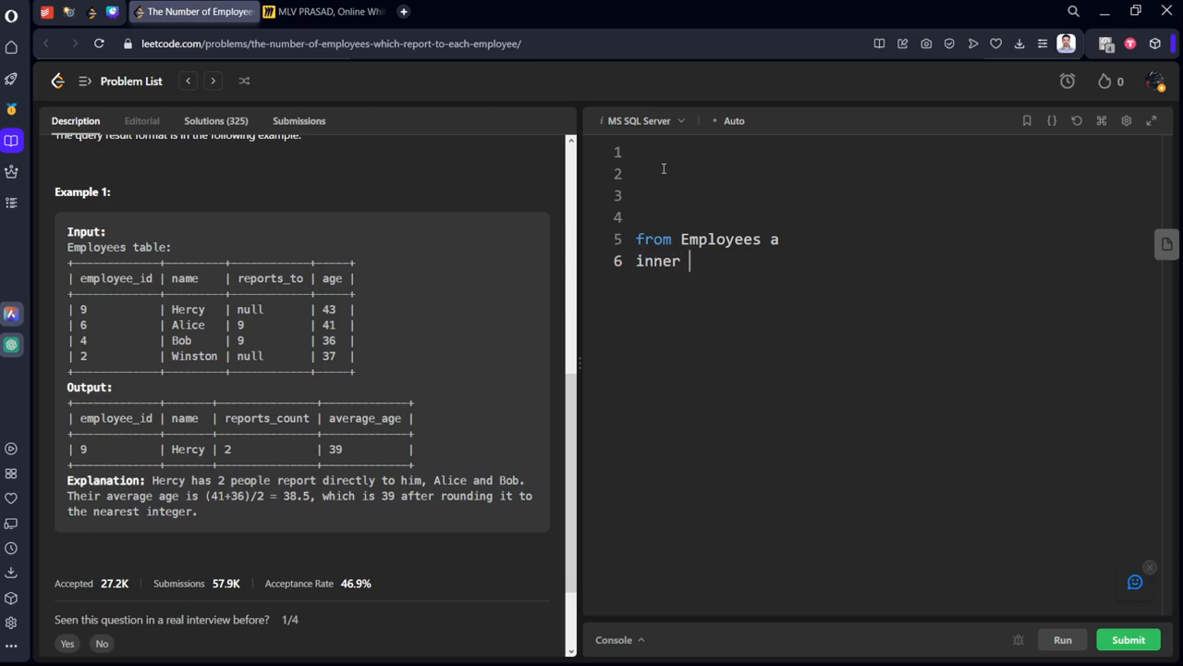
type("join Em")
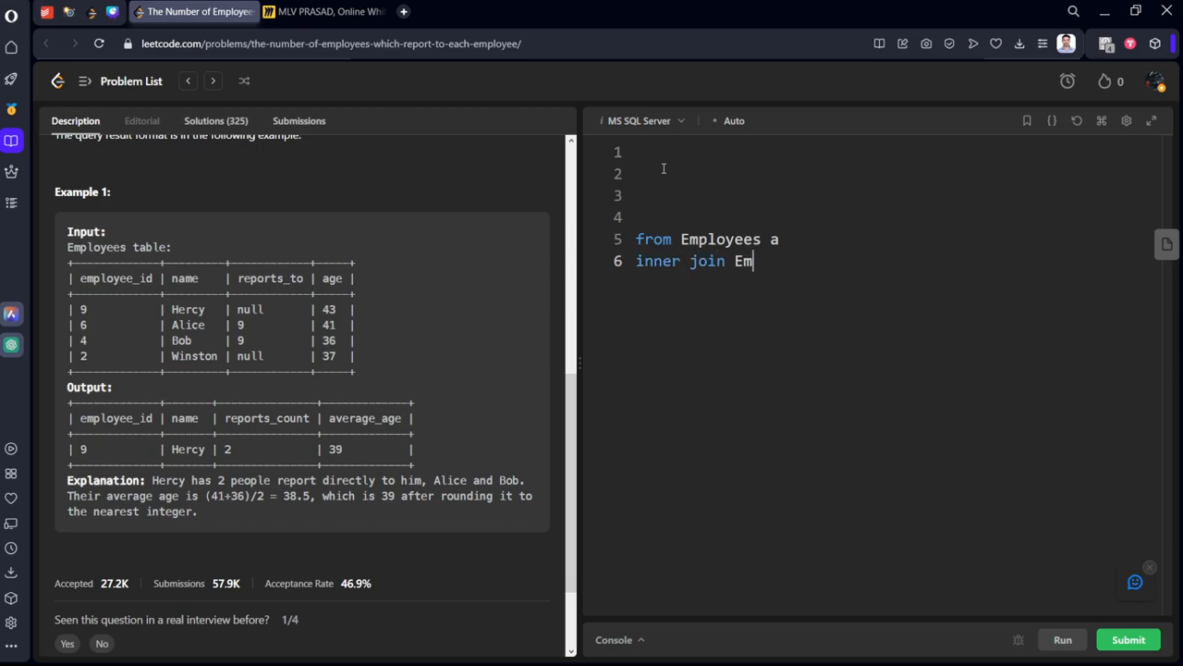
type("ployees")
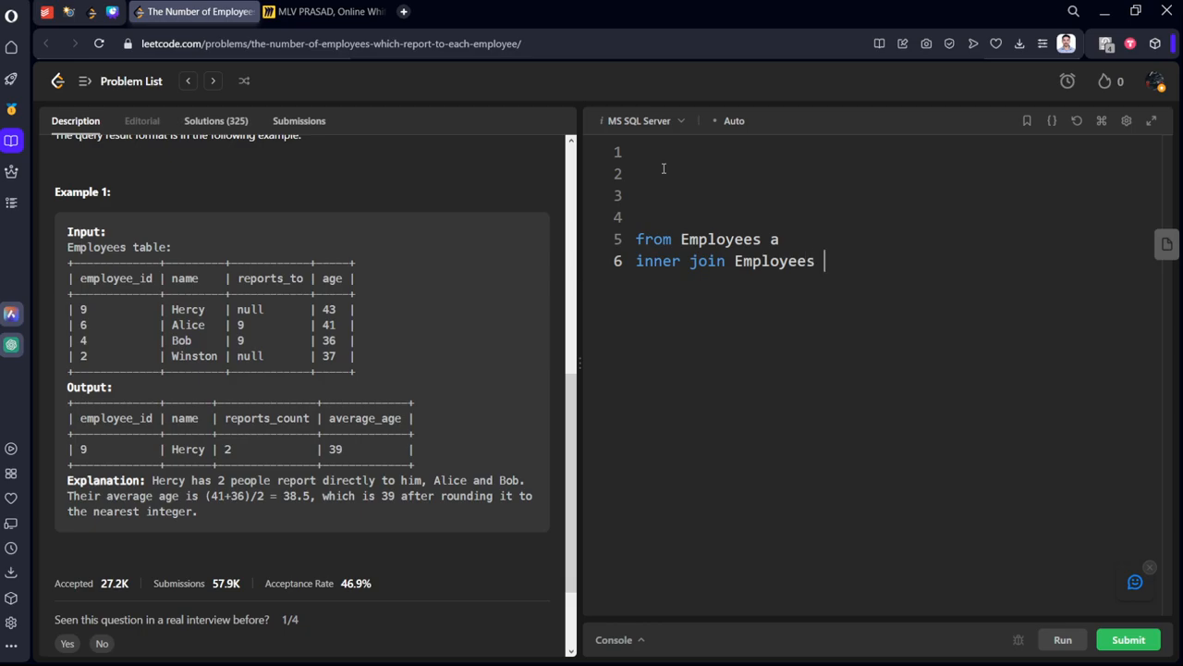
type("b")
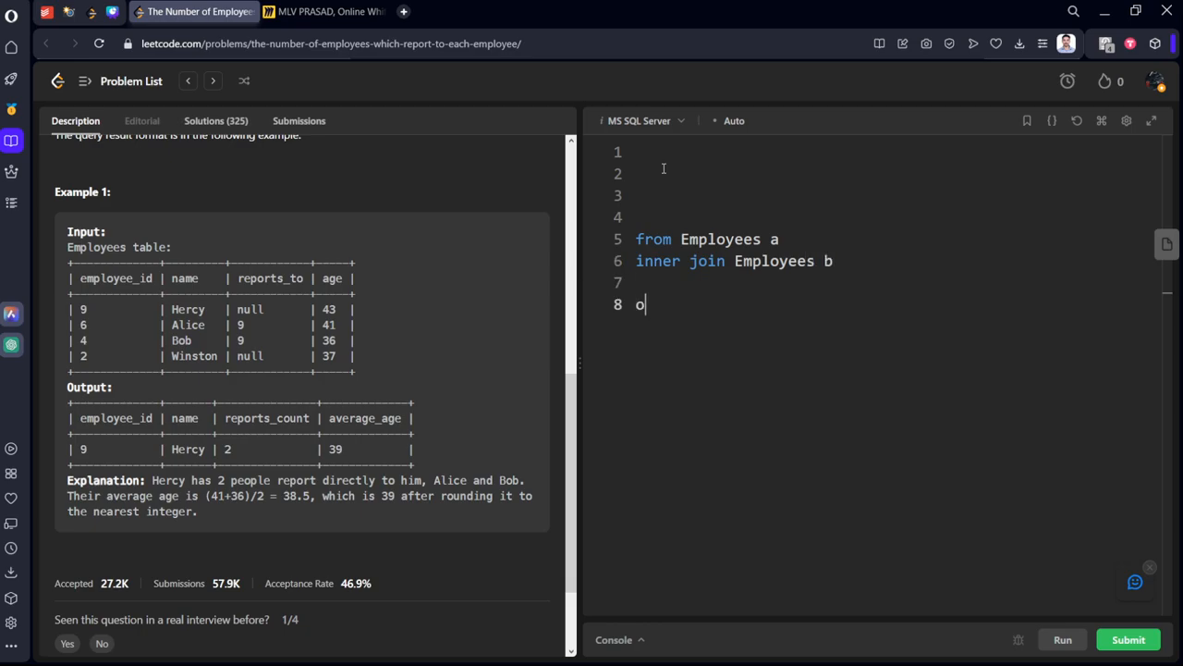
type("n a.")
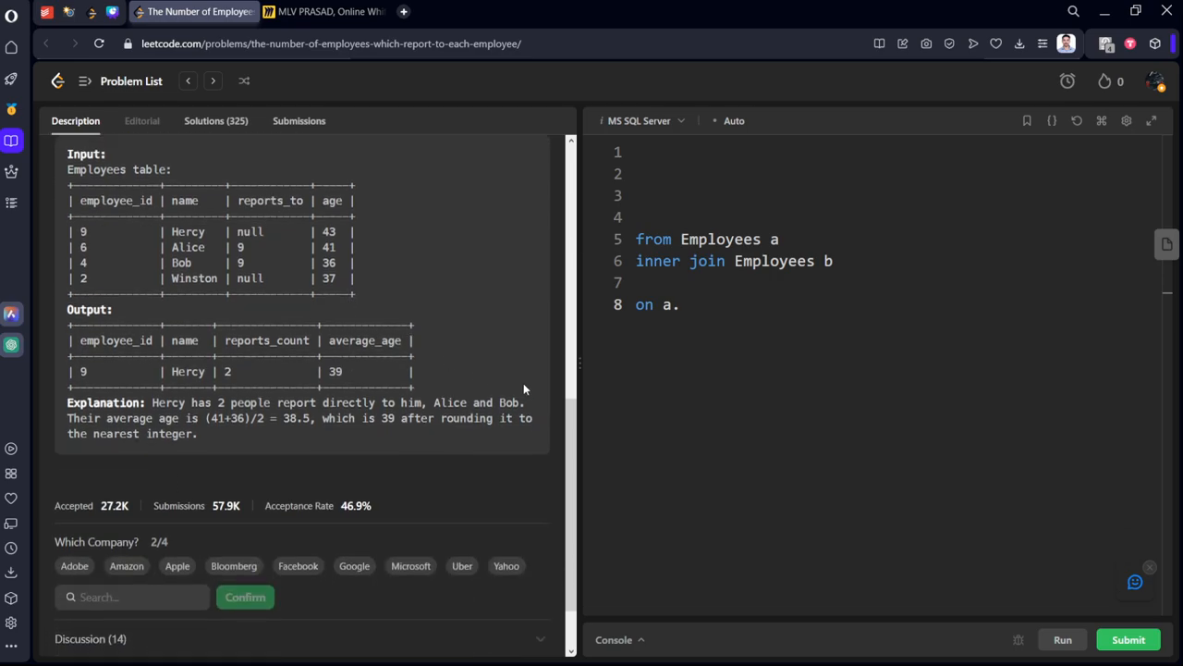
Complete the join condition a.employee_id = b.reports_to and add new lines.
left_click(687, 304)
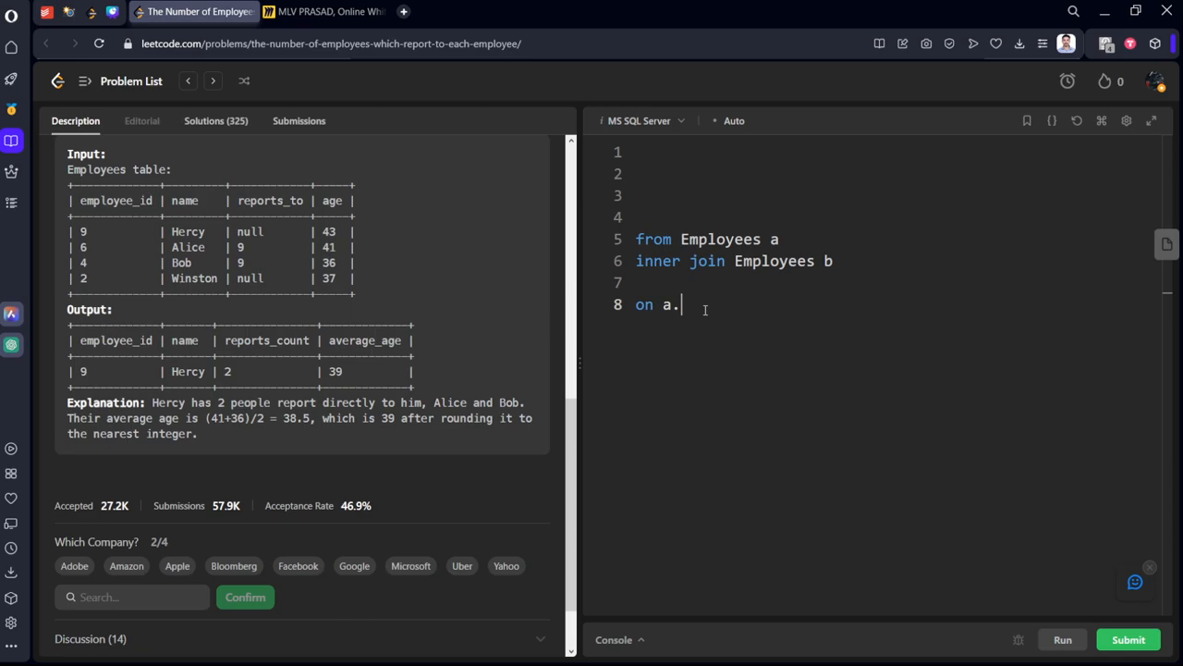
type("emp")
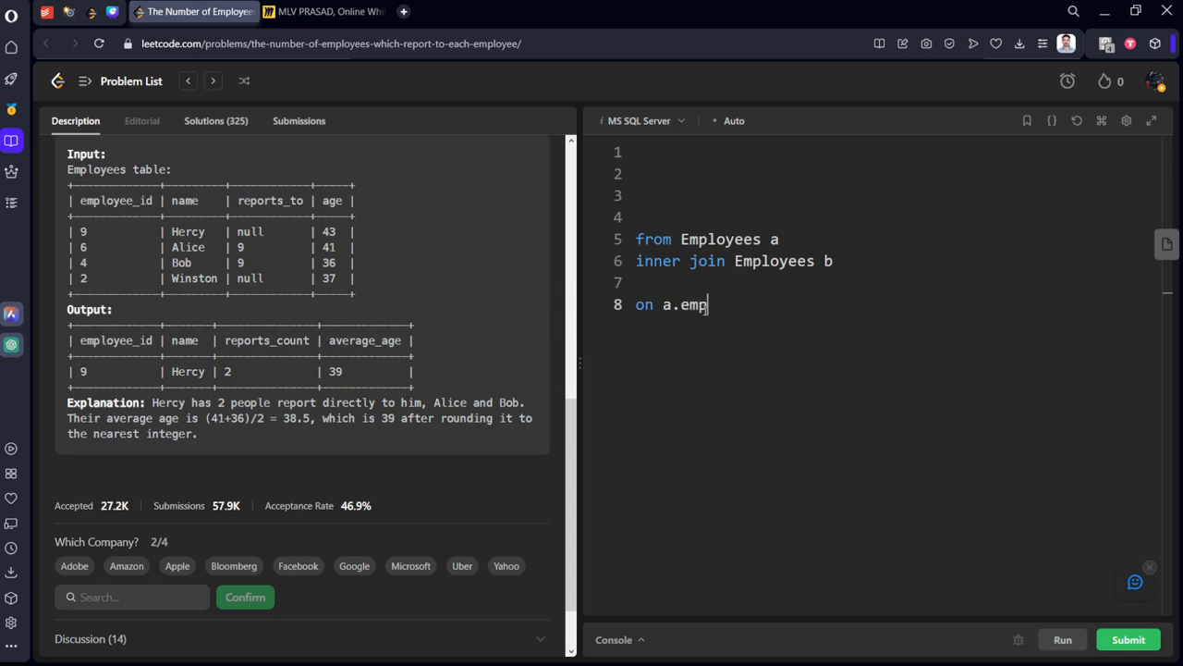
type("loyee_")
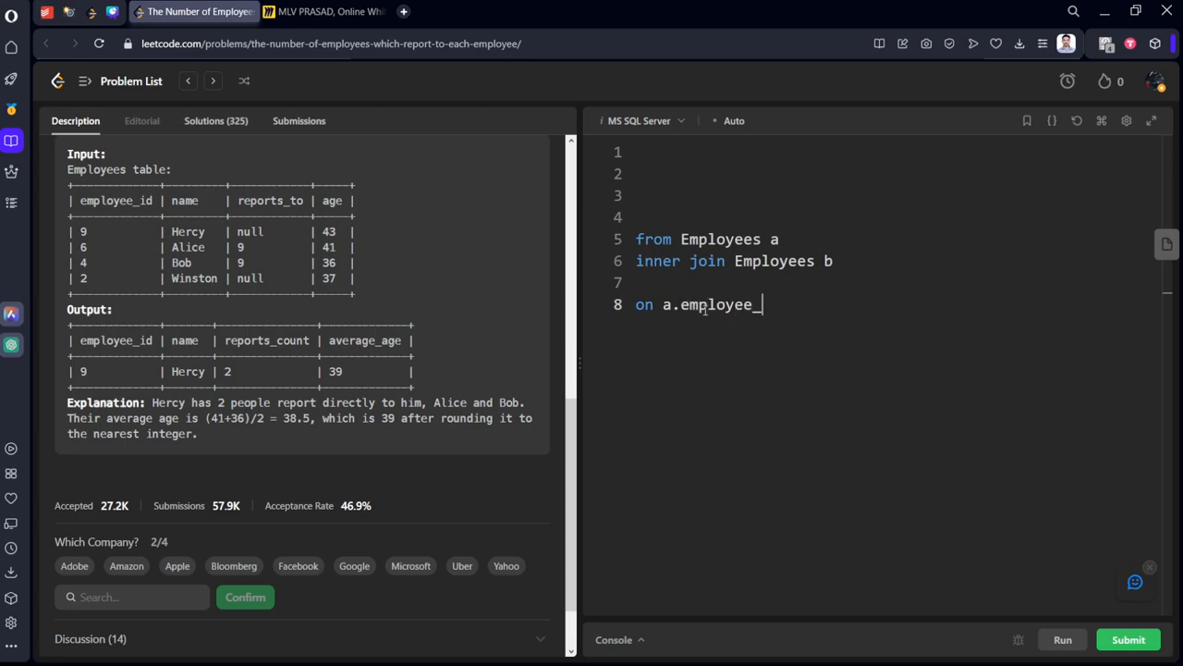
type("id = b")
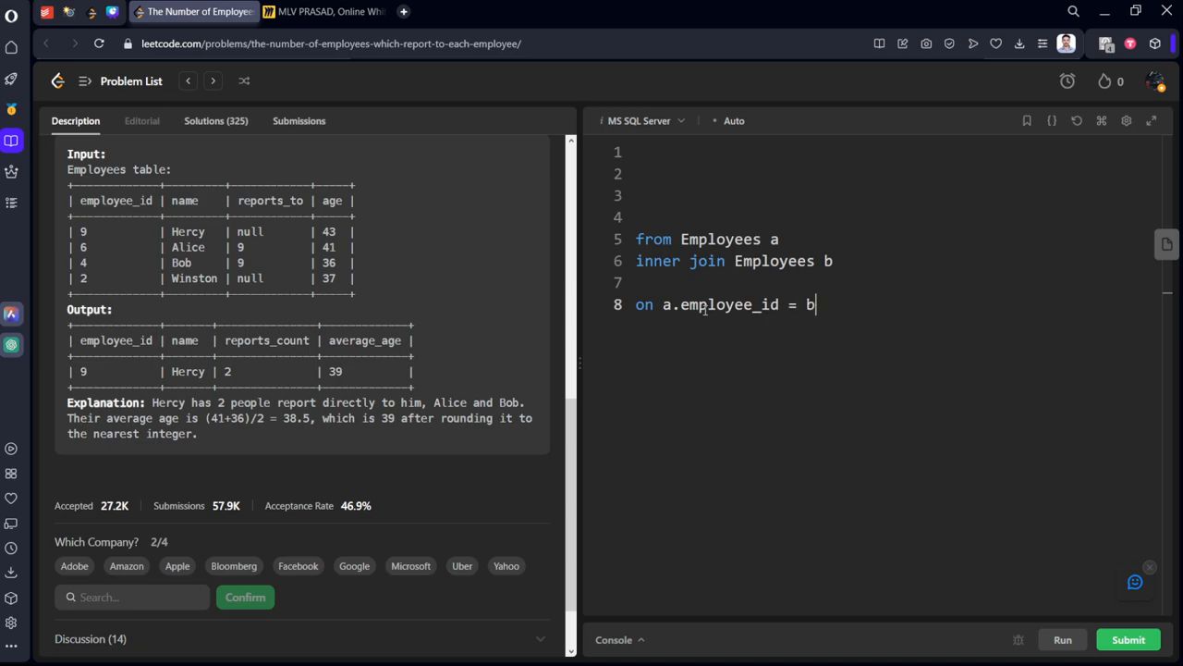
type(".reports")
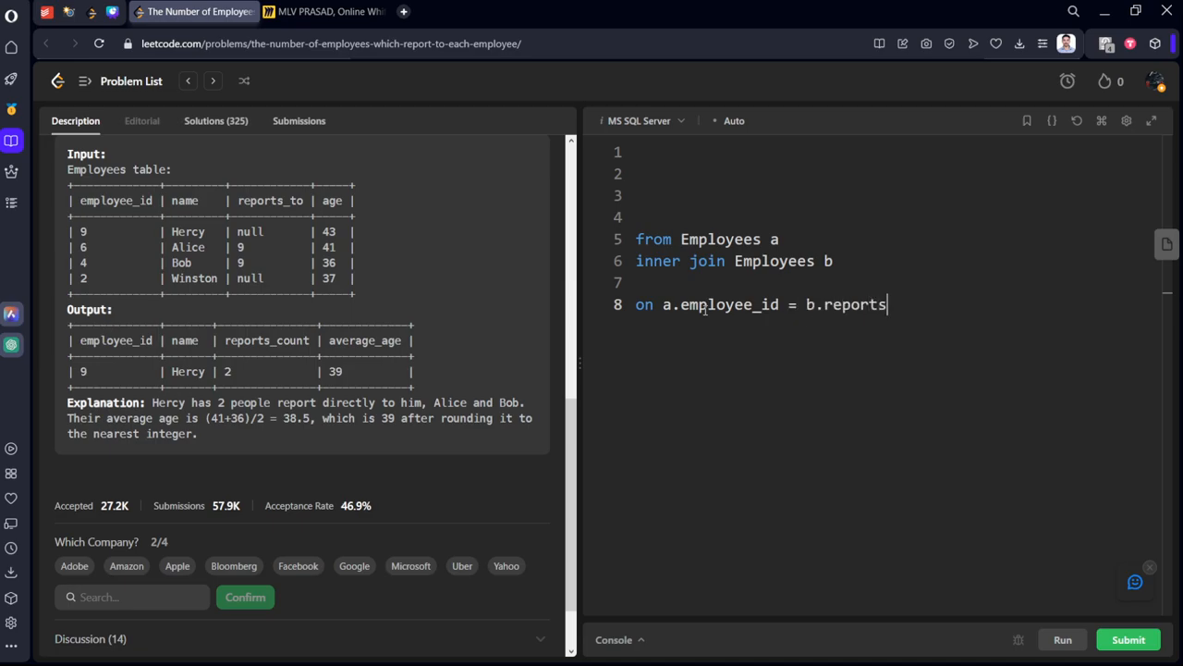
type("_to")
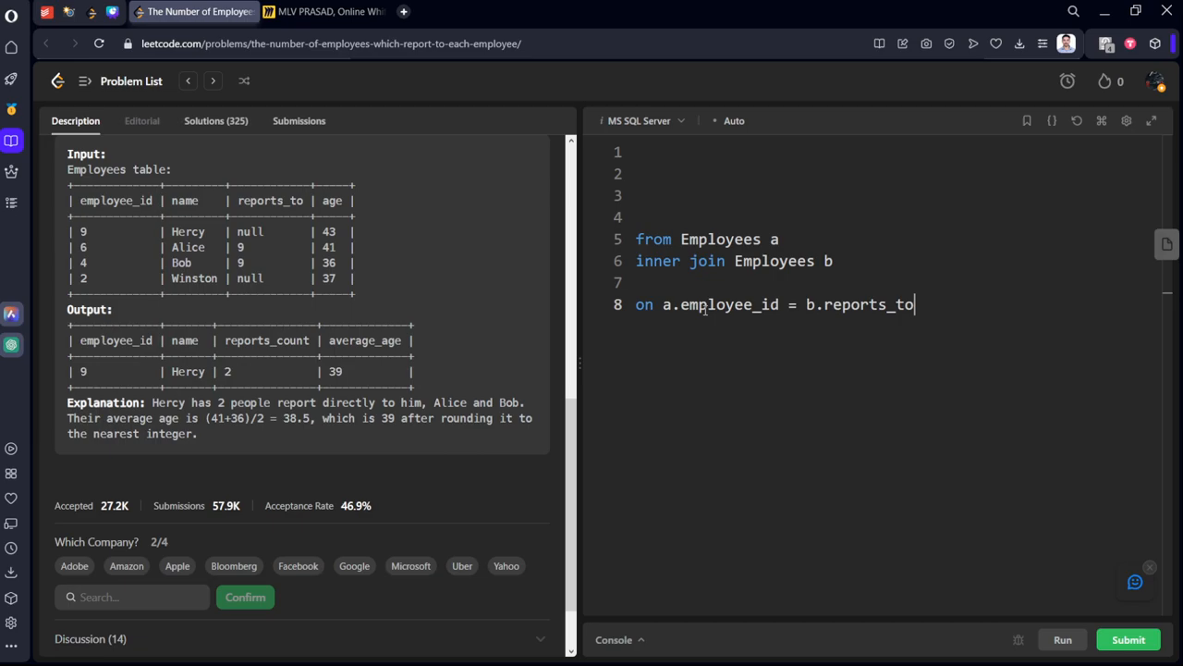
mouse_move(474, 268)
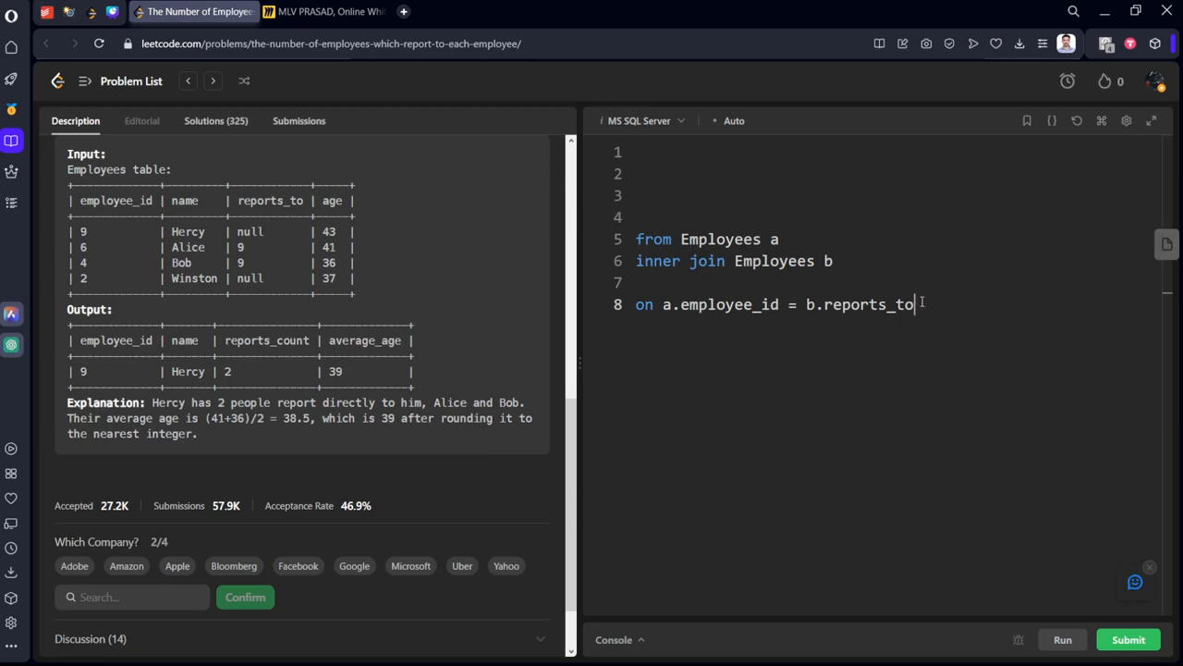
key("Enter")
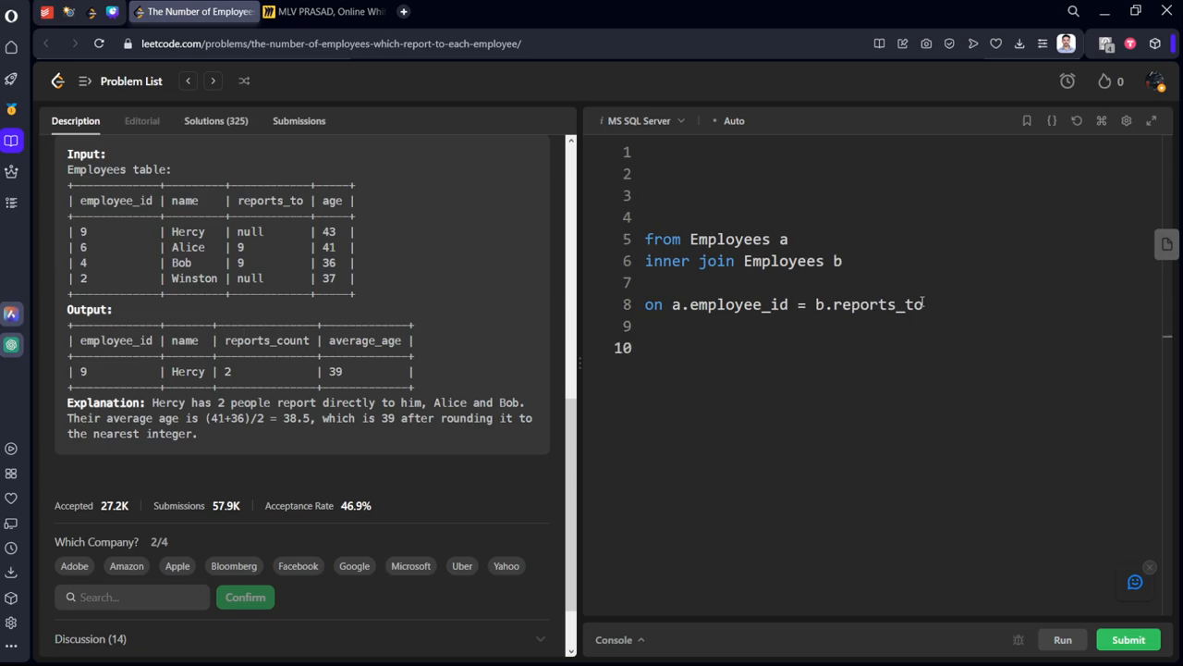
Add 'group by employee_id,name' to the query.
type("group by")
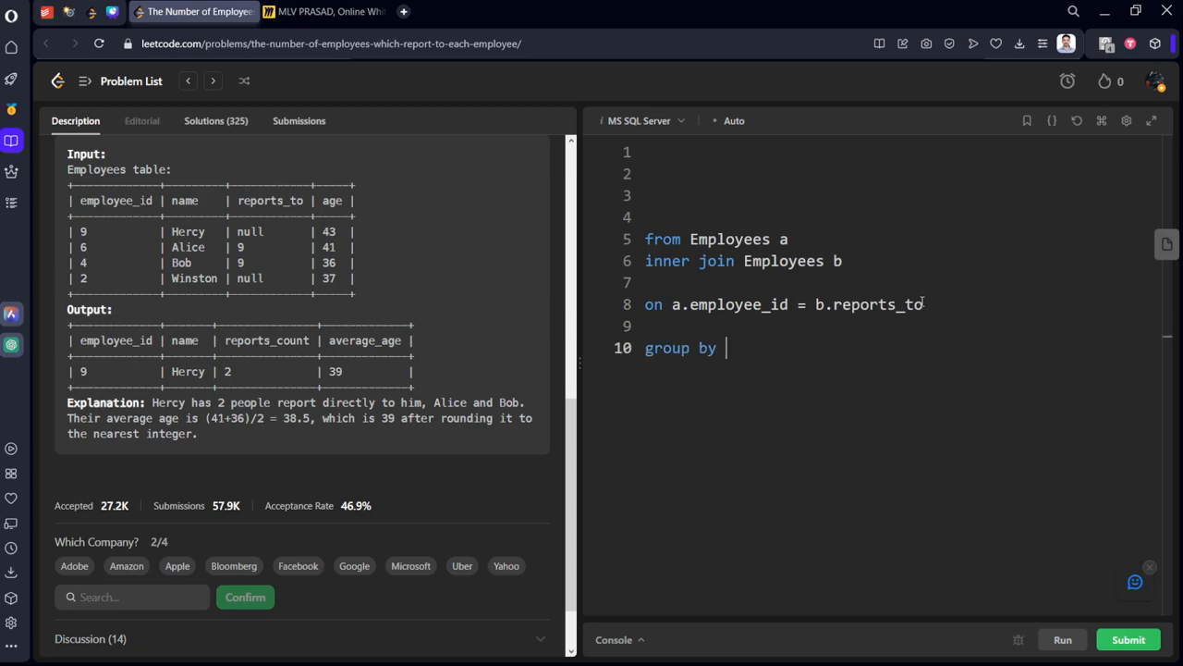
type("employ")
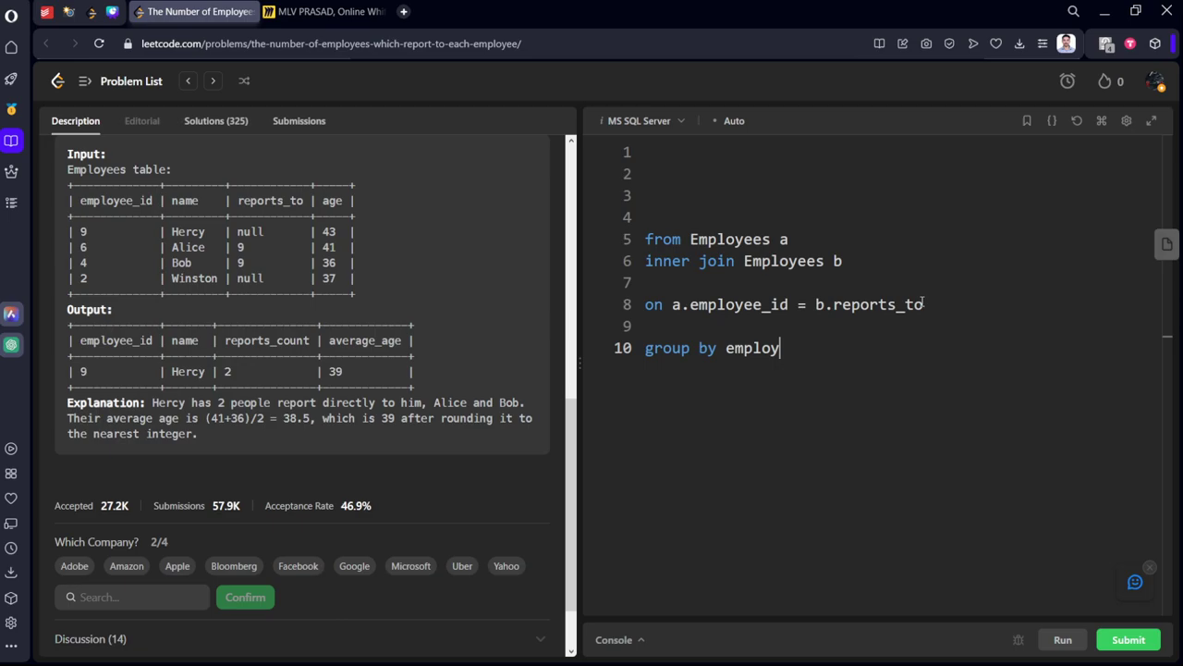
type("ee_id")
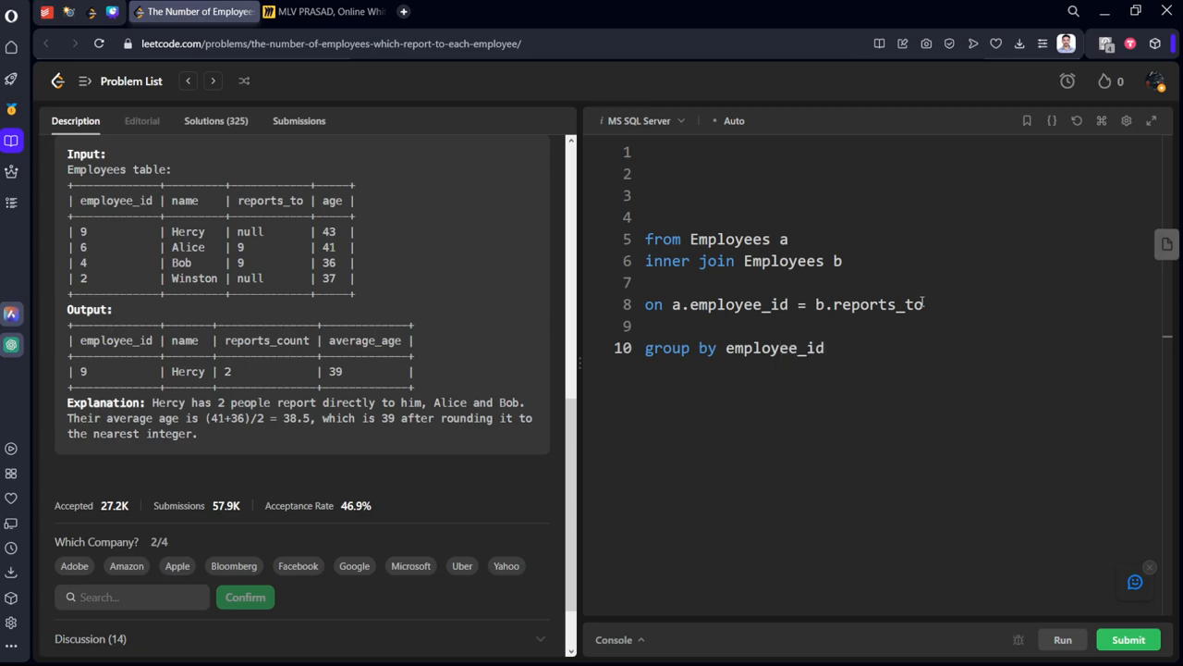
type(",name")
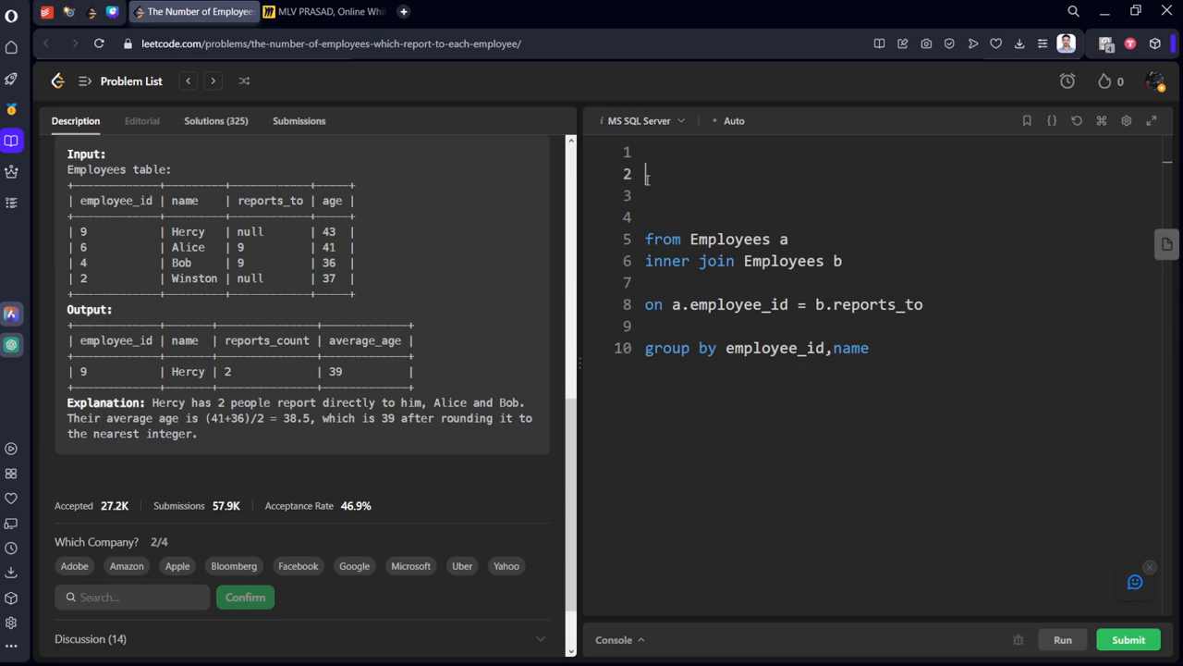
Write the select list with employee_id, name and count(*) as reports_count.
type("select employe")
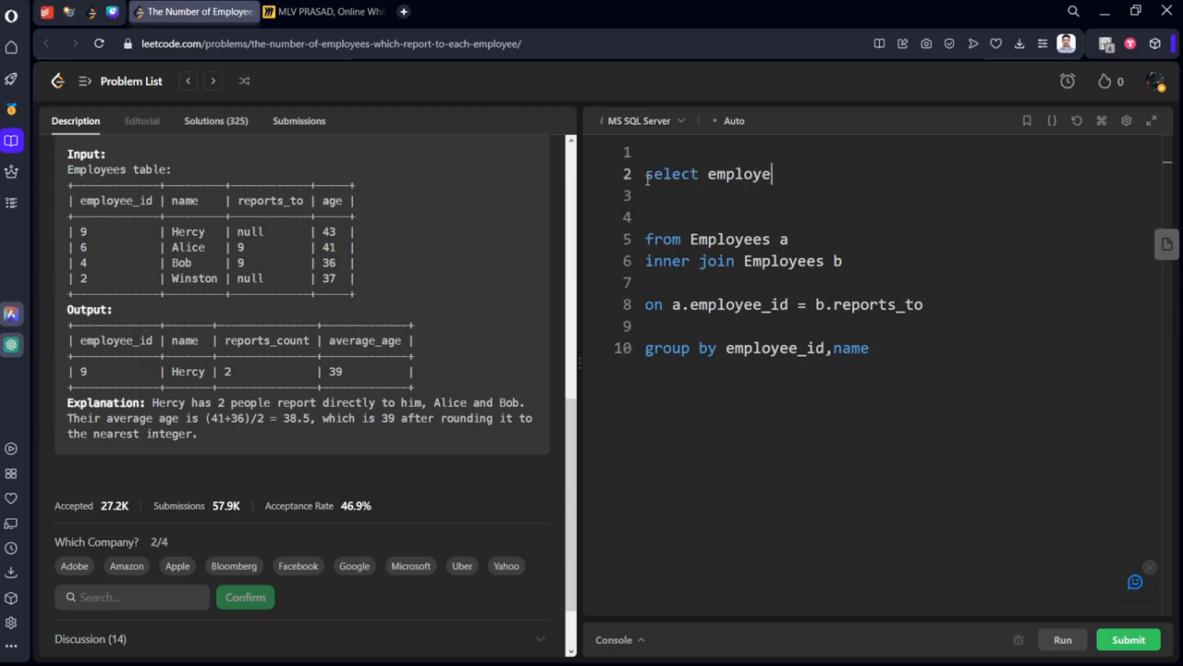
type("_id")
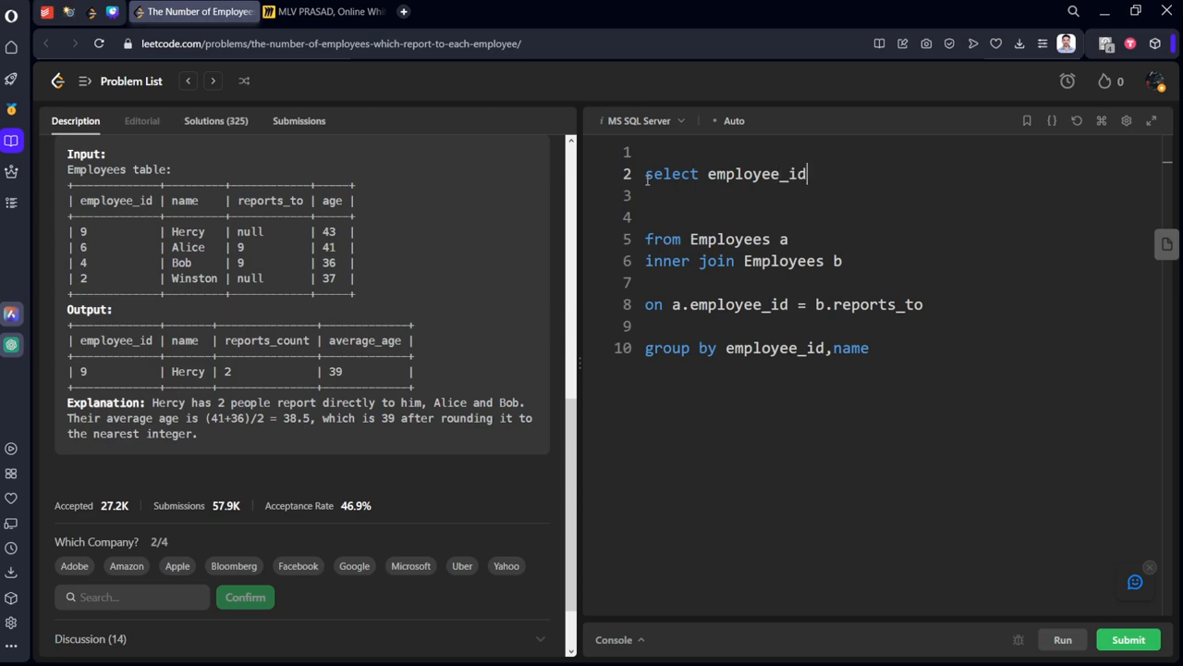
type(", name")
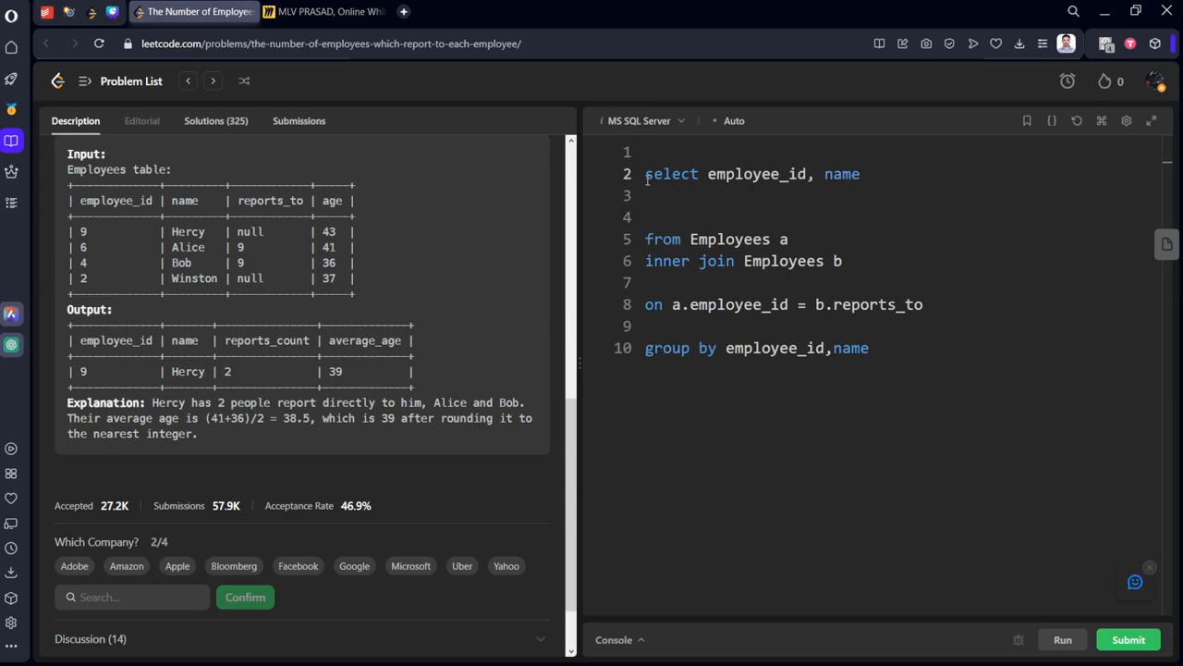
type(",")
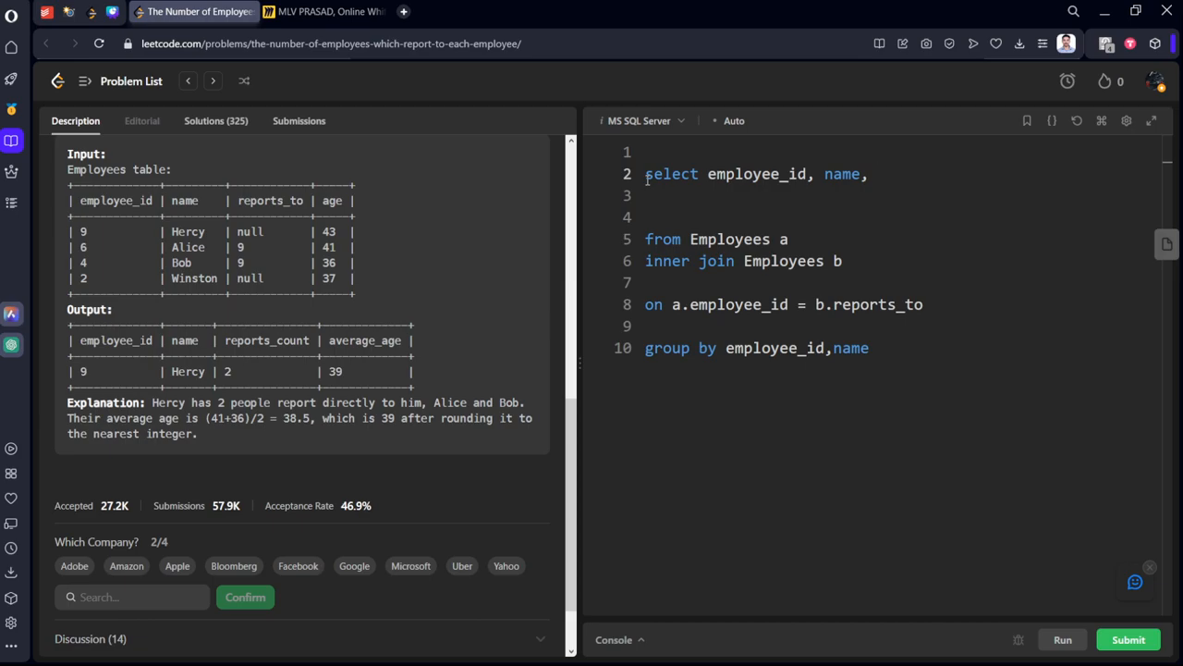
type("count(")
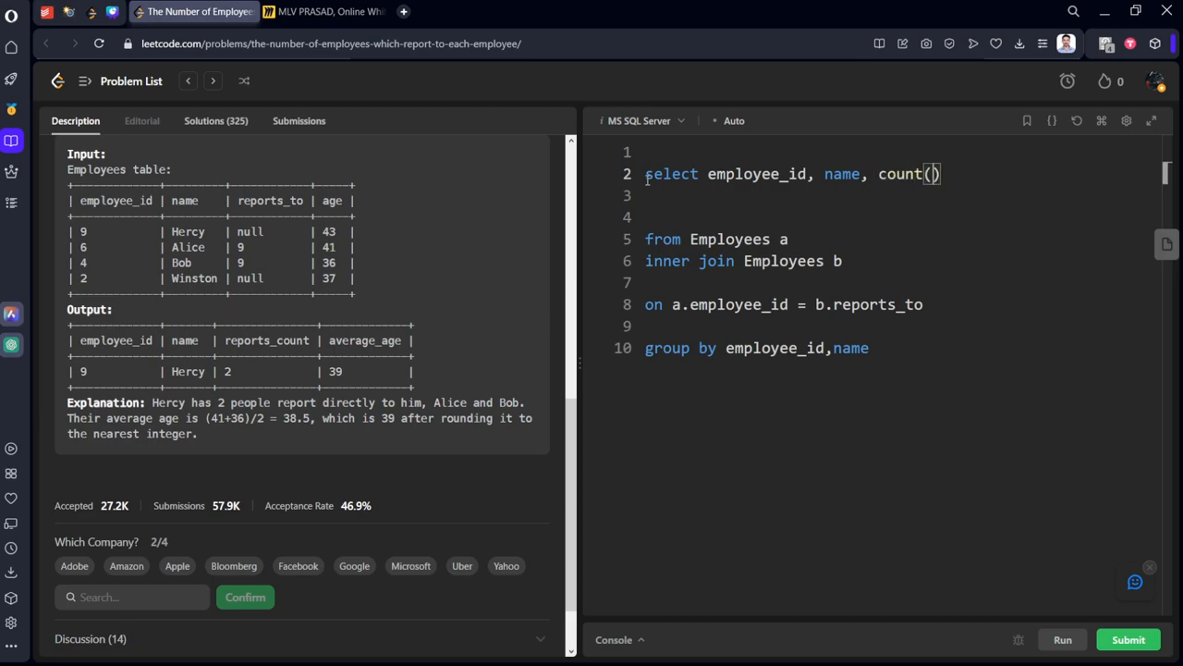
type("*")
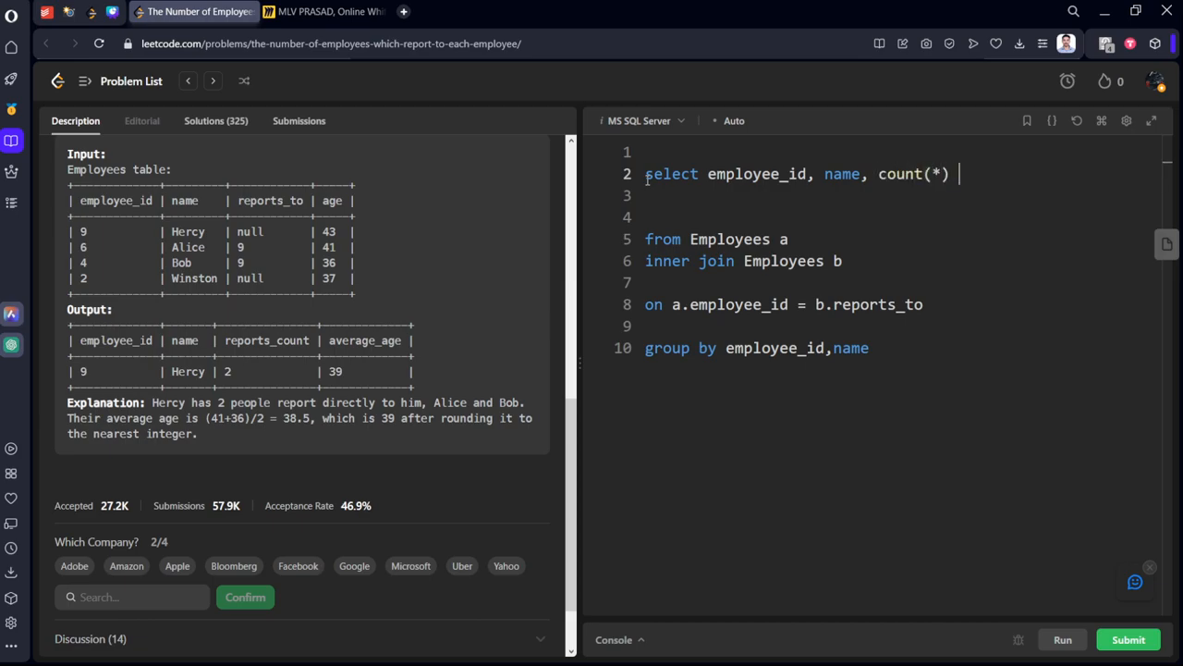
type("as rep")
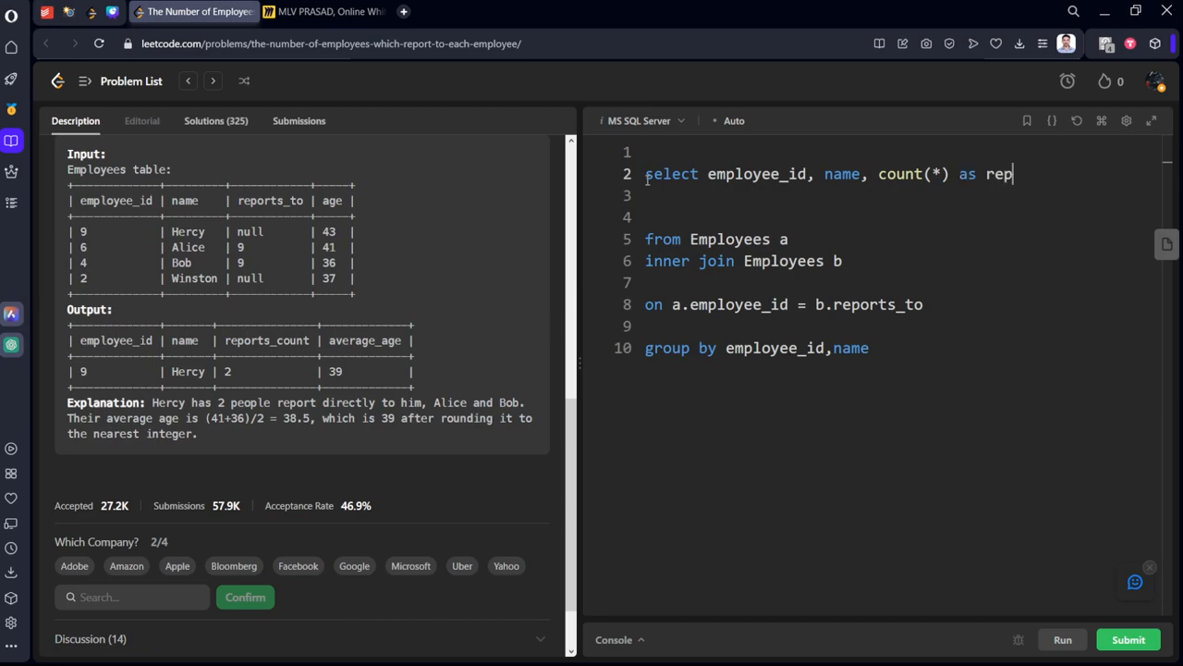
type("orts_C")
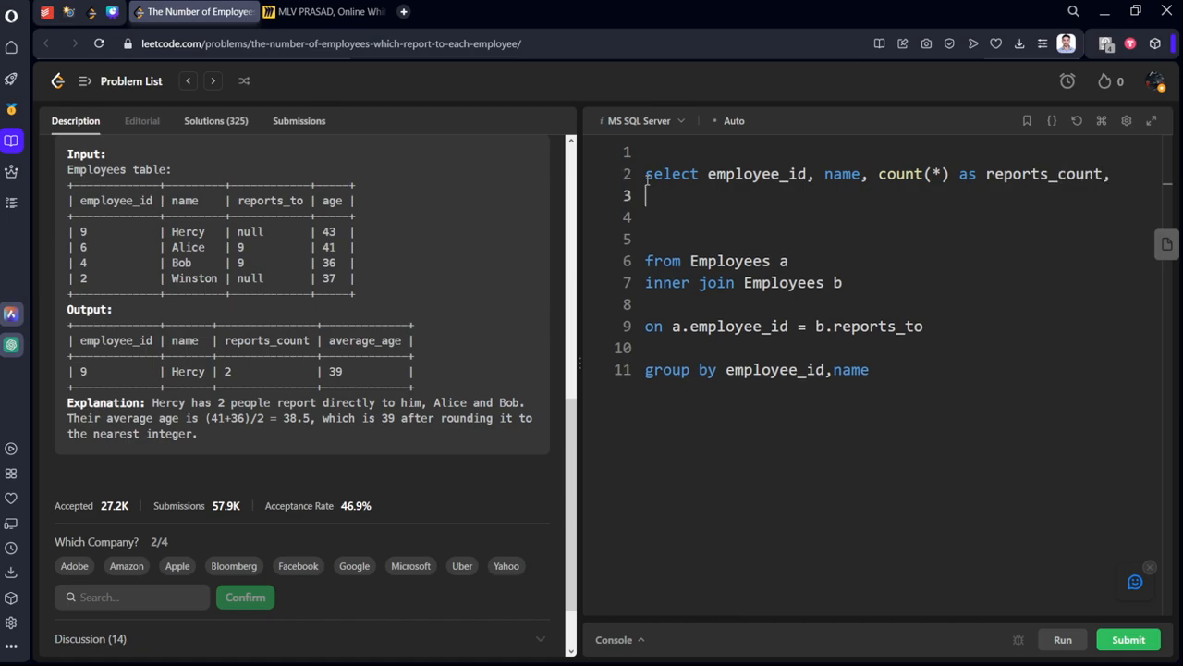
Add avg(age*1.0) as the average_age column, fixing misplaced characters.
type("avg")
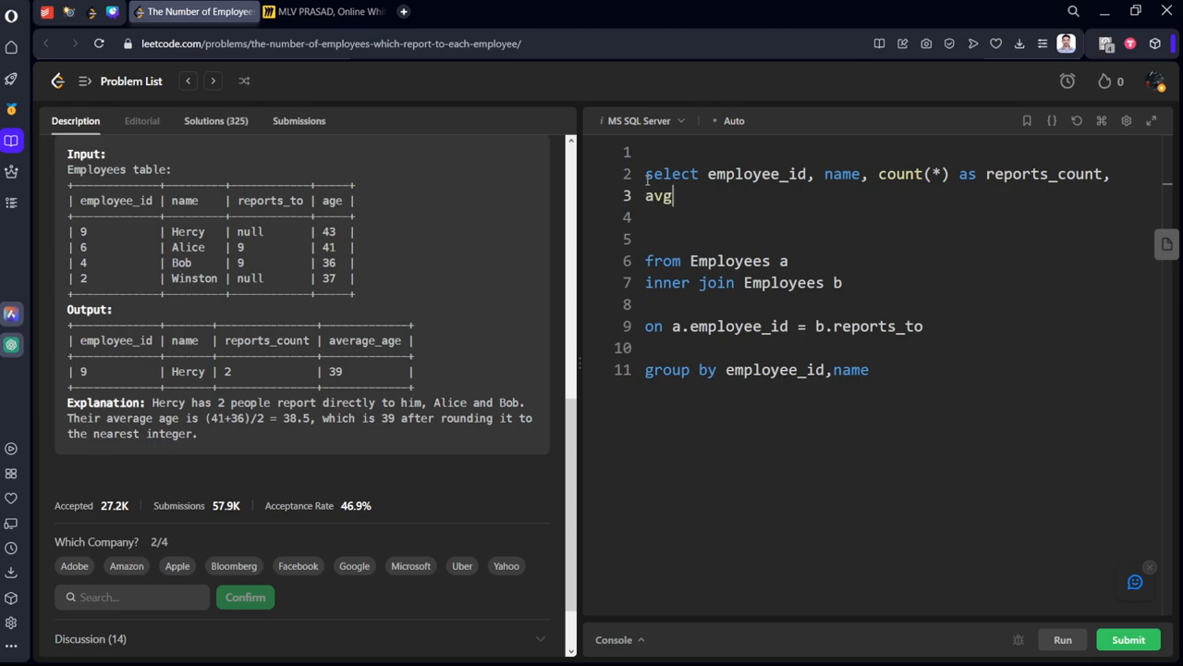
type("(a")
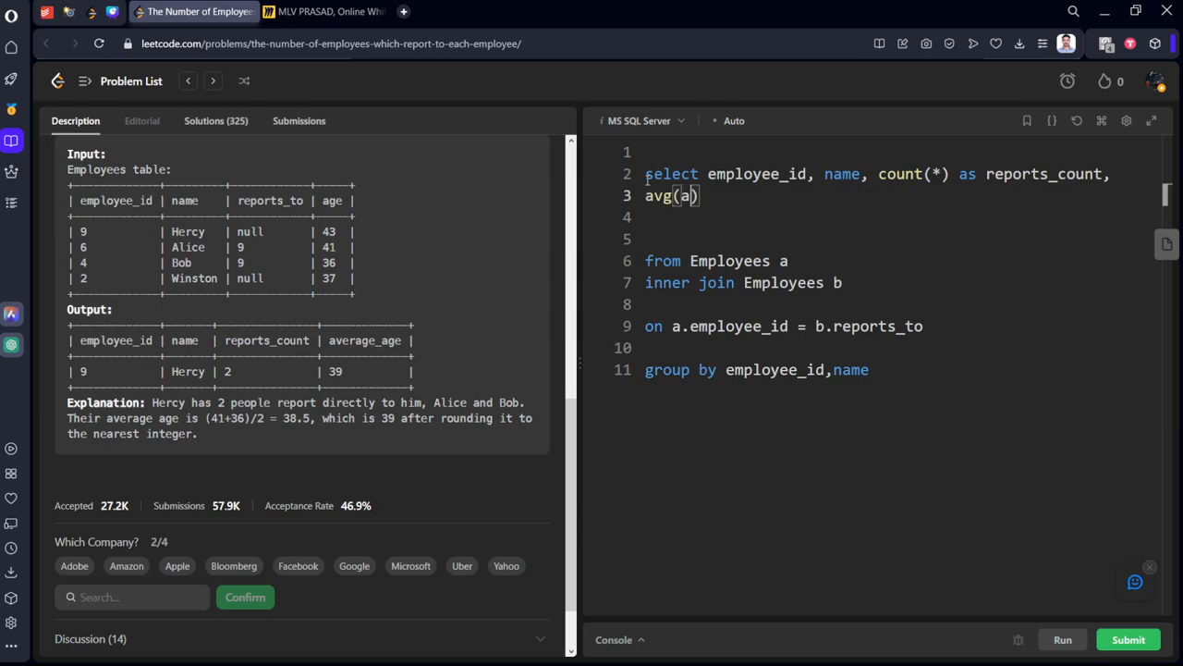
type("ge) as")
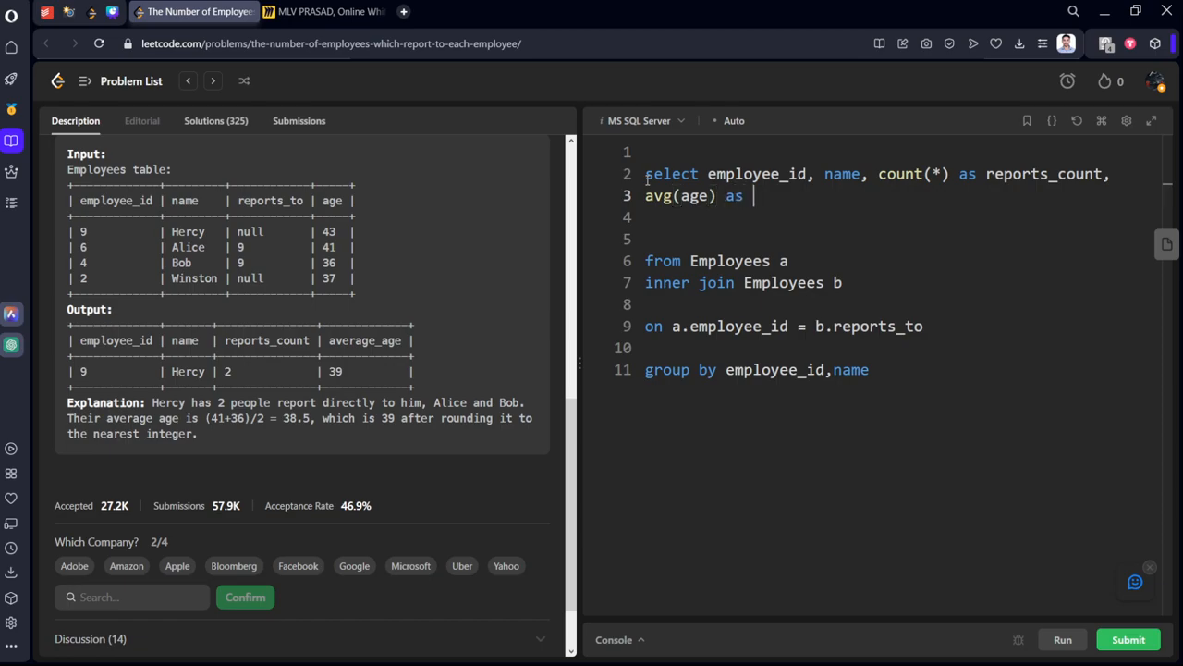
key("Backspace")
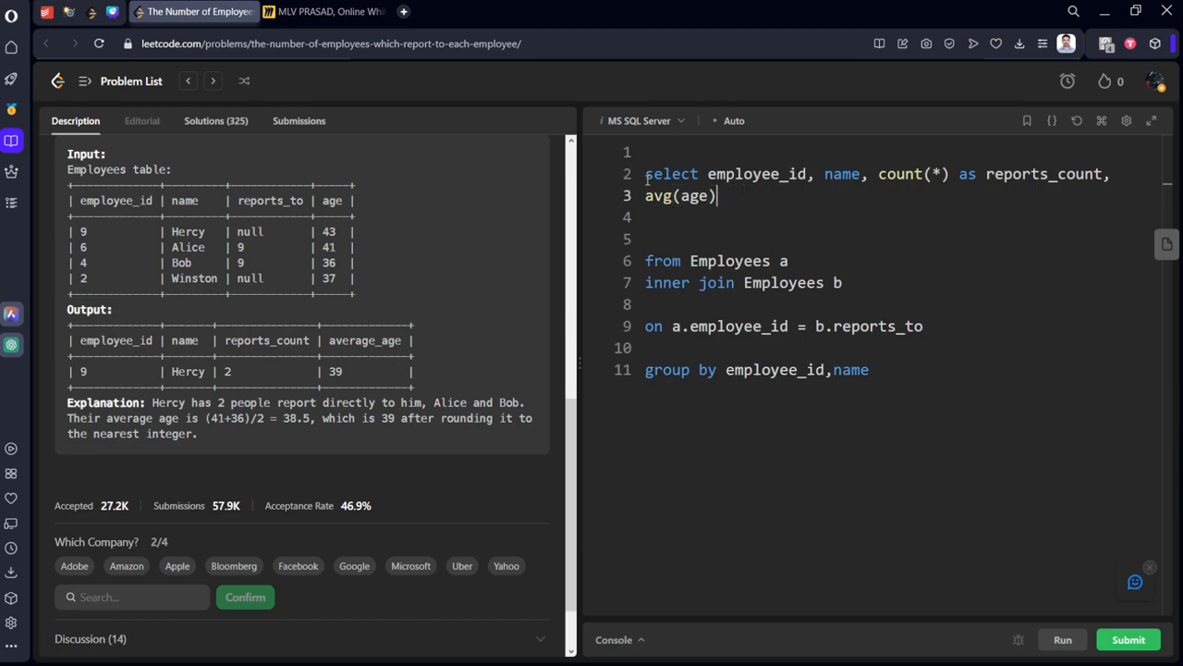
type("*!")
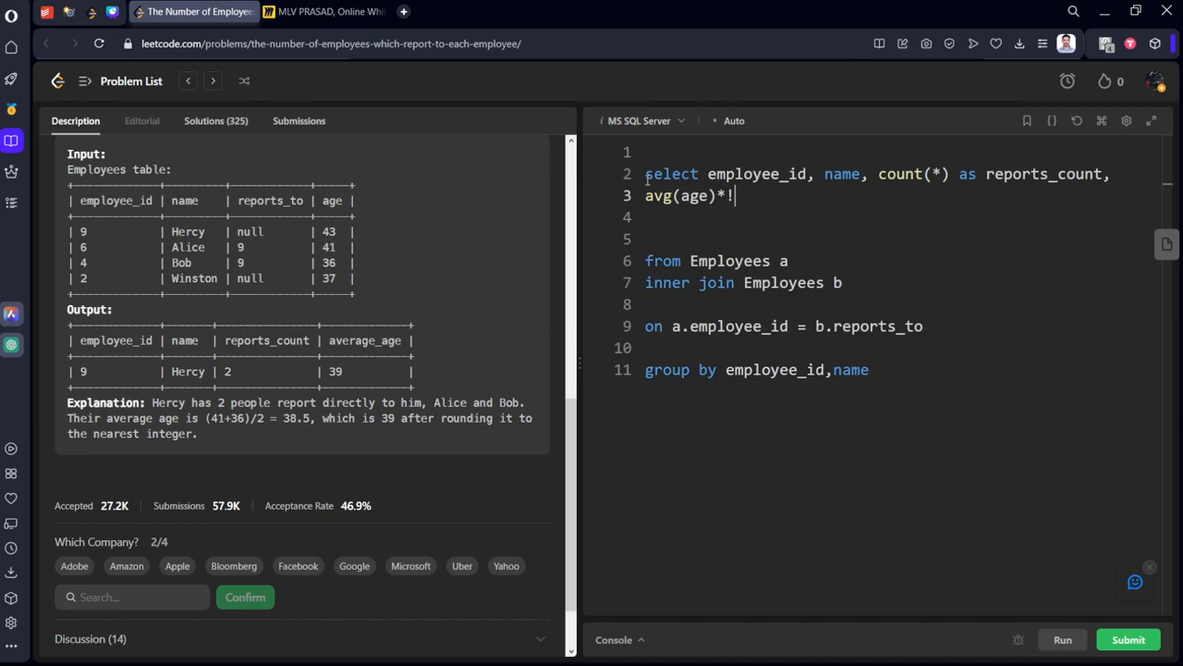
key("Backspace")
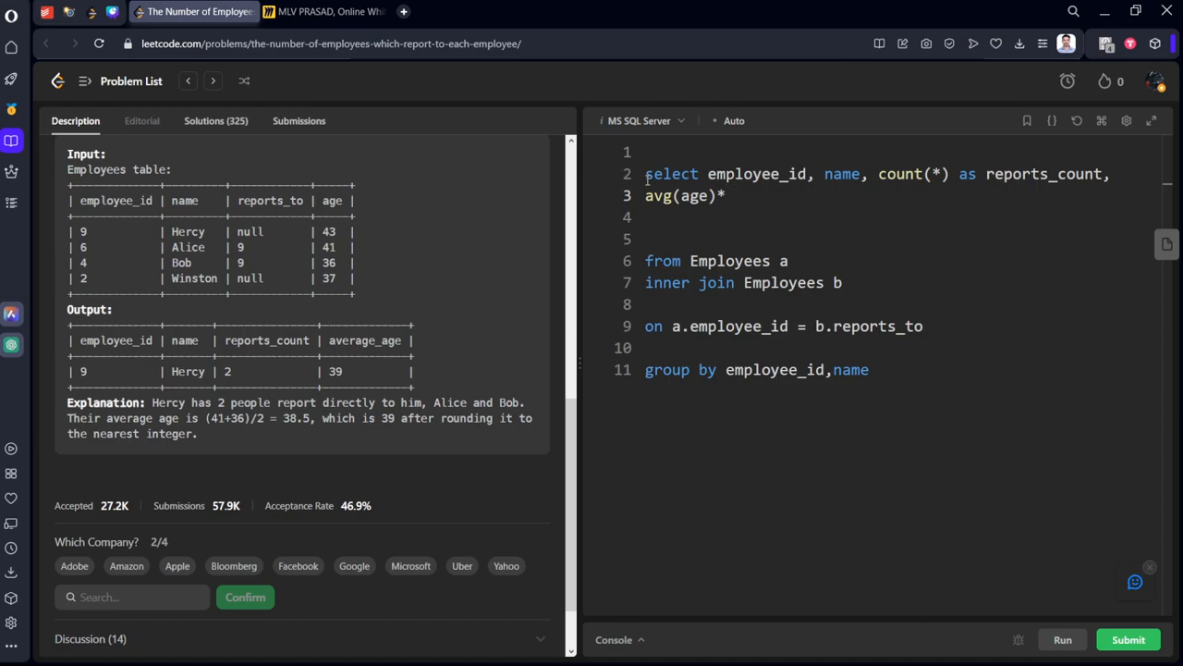
key("Backspace")
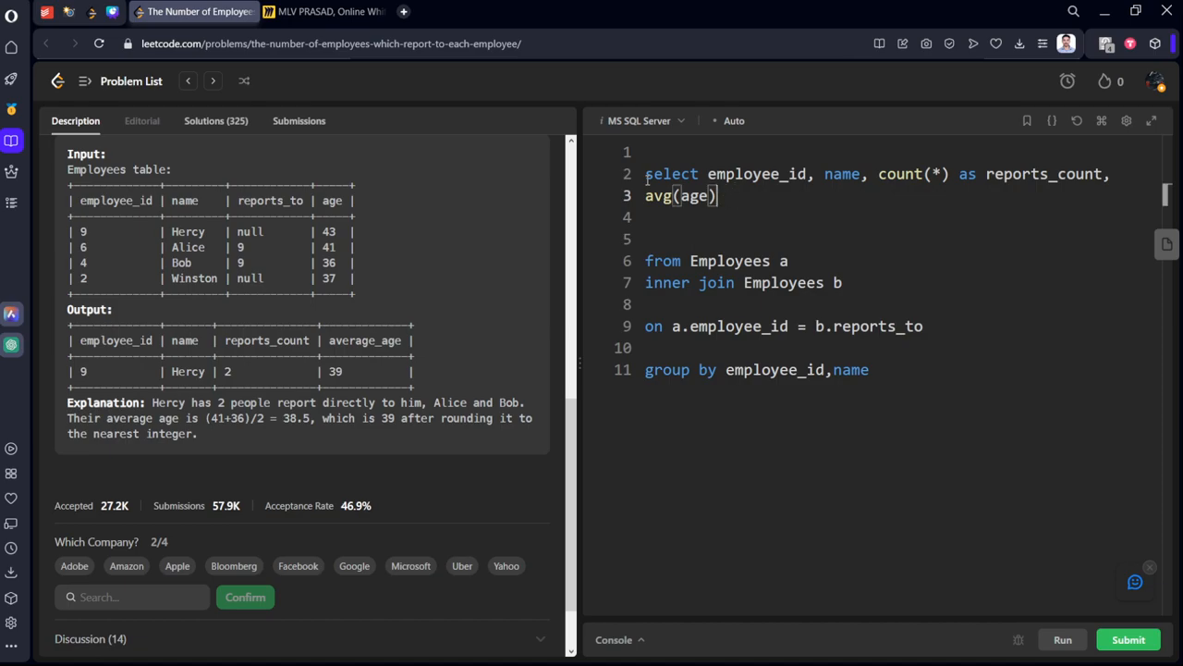
type("*!")
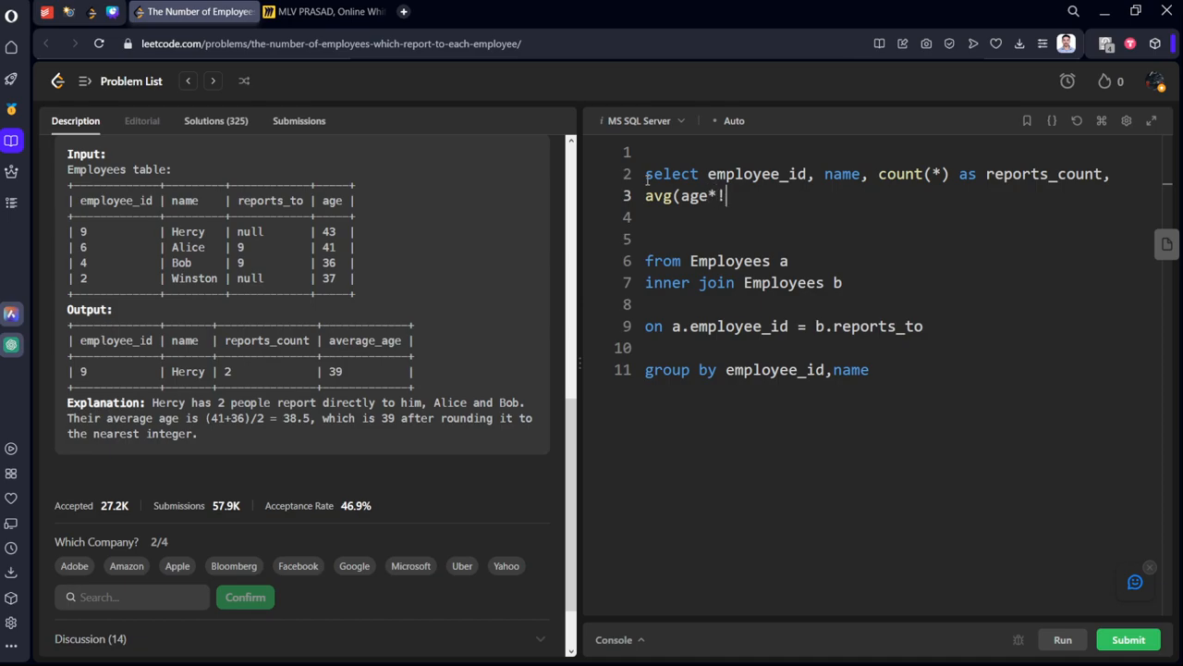
type("1.0")
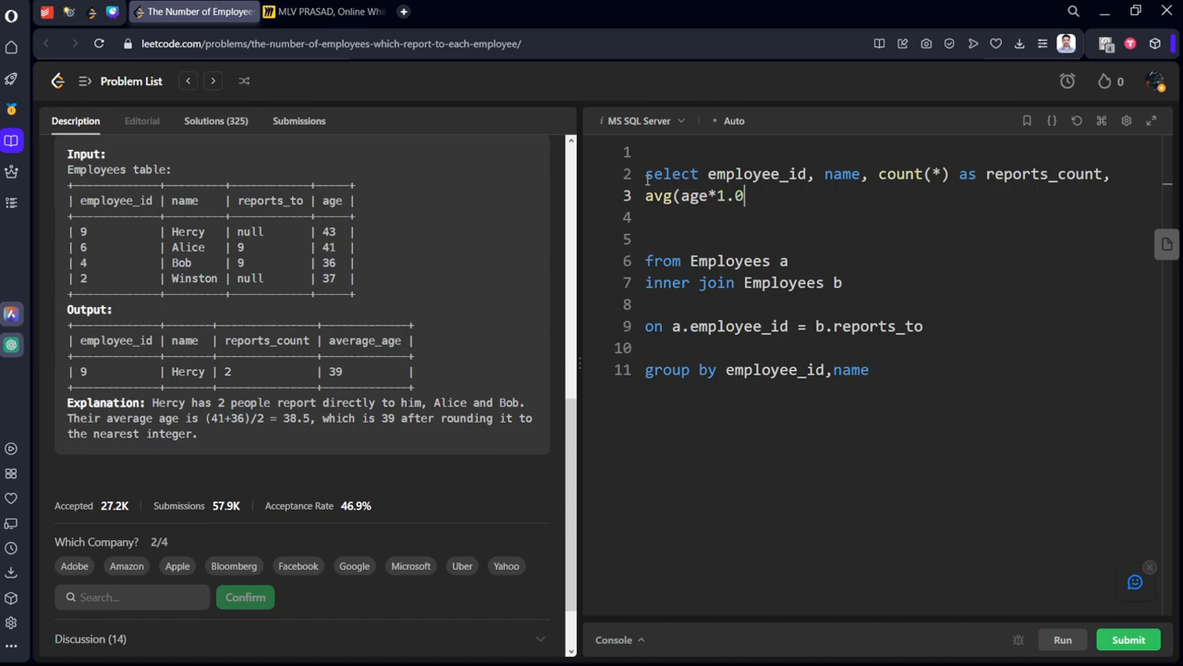
type(")")
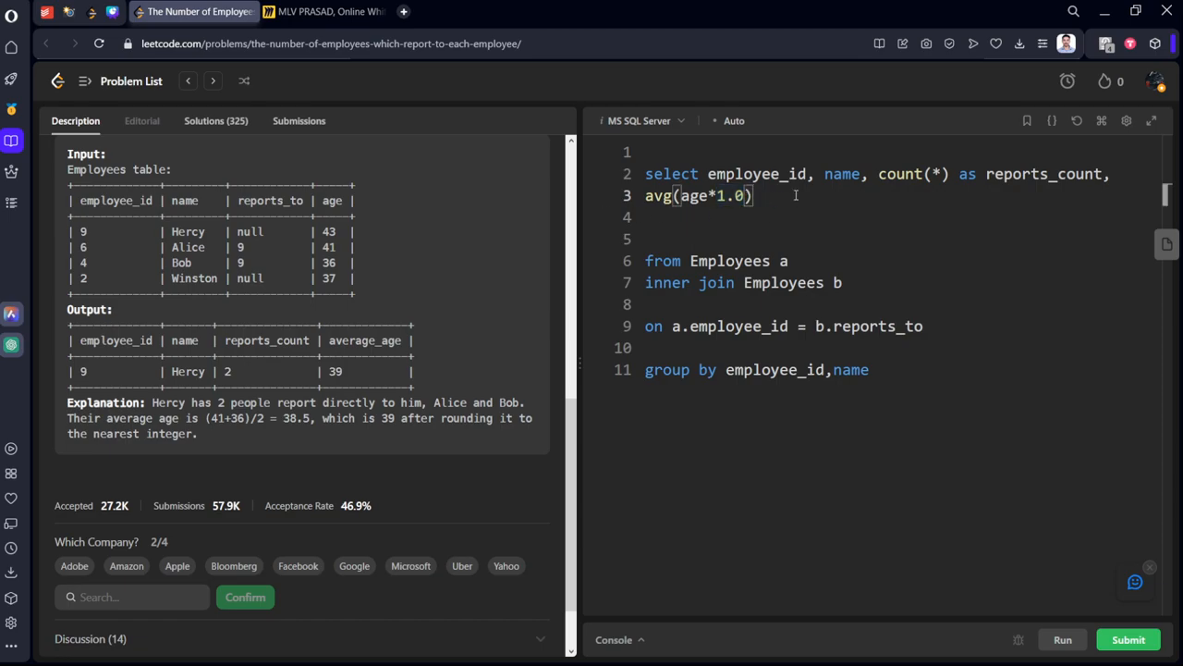
type("as averga")
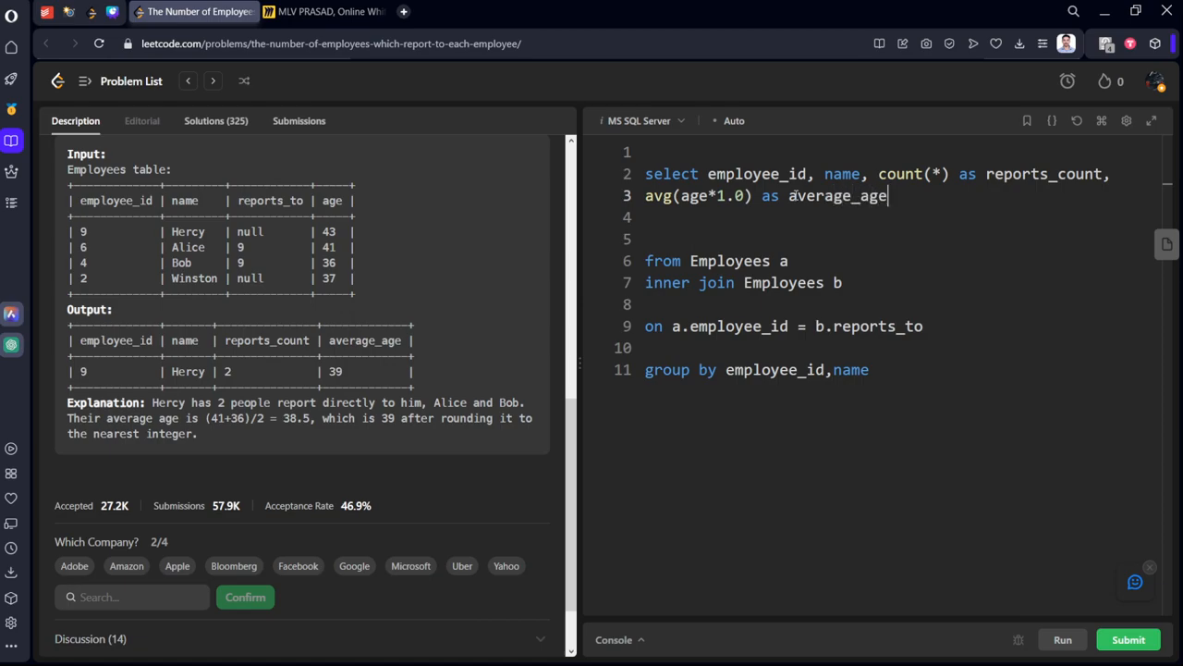
Prefix employee_id and name with 'a.' and group by a.employee_id, a.name.
left_click(1068, 640)
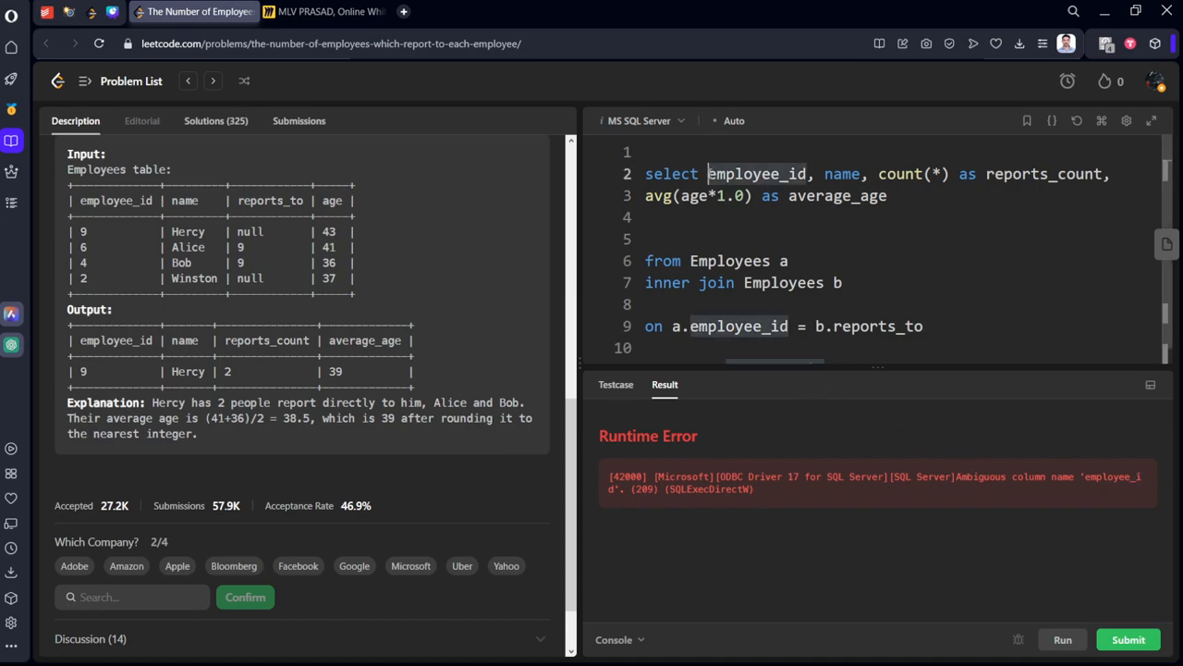
type("a.")
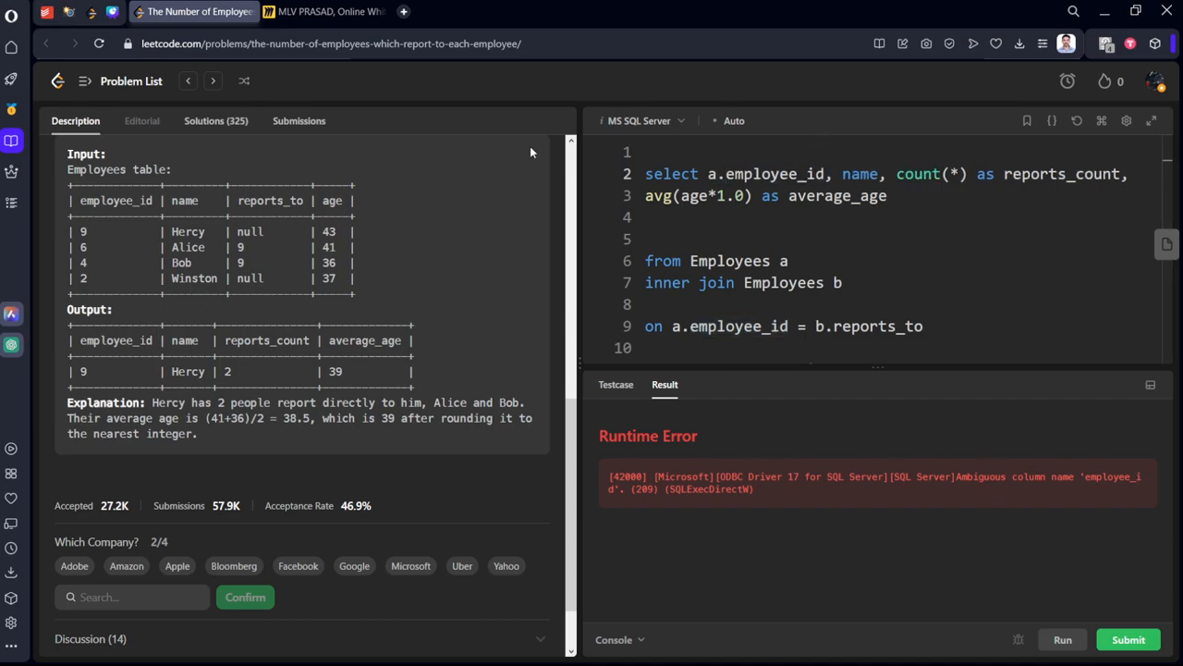
type("a.")
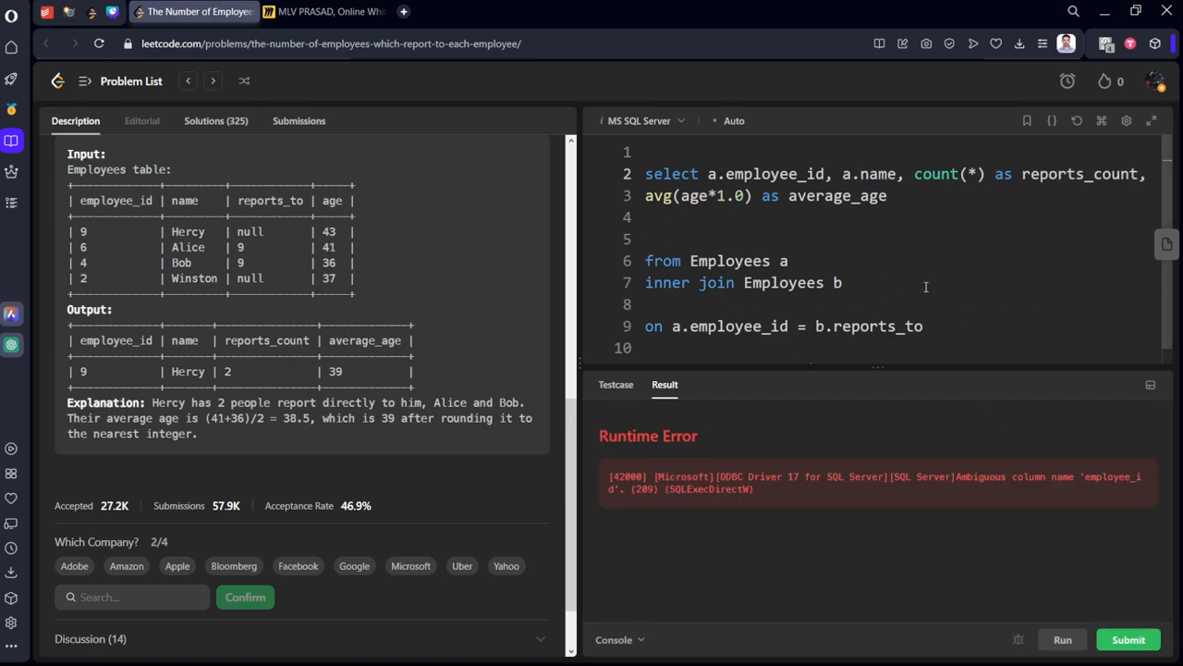
mouse_move(889, 271)
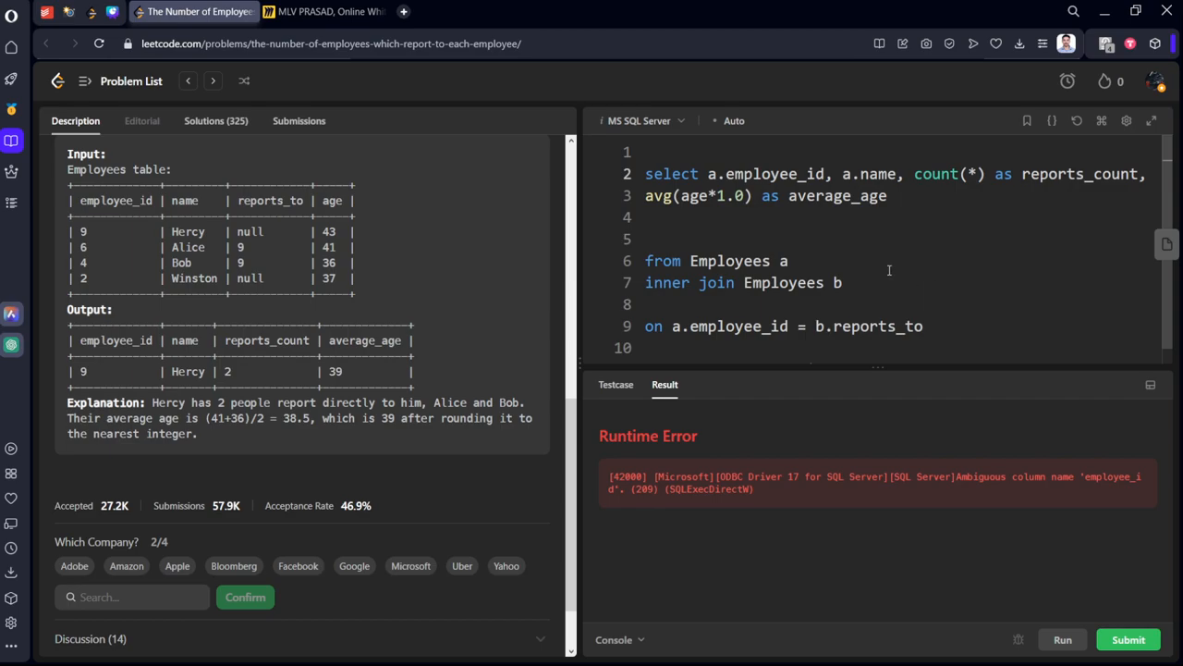
mouse_move(943, 462)
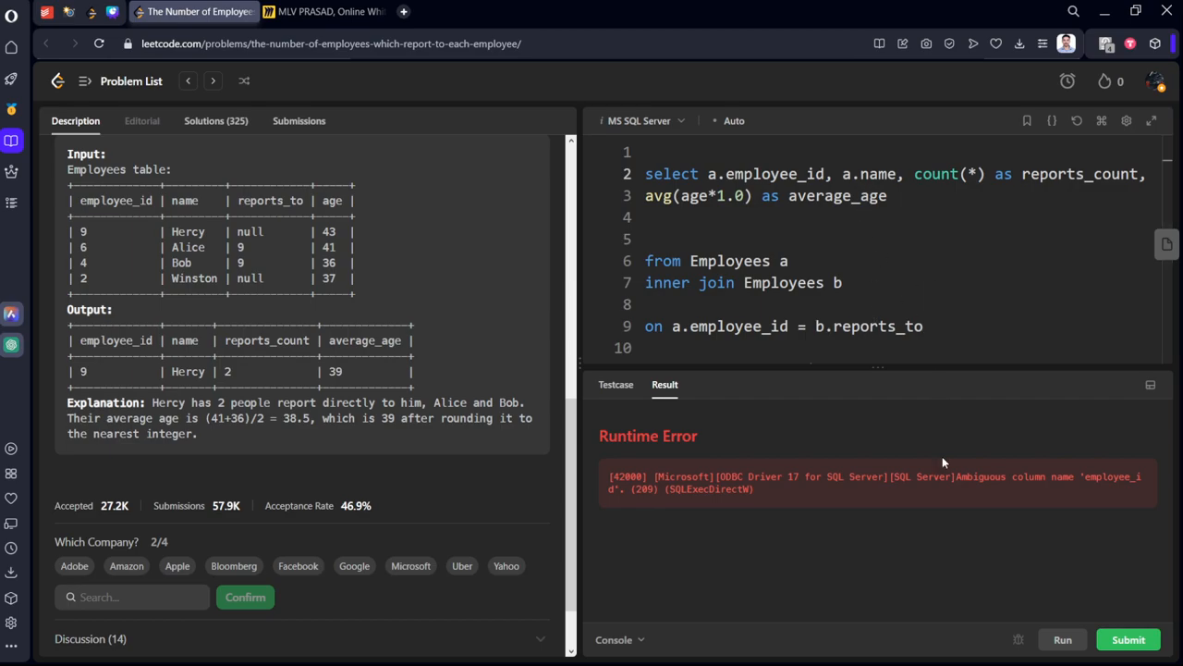
type("group by employee_id,name")
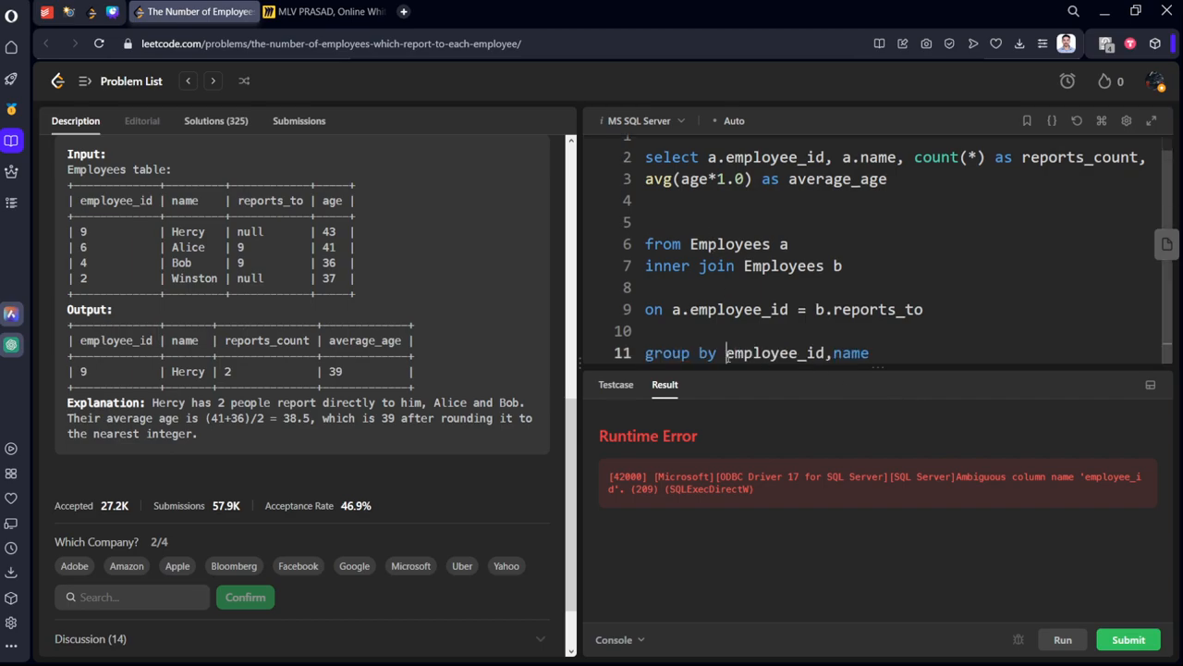
type("a.")
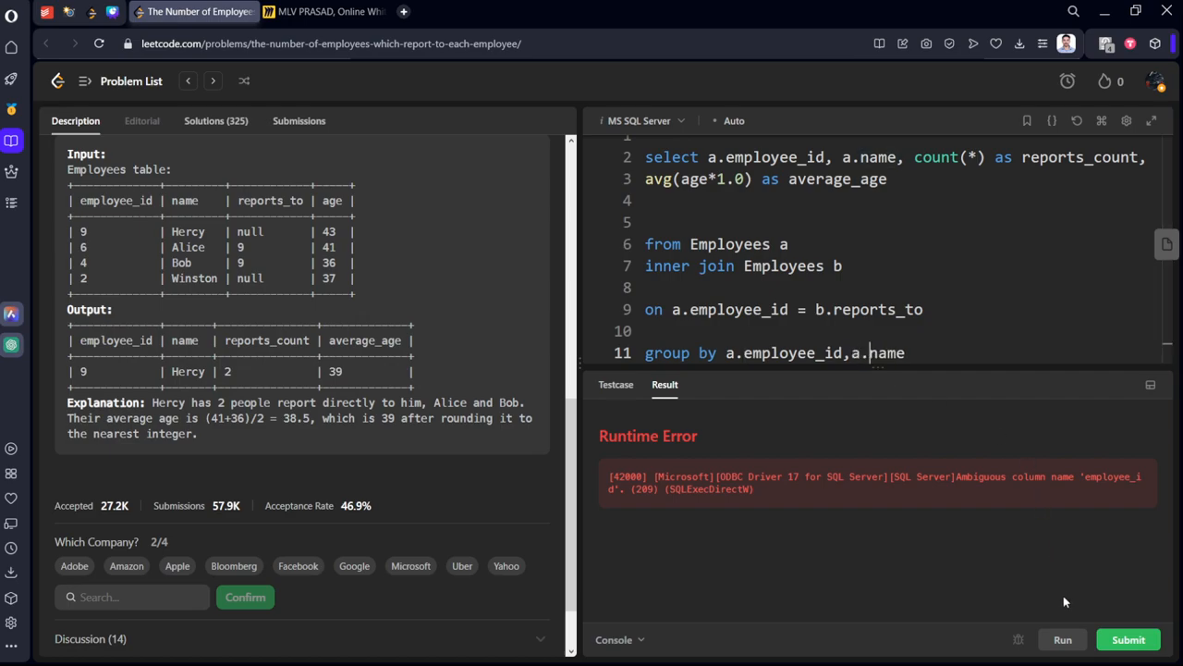
Run the query and prefix the ambiguous age column with the table alias.
left_click(1079, 640)
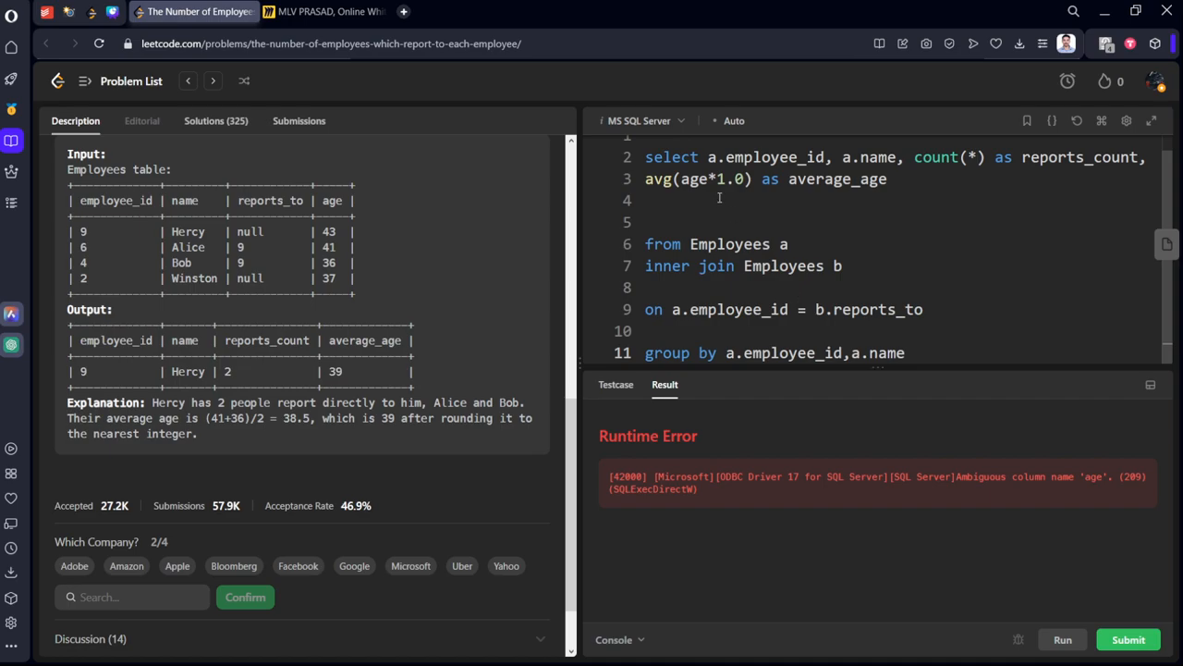
type("a.")
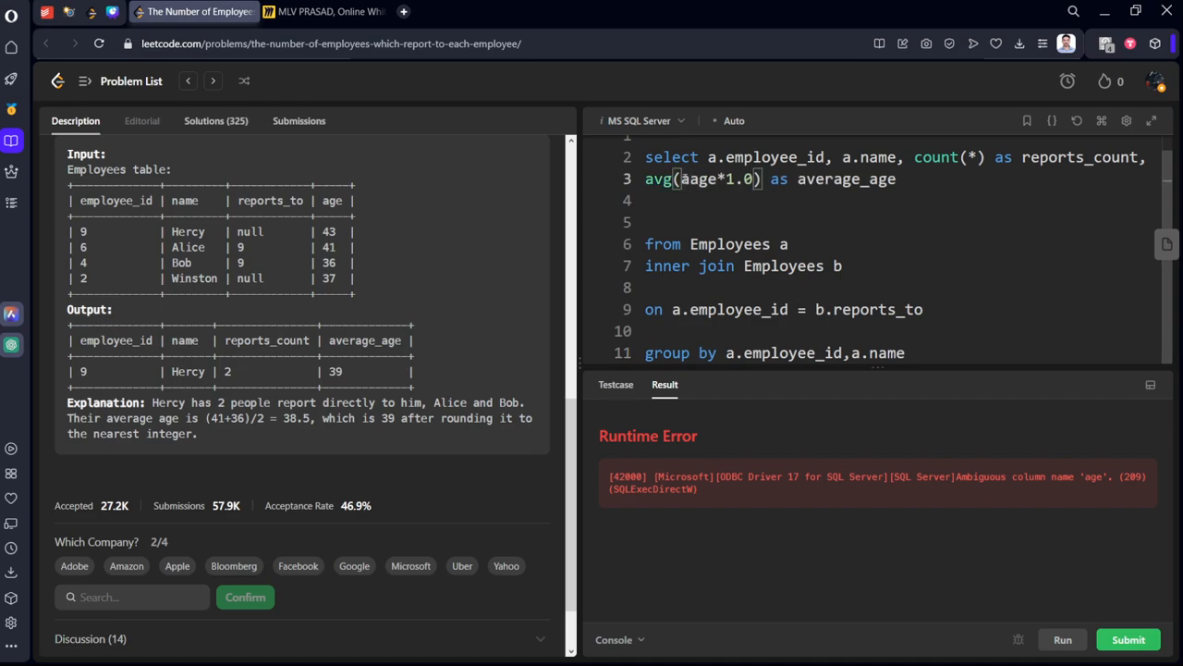
type("a.age")
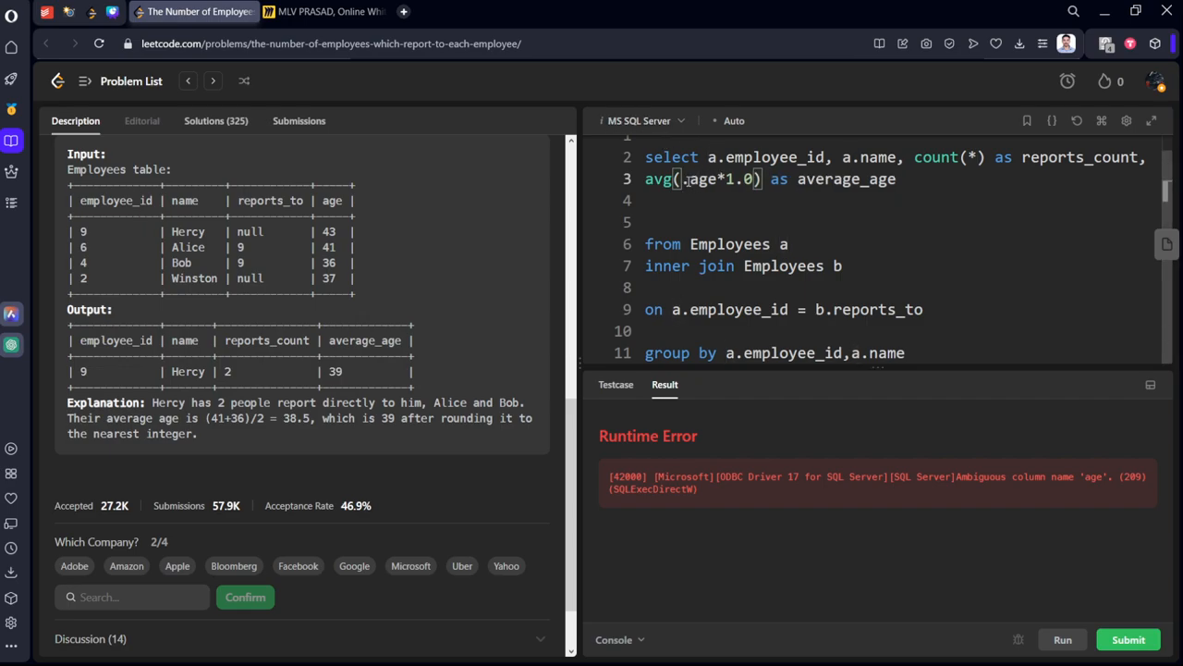
Show the Miro self-join sketch of the two employee table copies and the 38.5 ≈ 39 average.
left_click(319, 11)
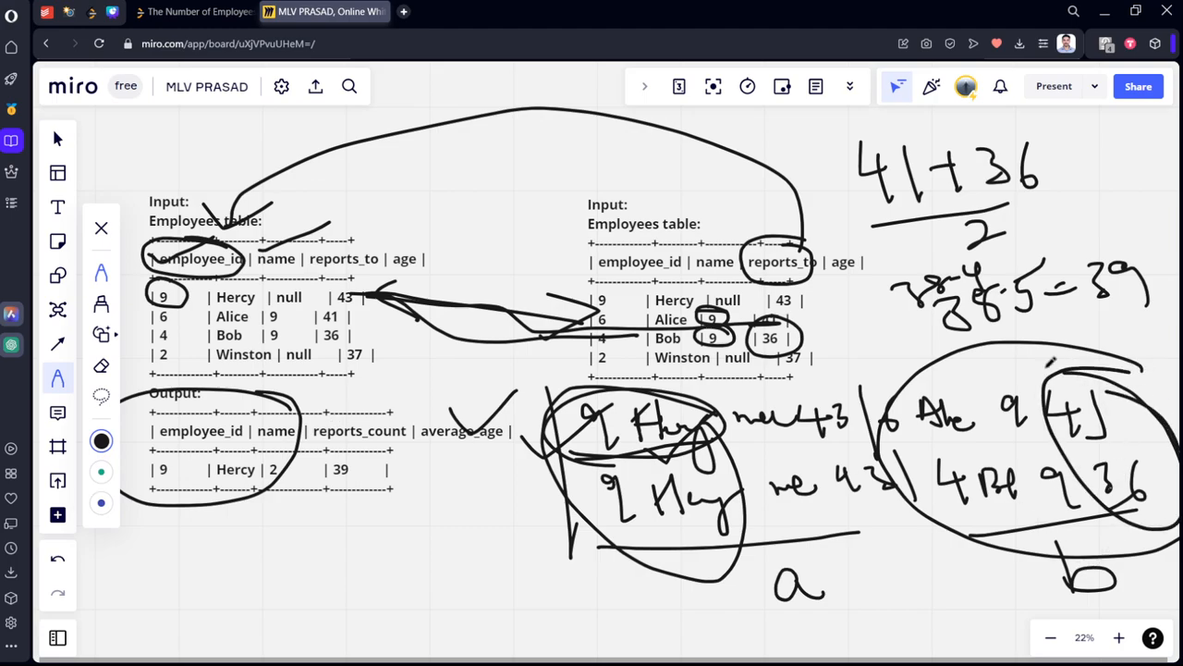
left_click(194, 11)
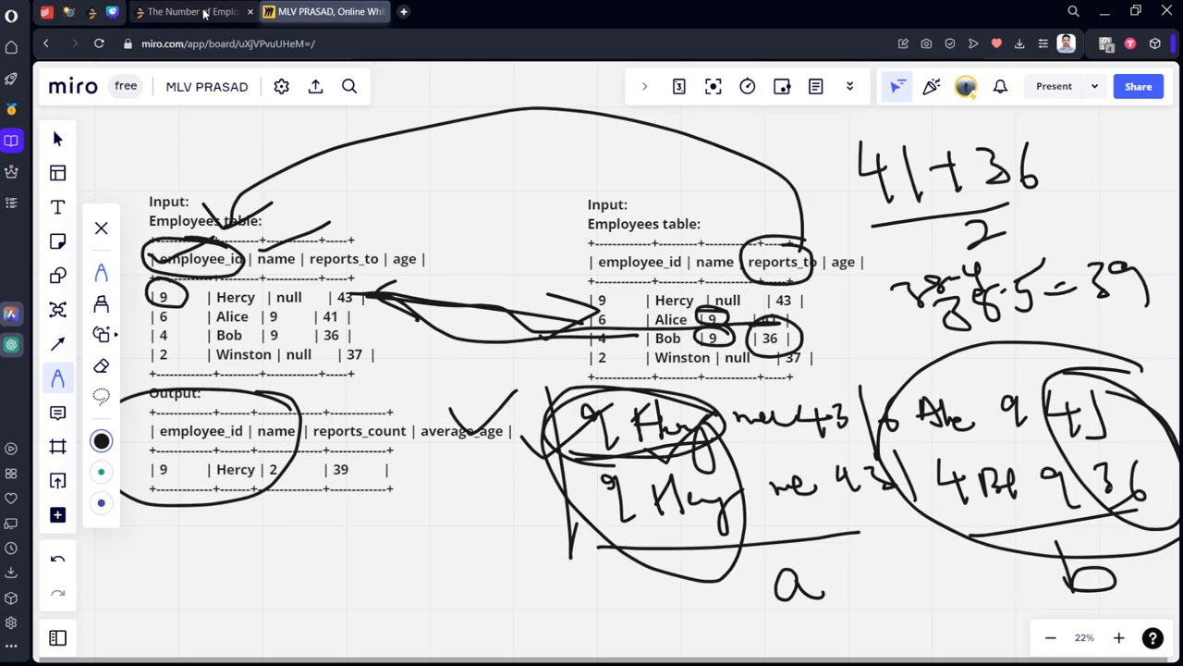
Wrap the average in round(avg(b.age*1.0),0), confirm the example run is Accepted, and submit.
left_click(194, 12)
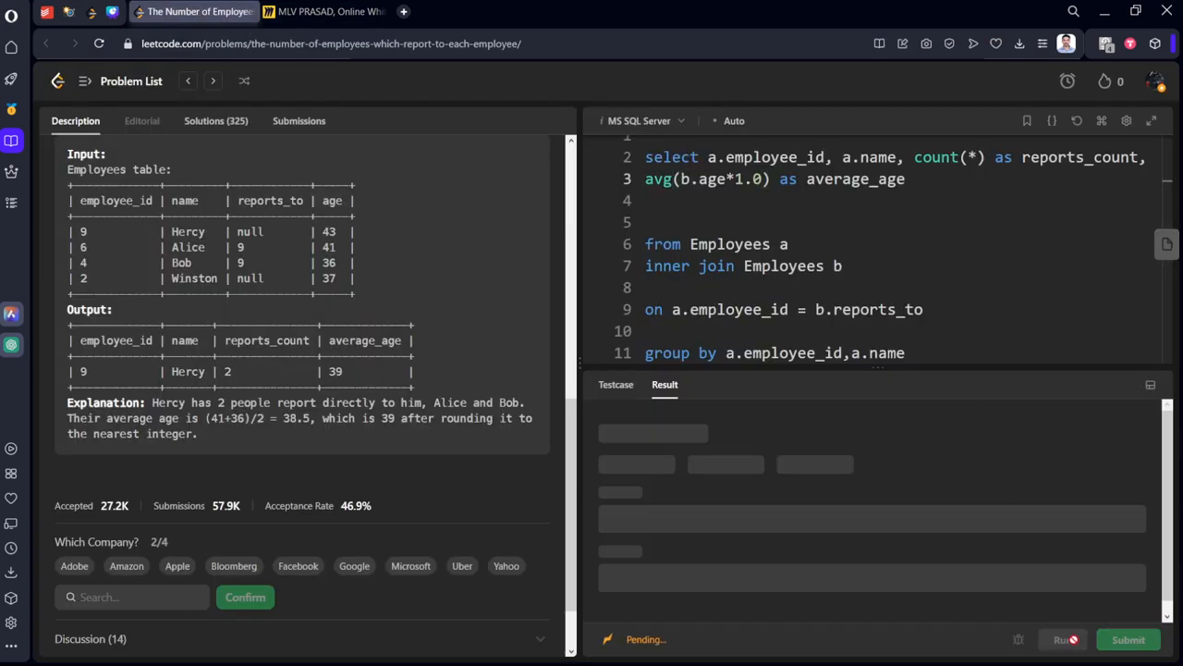
left_click(1063, 639)
type("round(")
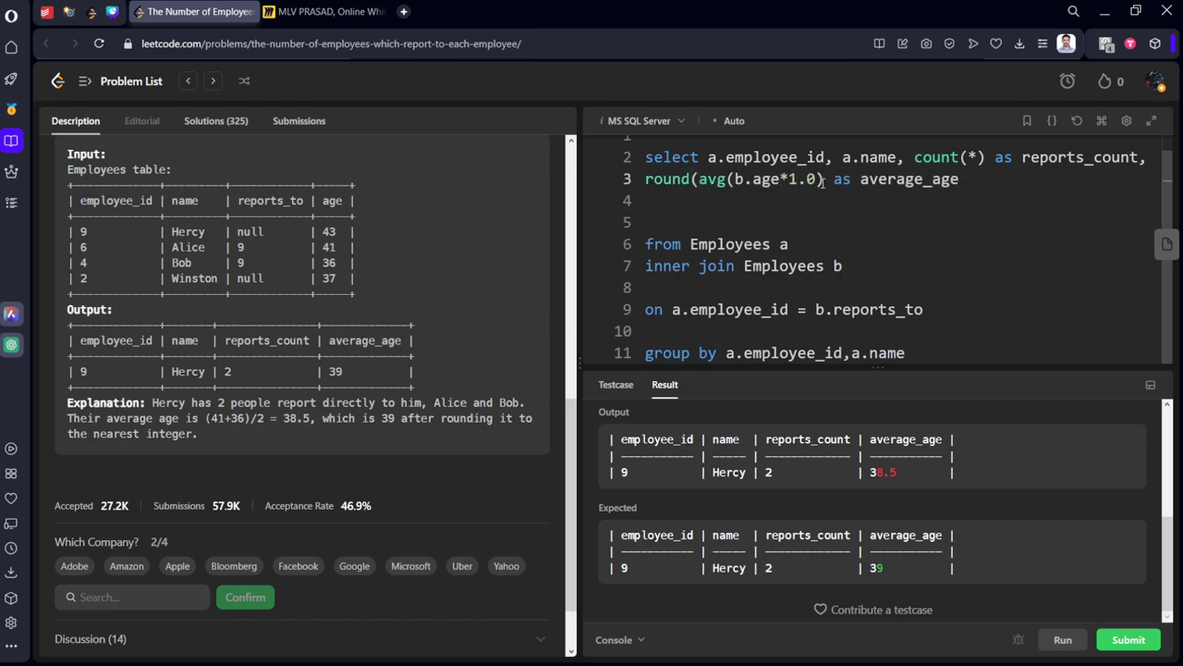
type(",0)")
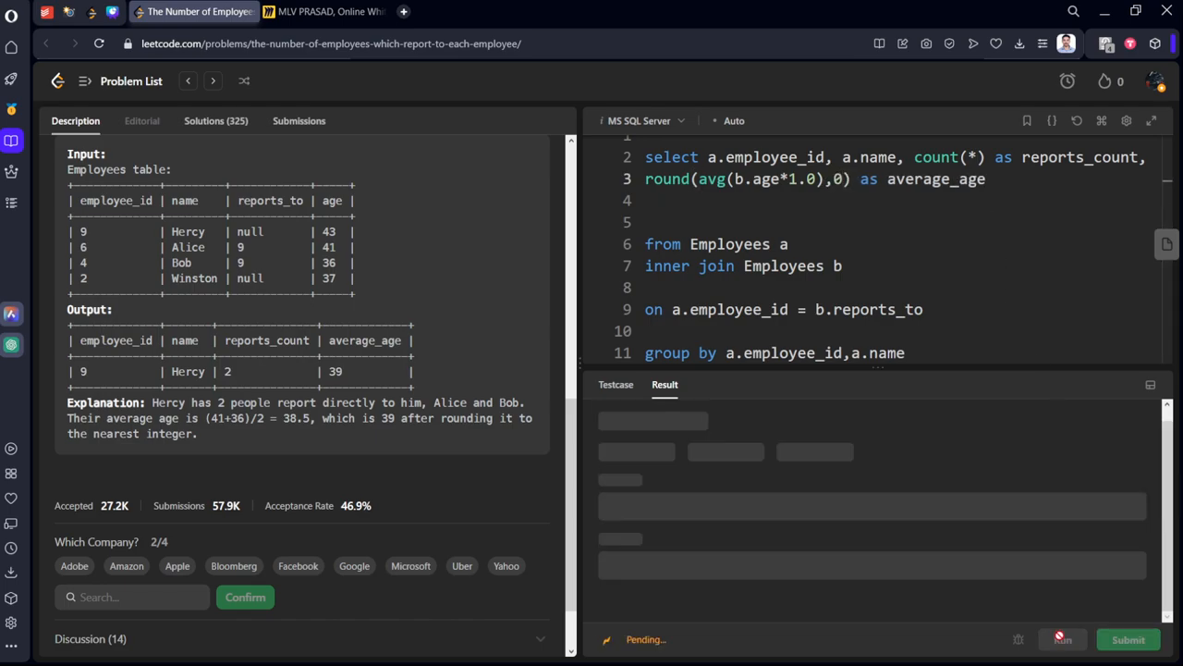
left_click(1064, 639)
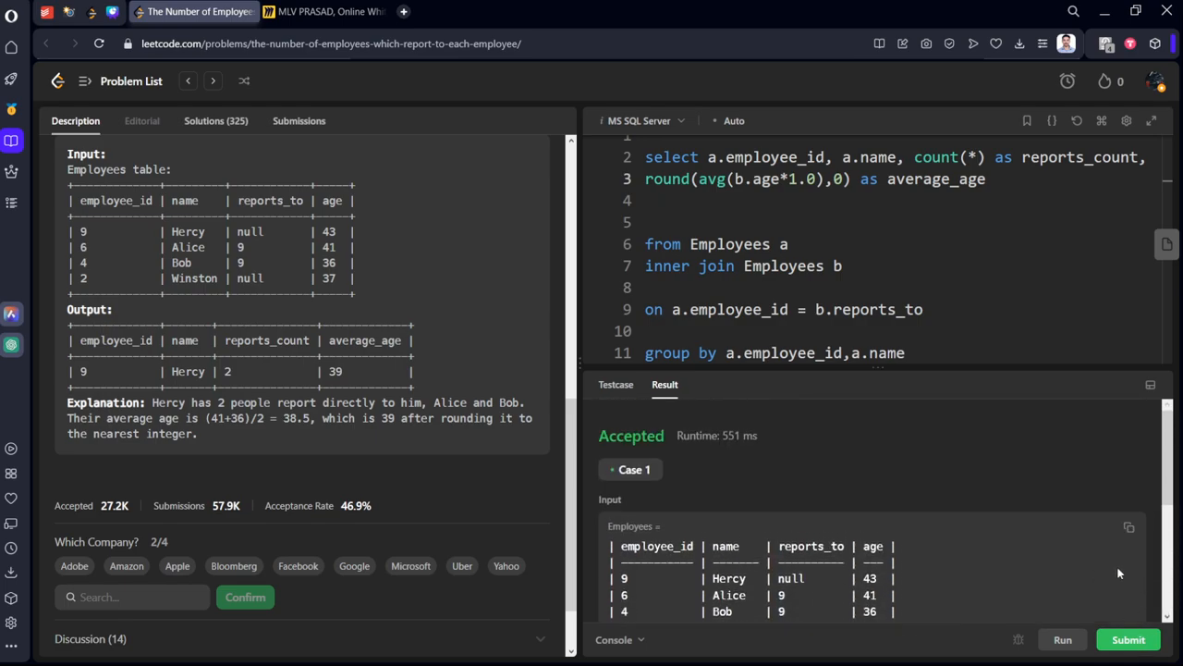
left_click(1151, 640)
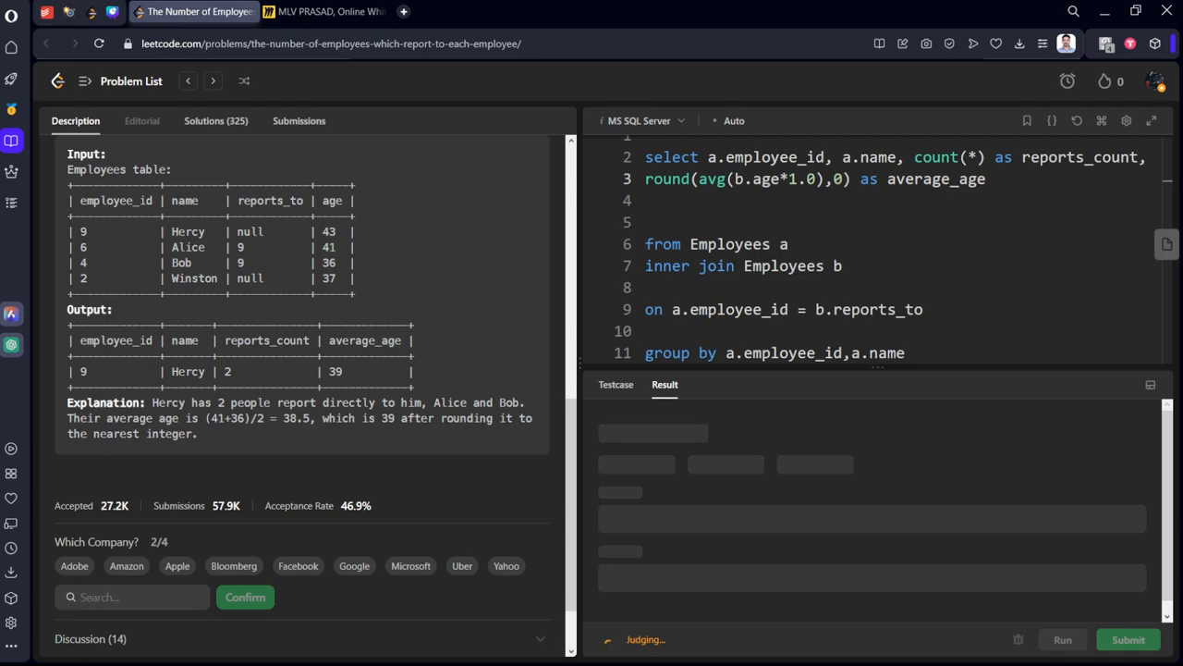
mouse_move(1130, 641)
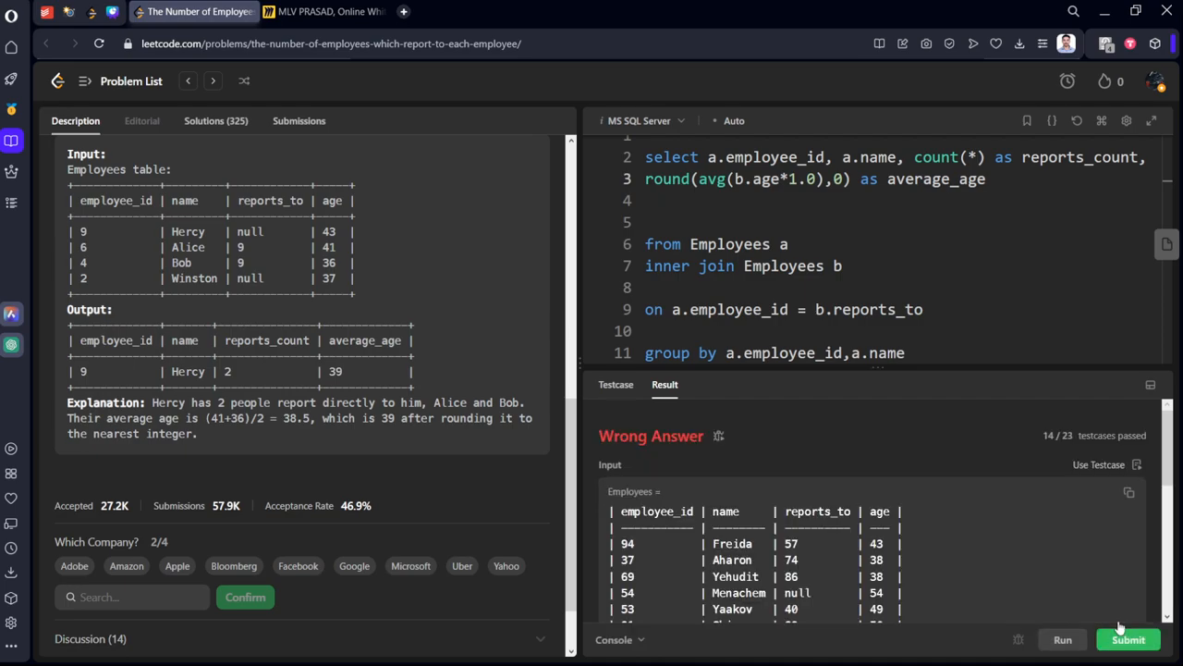
Review the Wrong Answer output (14/23 passed) and append 'order by employee_id asc' to the query.
scroll("down", 3)
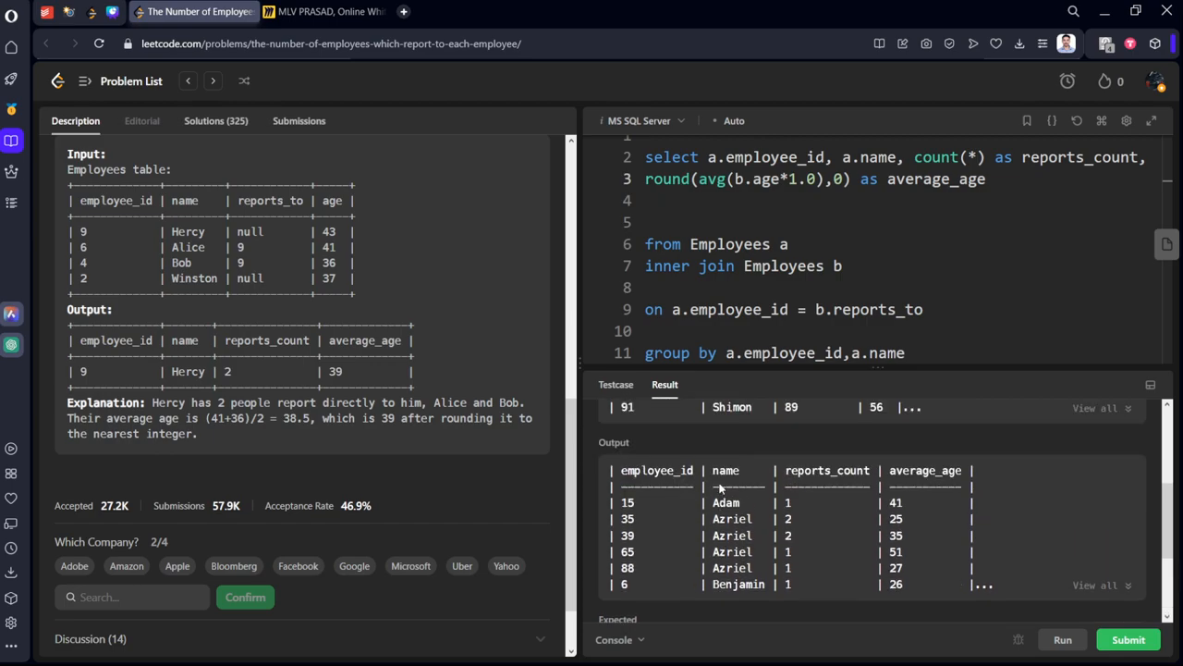
scroll("down", 3)
type("order by employee_")
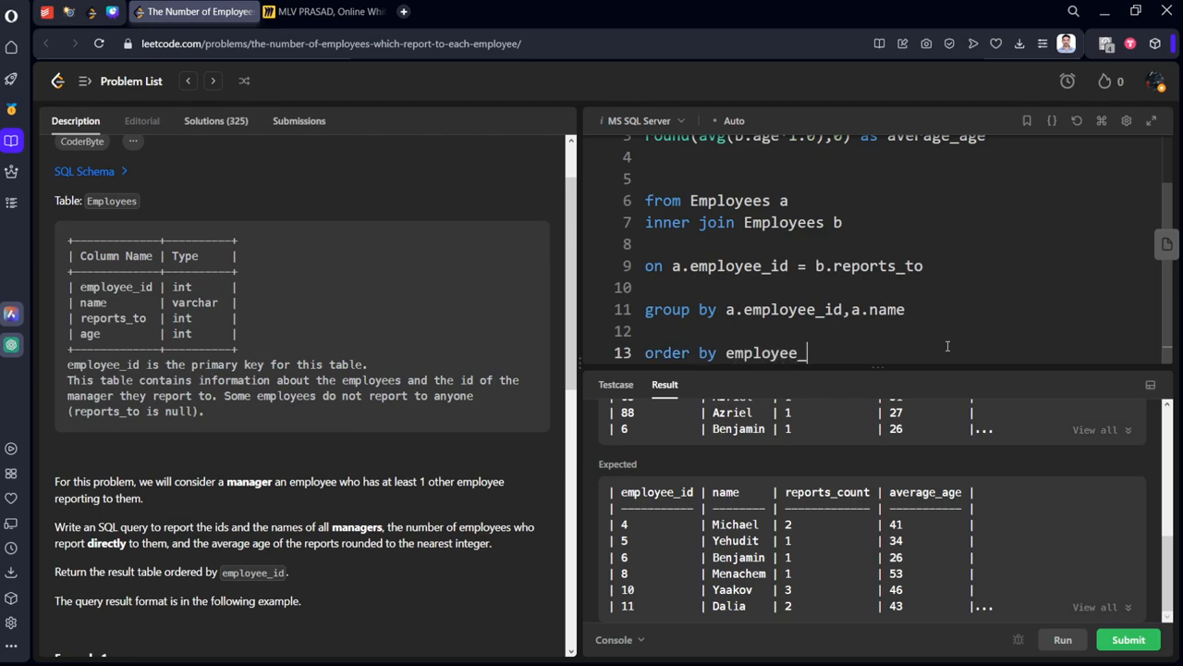
type("id")
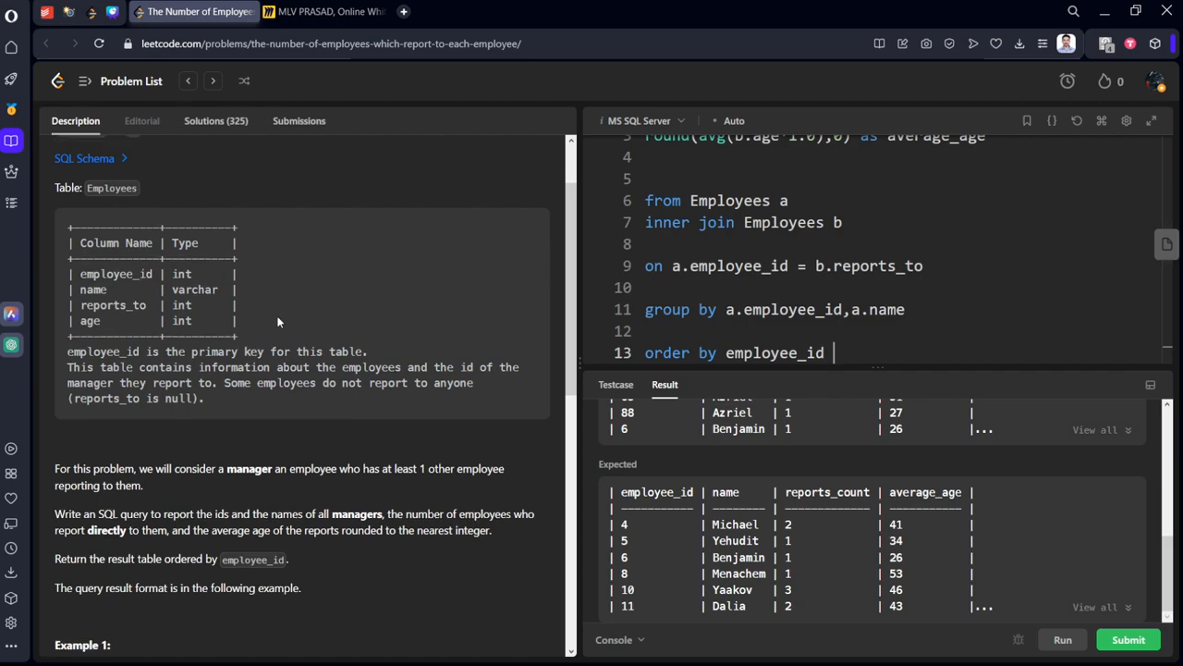
scroll("down", 3)
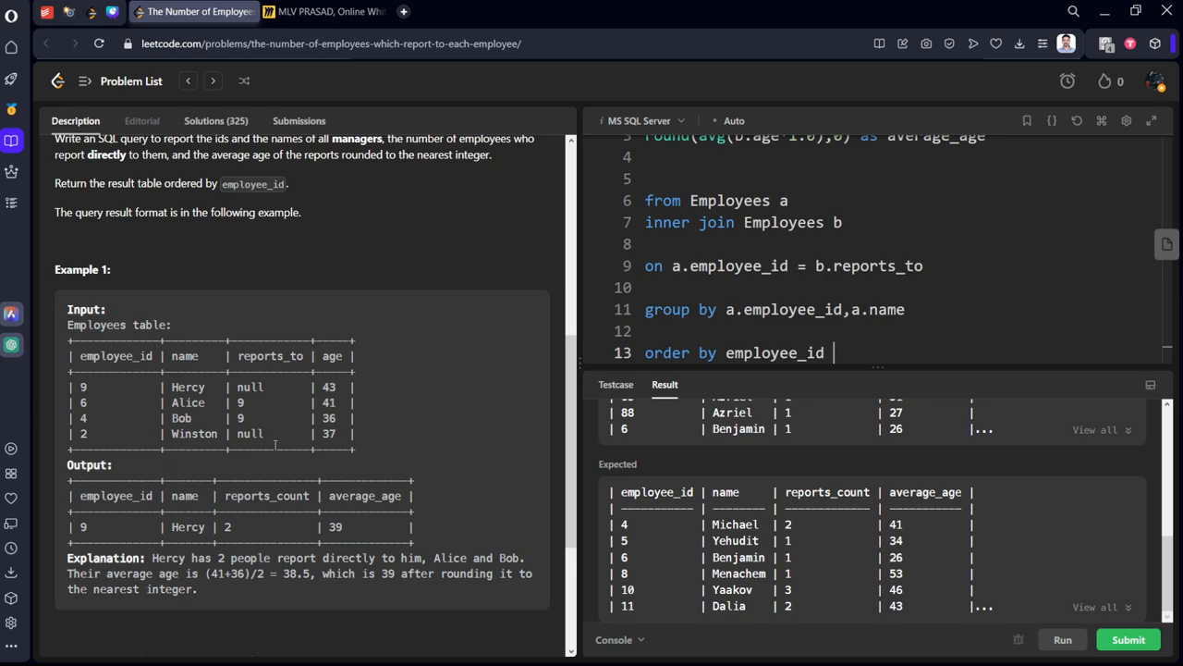
type("se")
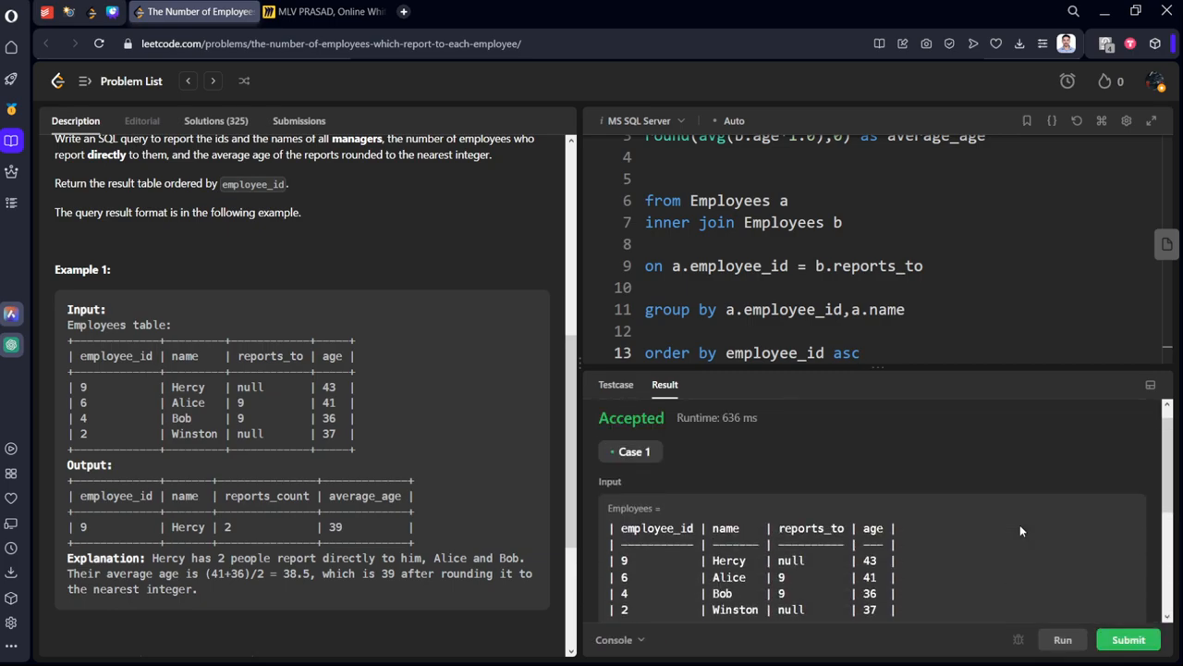
Submit the query ending in 'order by employee_id asc' and view the problem 1731 description.
left_click(1129, 640)
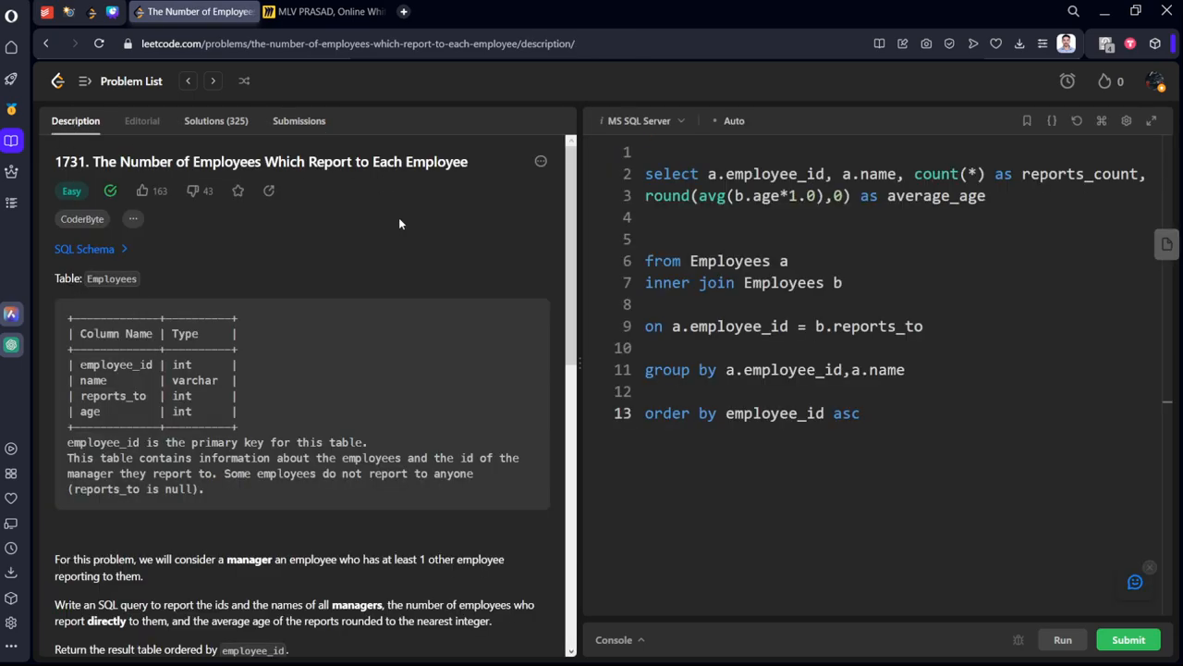
mouse_move(424, 236)
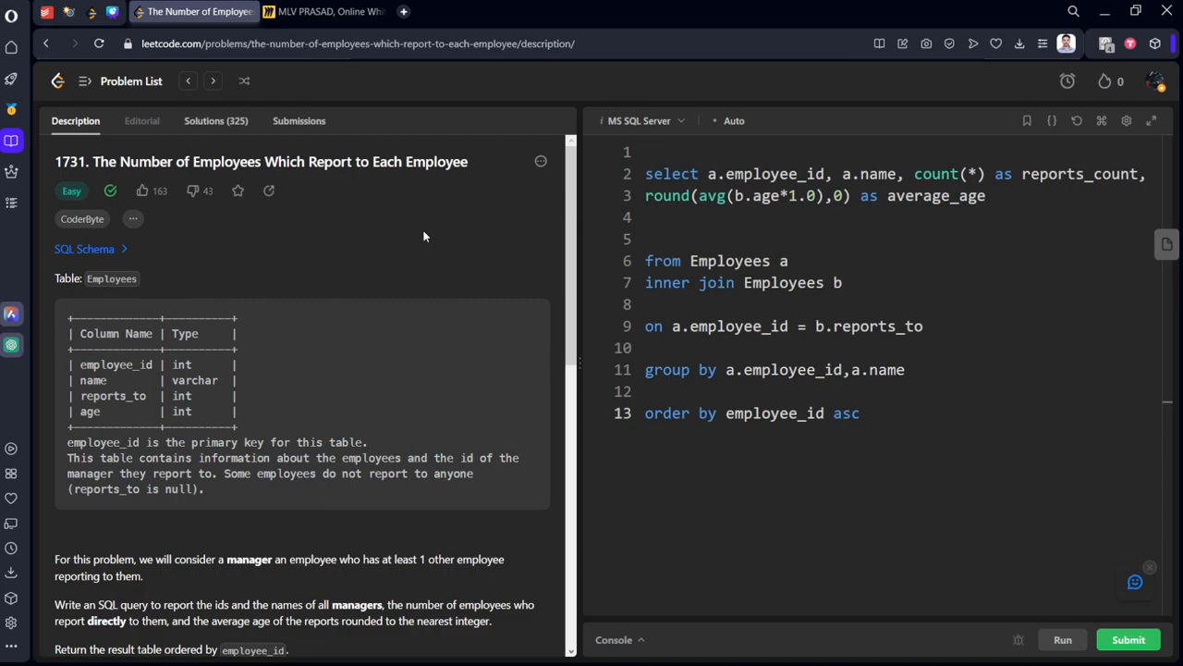
mouse_move(413, 219)
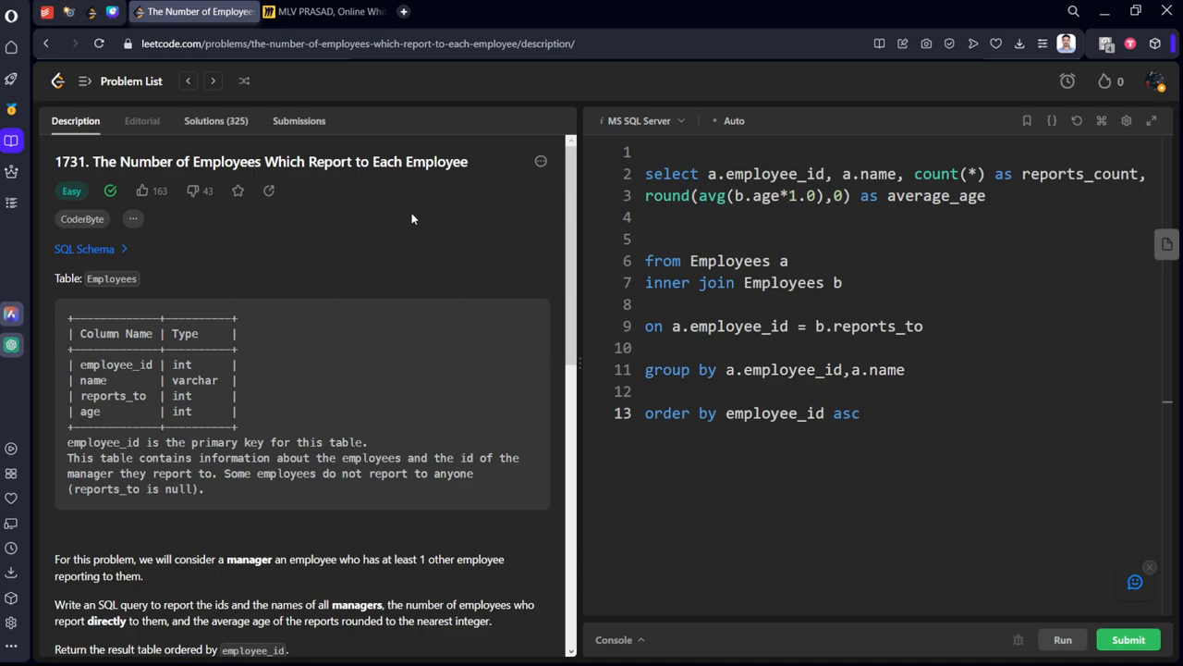
mouse_move(404, 194)
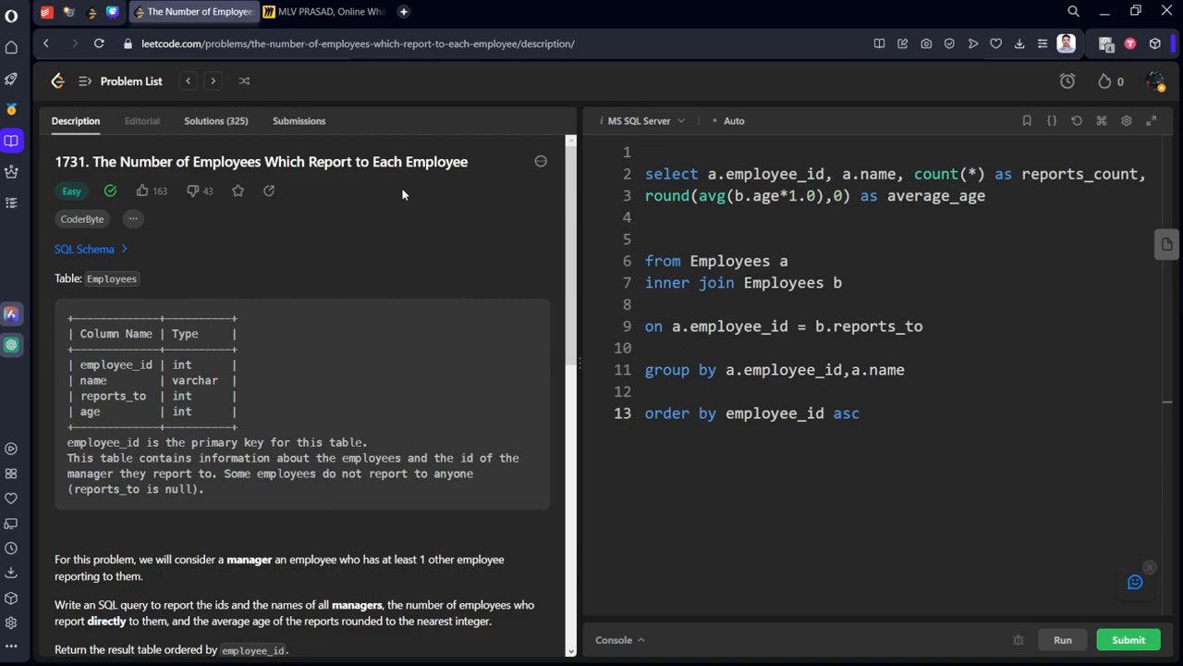
mouse_move(416, 199)
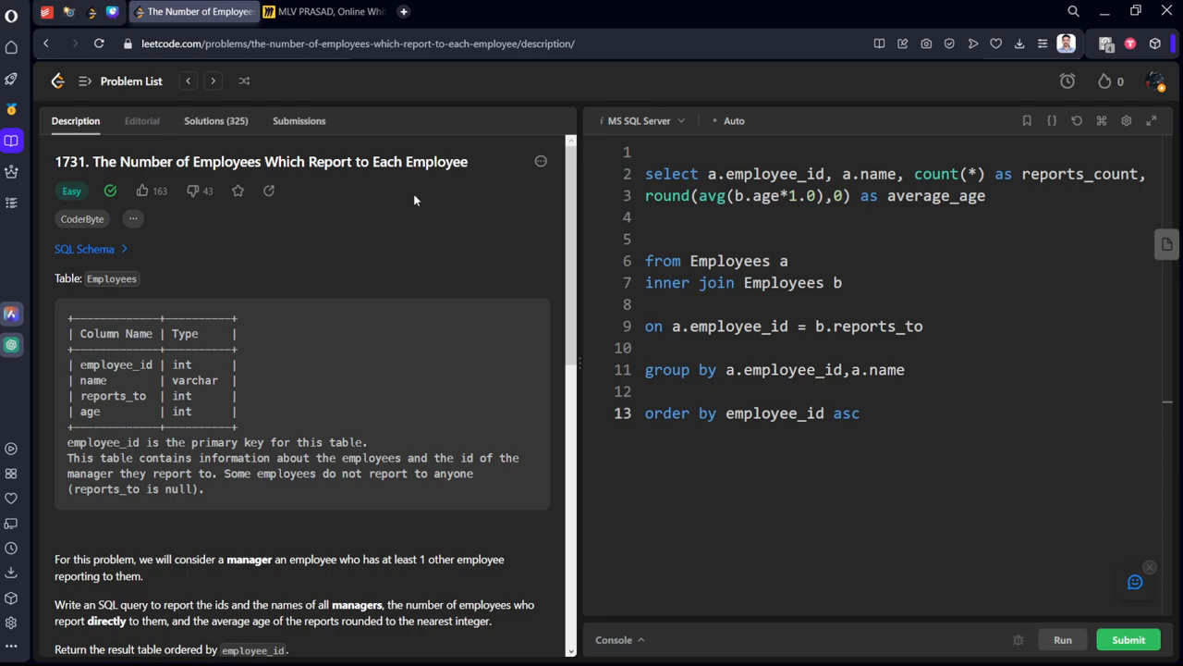
mouse_move(216, 109)
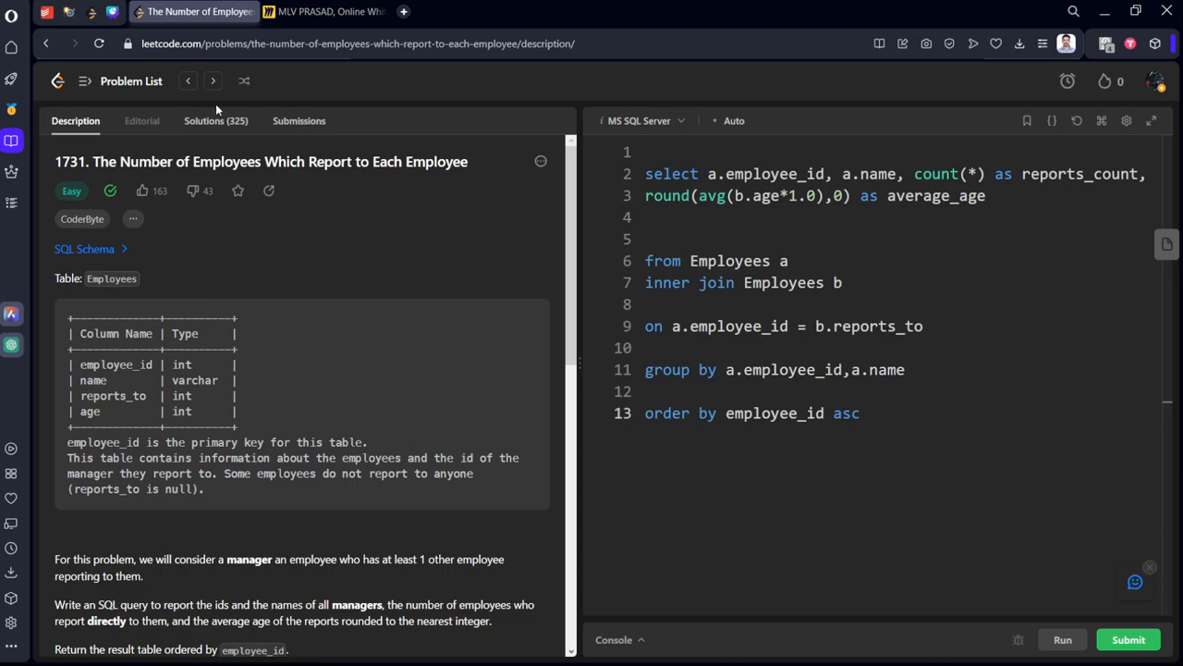